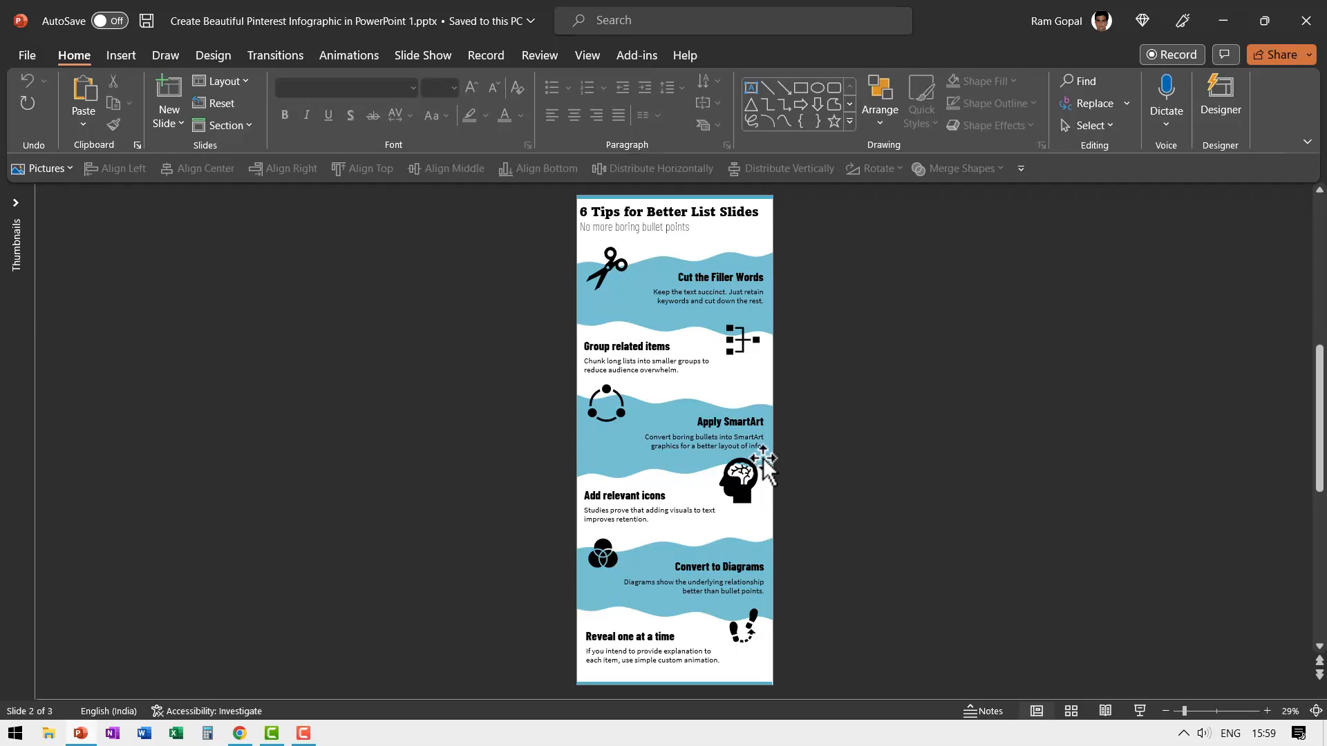
mouse_move(734, 237)
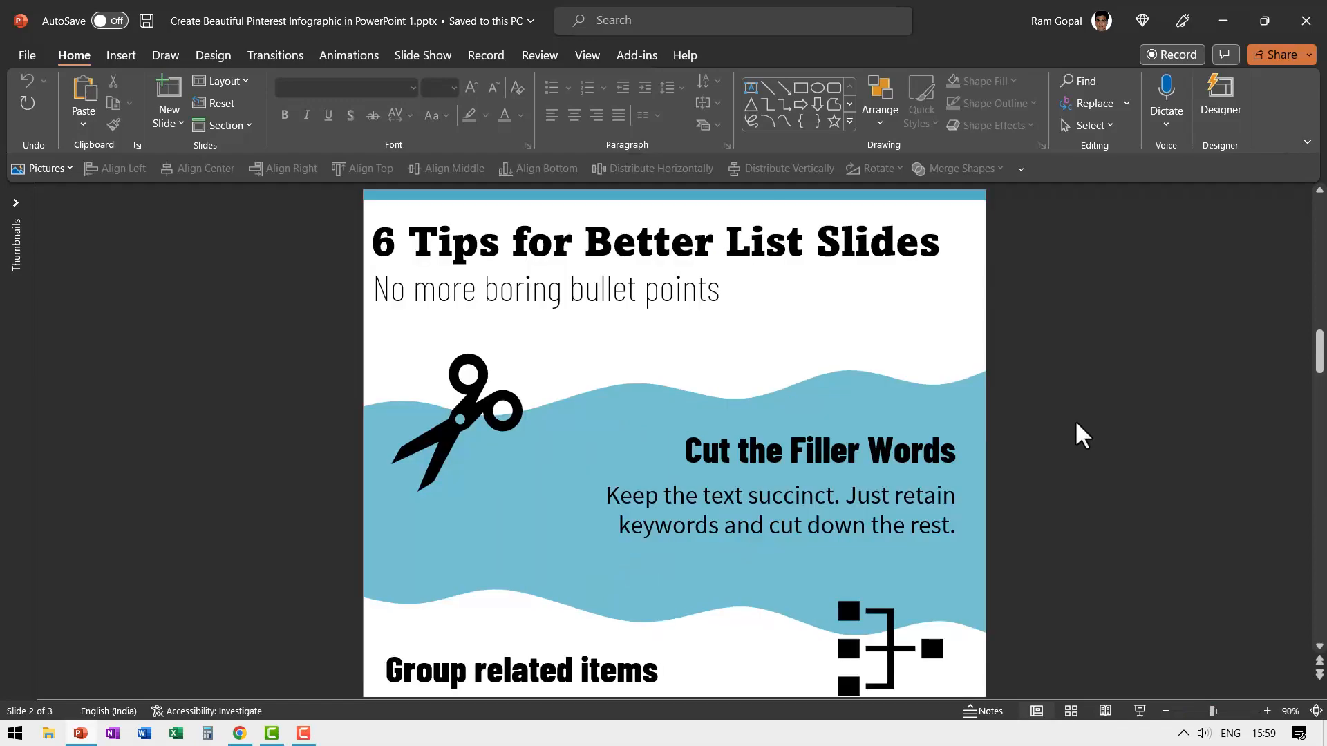
From Design > Slide Size, choose Custom Slide Size and select Portrait orientation
scroll("down", 3)
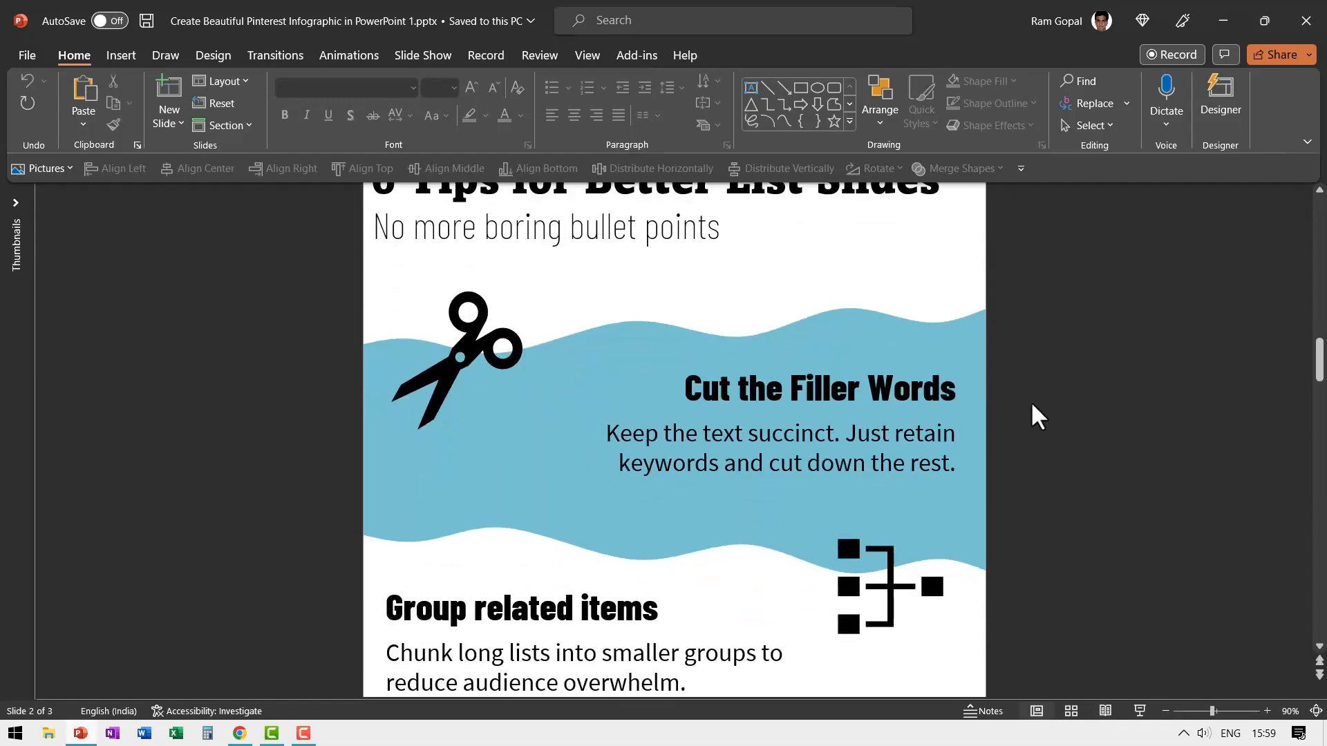
scroll("down", 3)
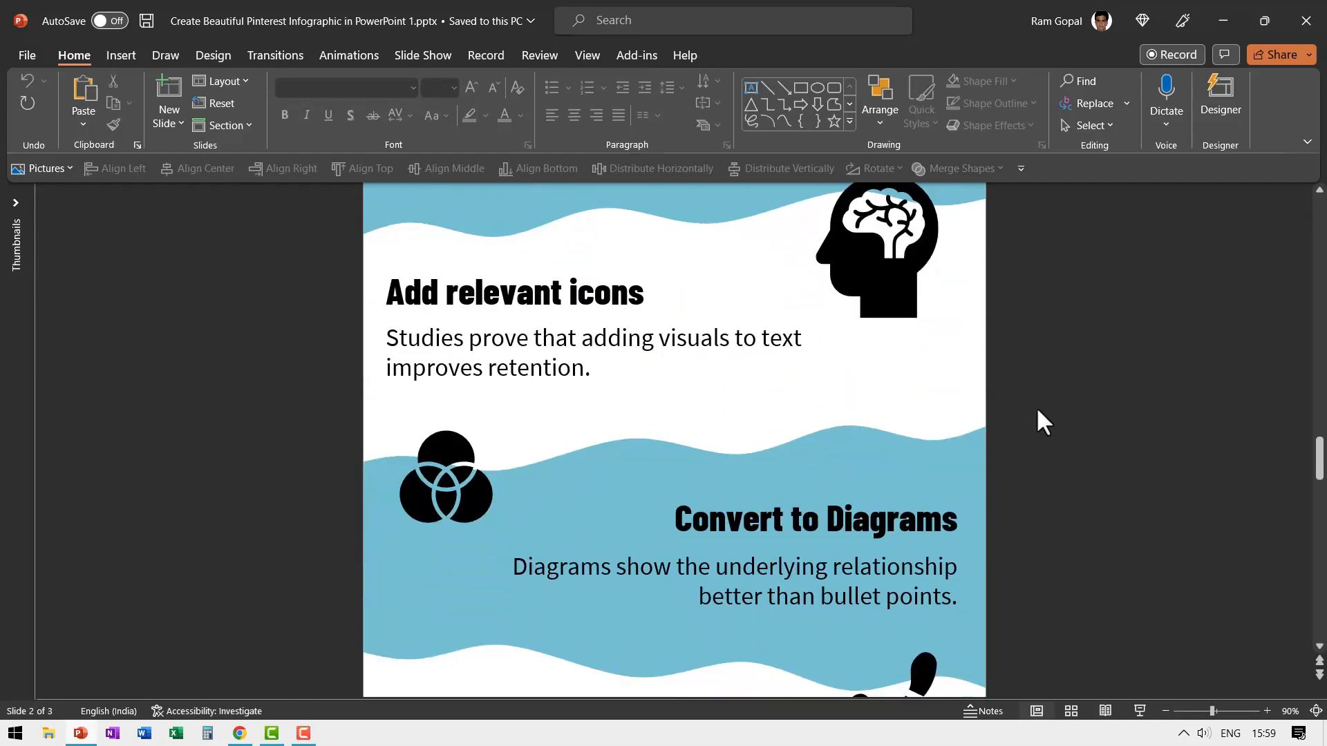
scroll("down", 3)
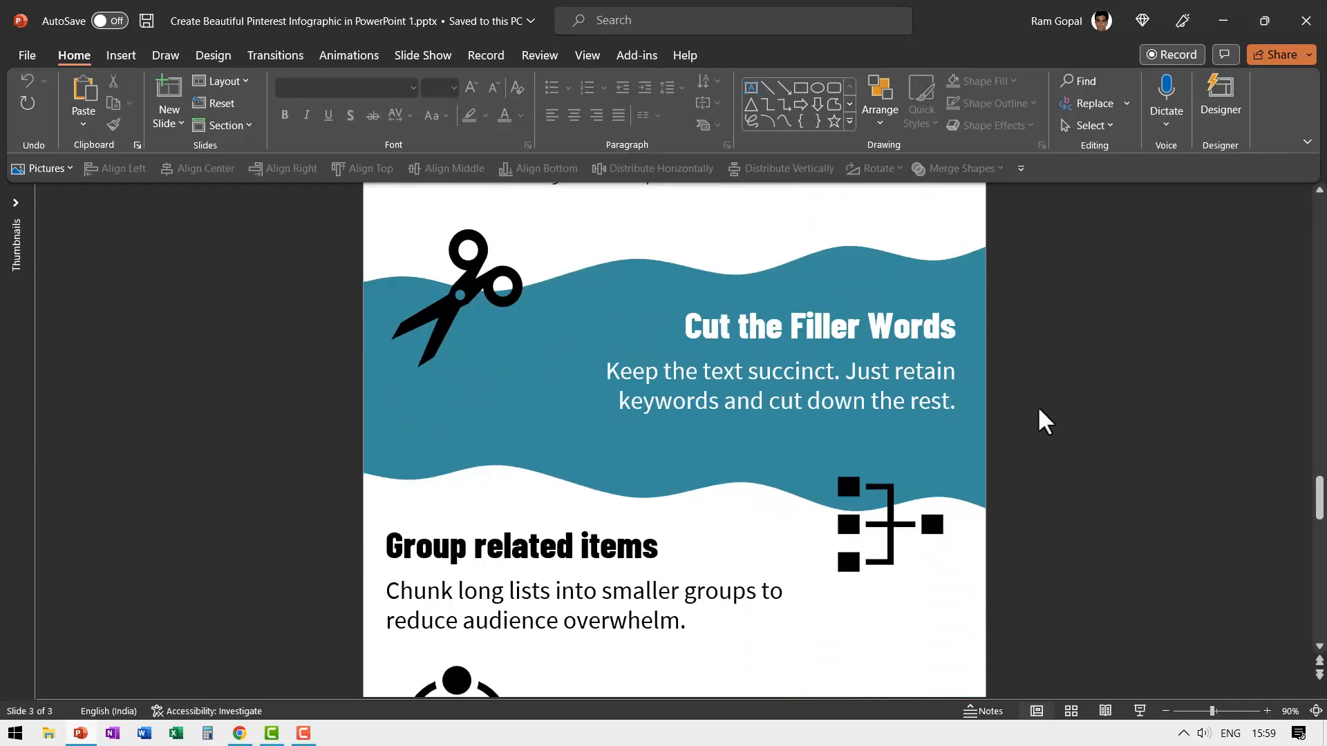
scroll("down", 3)
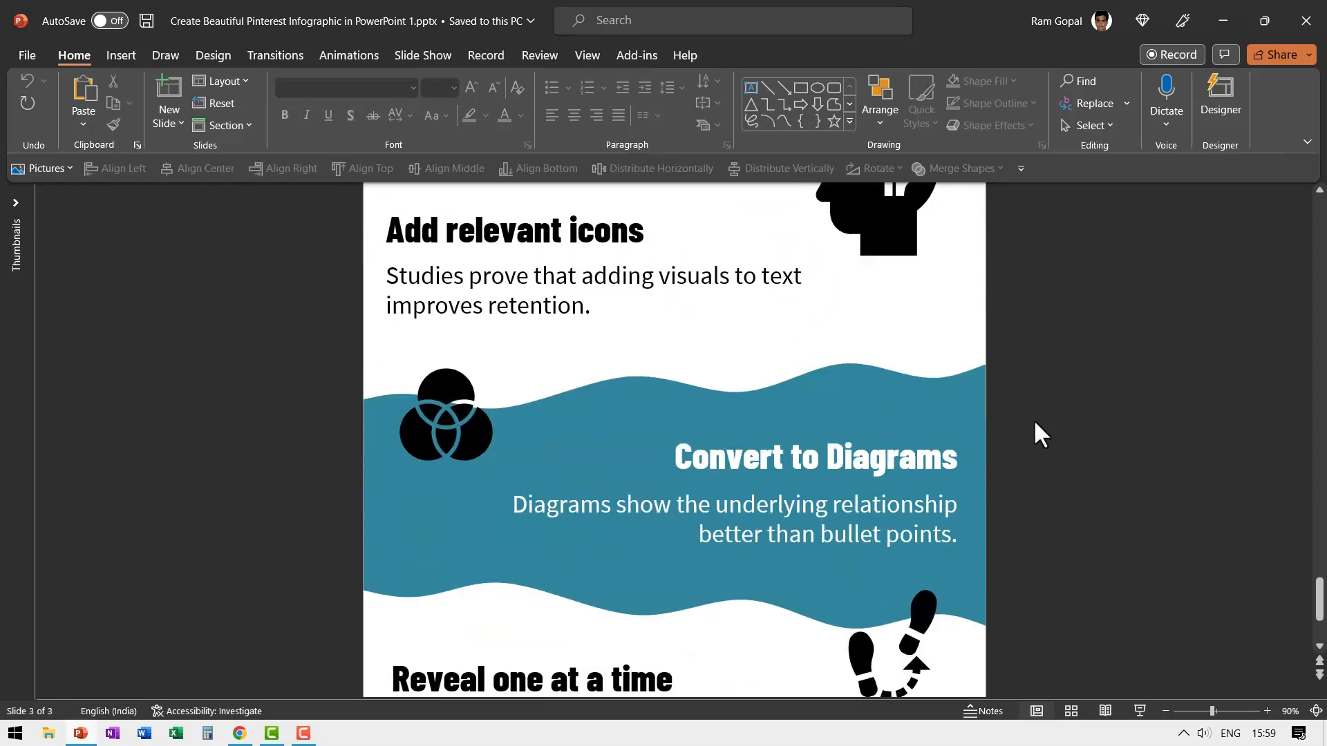
scroll("down", 3)
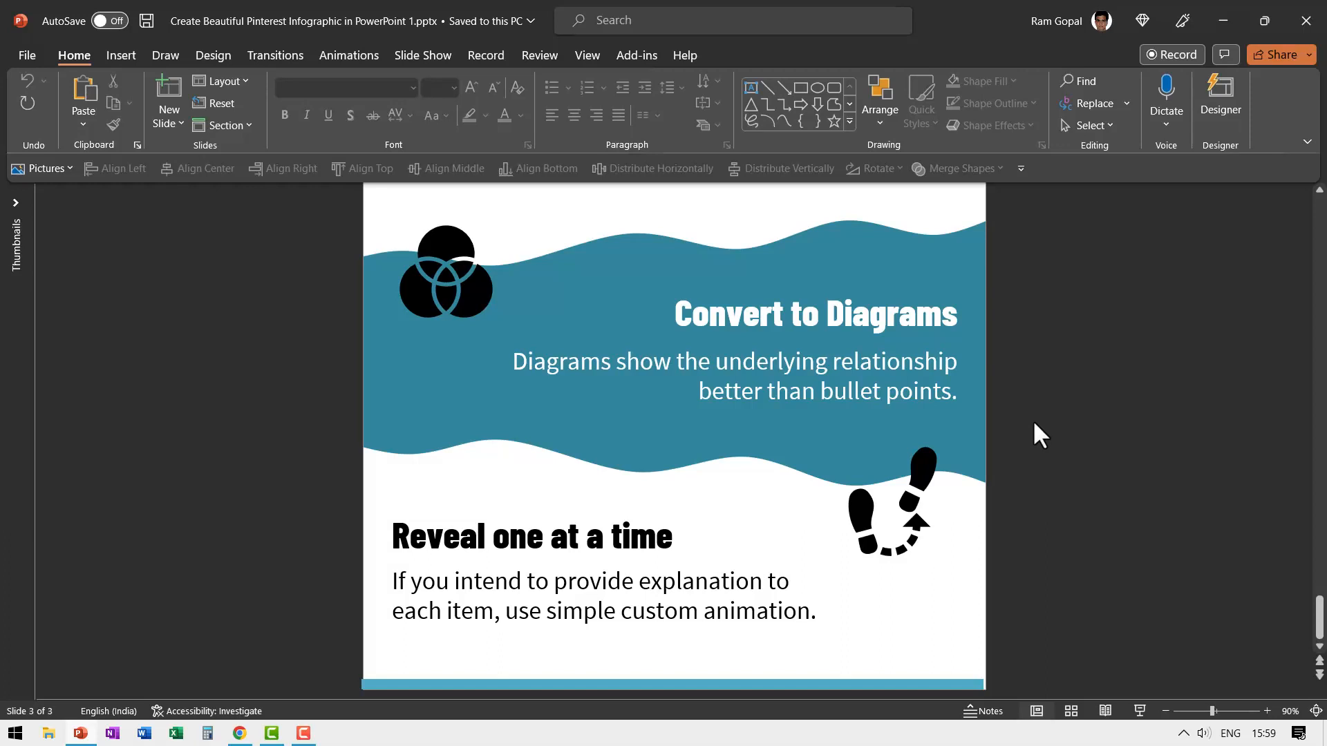
mouse_move(1036, 431)
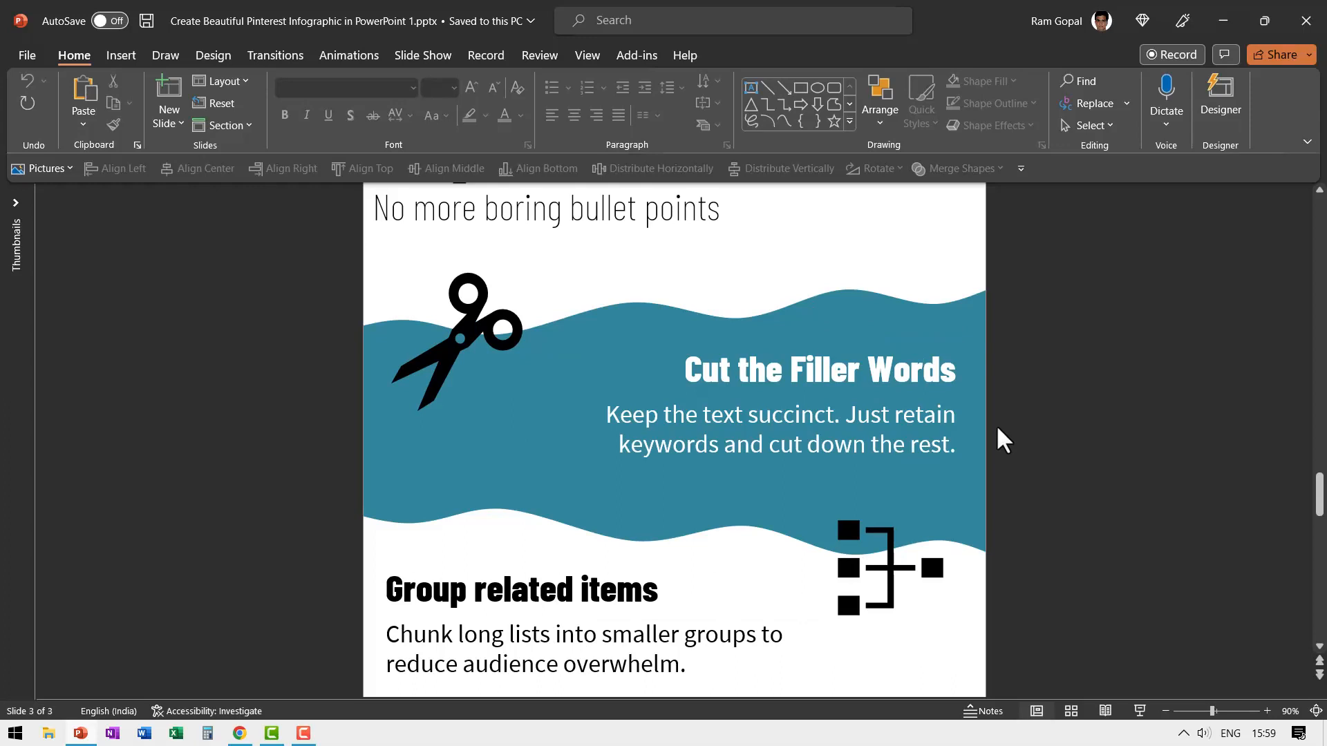
mouse_move(986, 427)
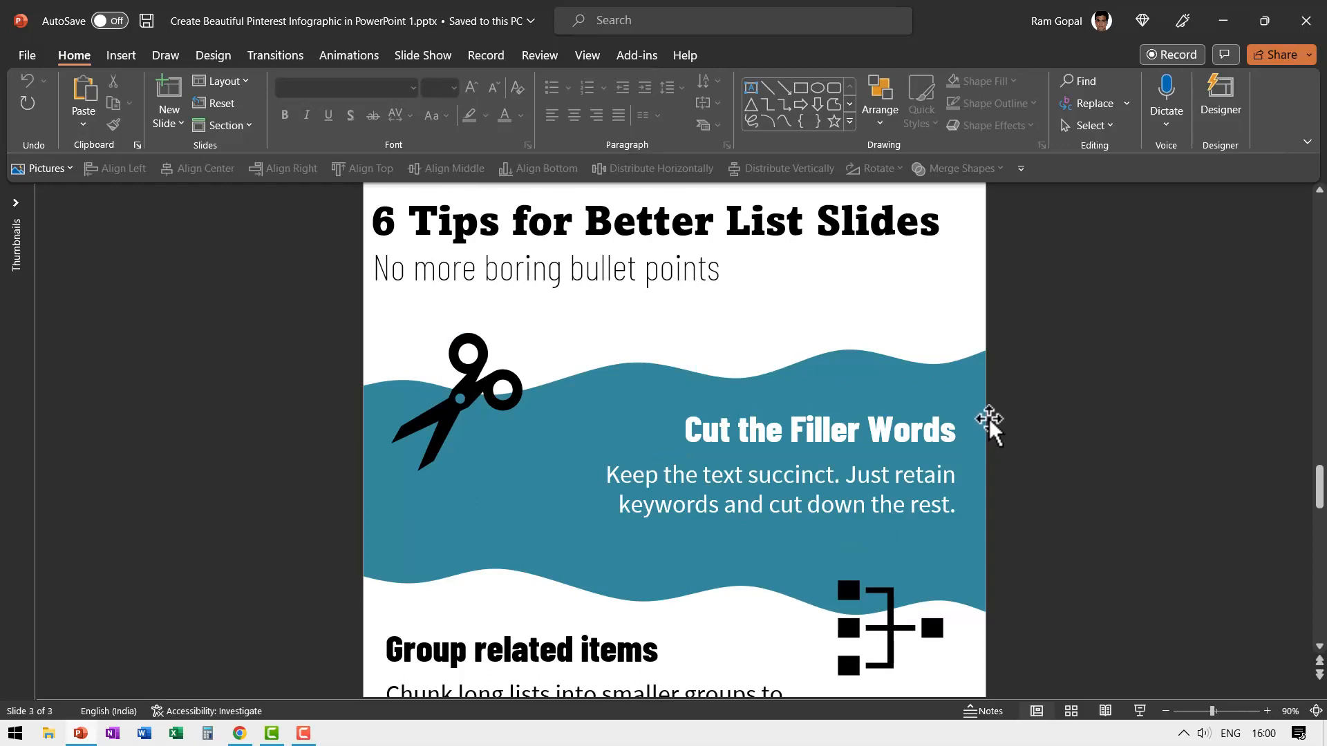
mouse_move(989, 433)
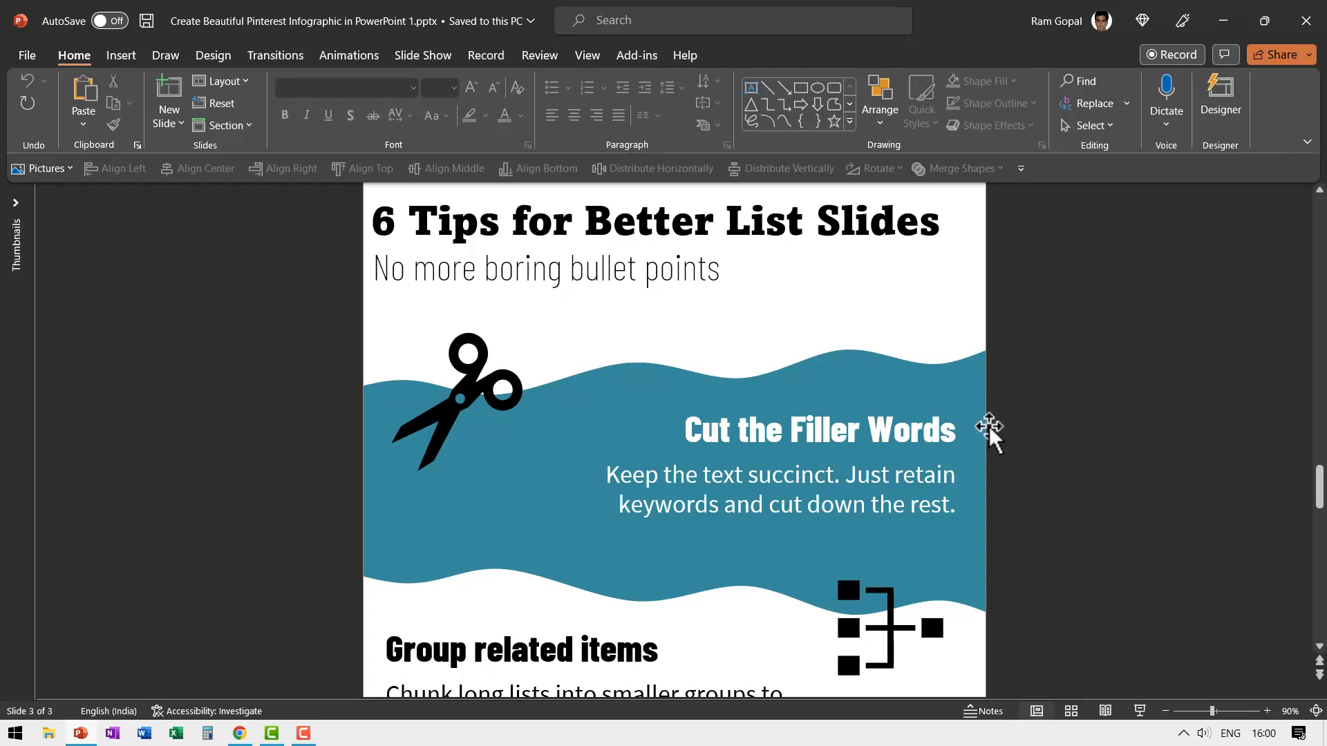
mouse_move(1111, 450)
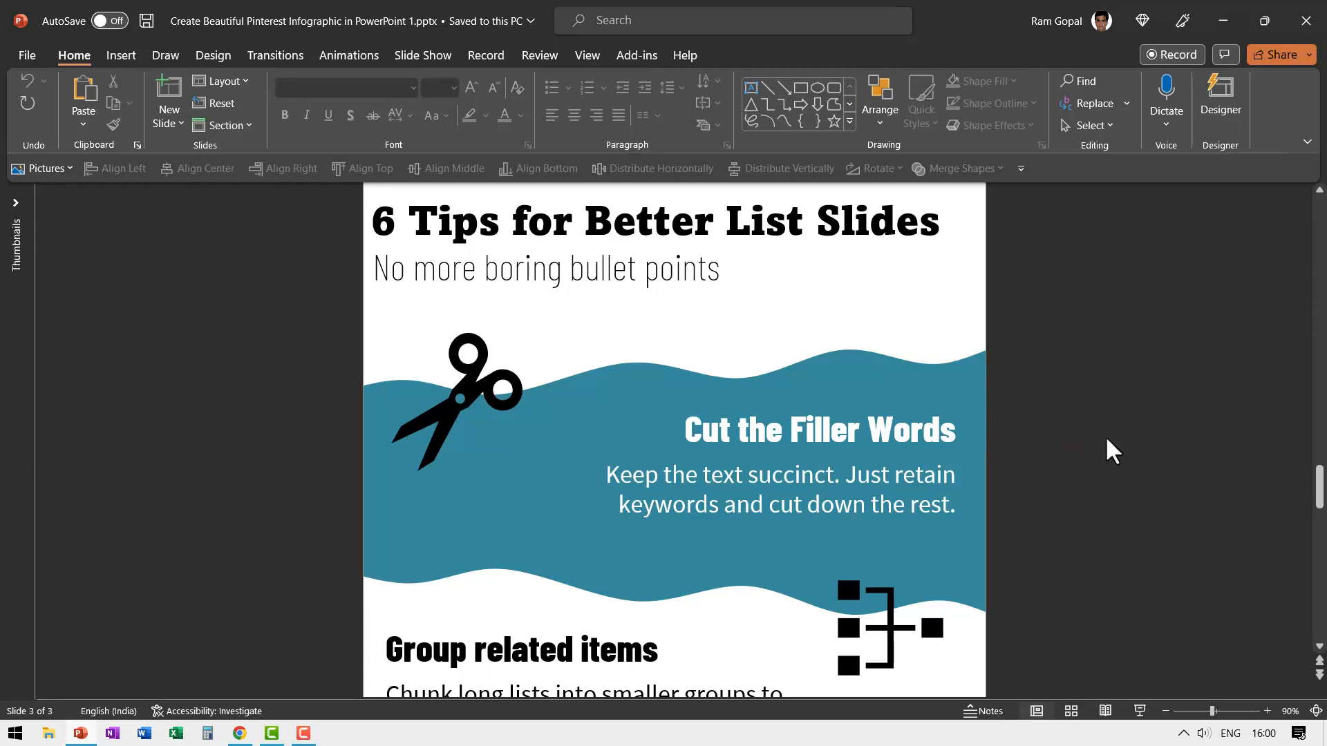
mouse_move(650, 250)
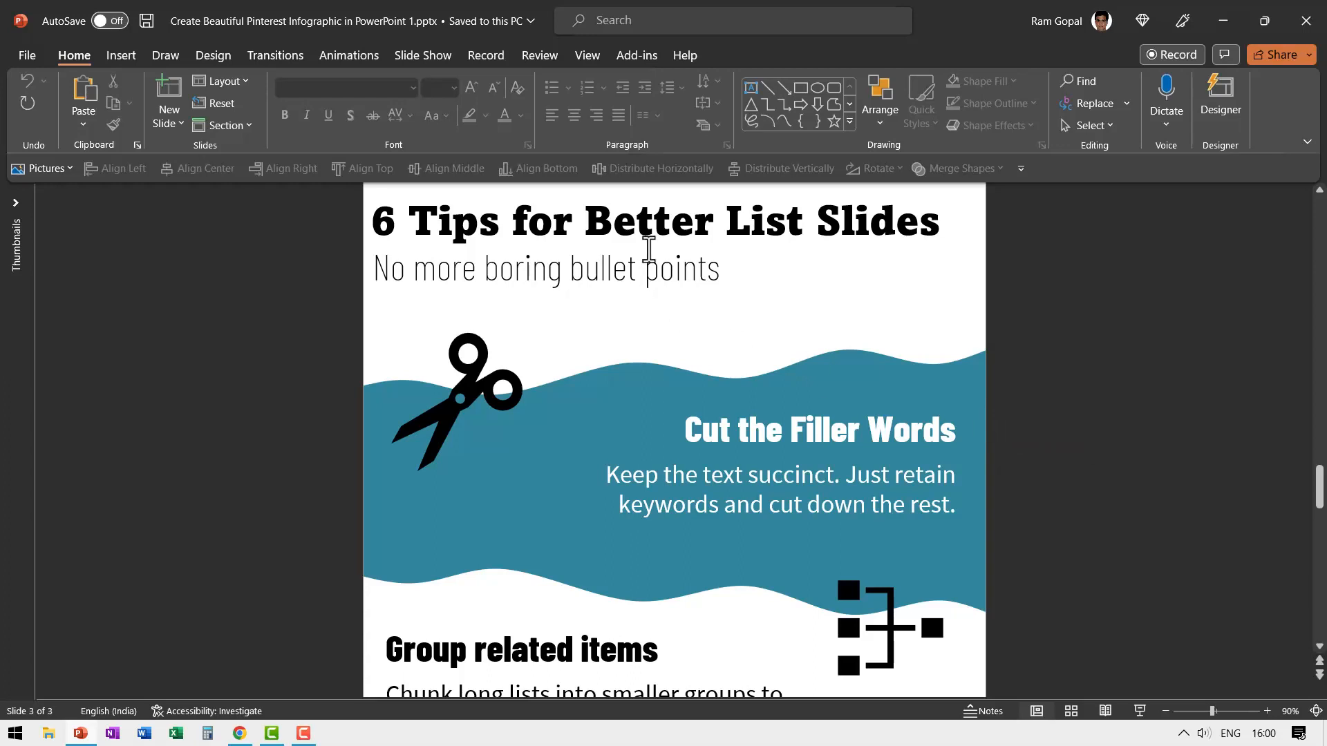
mouse_move(444, 397)
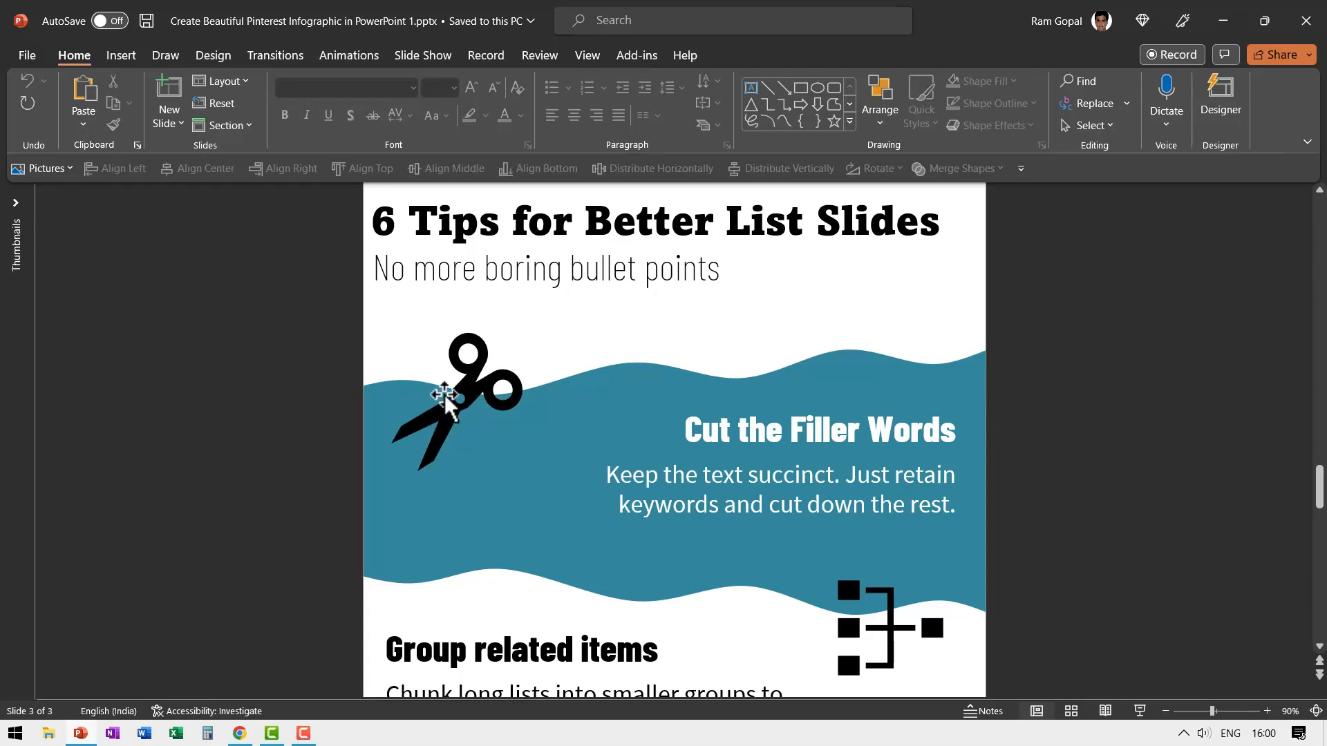
mouse_move(217, 170)
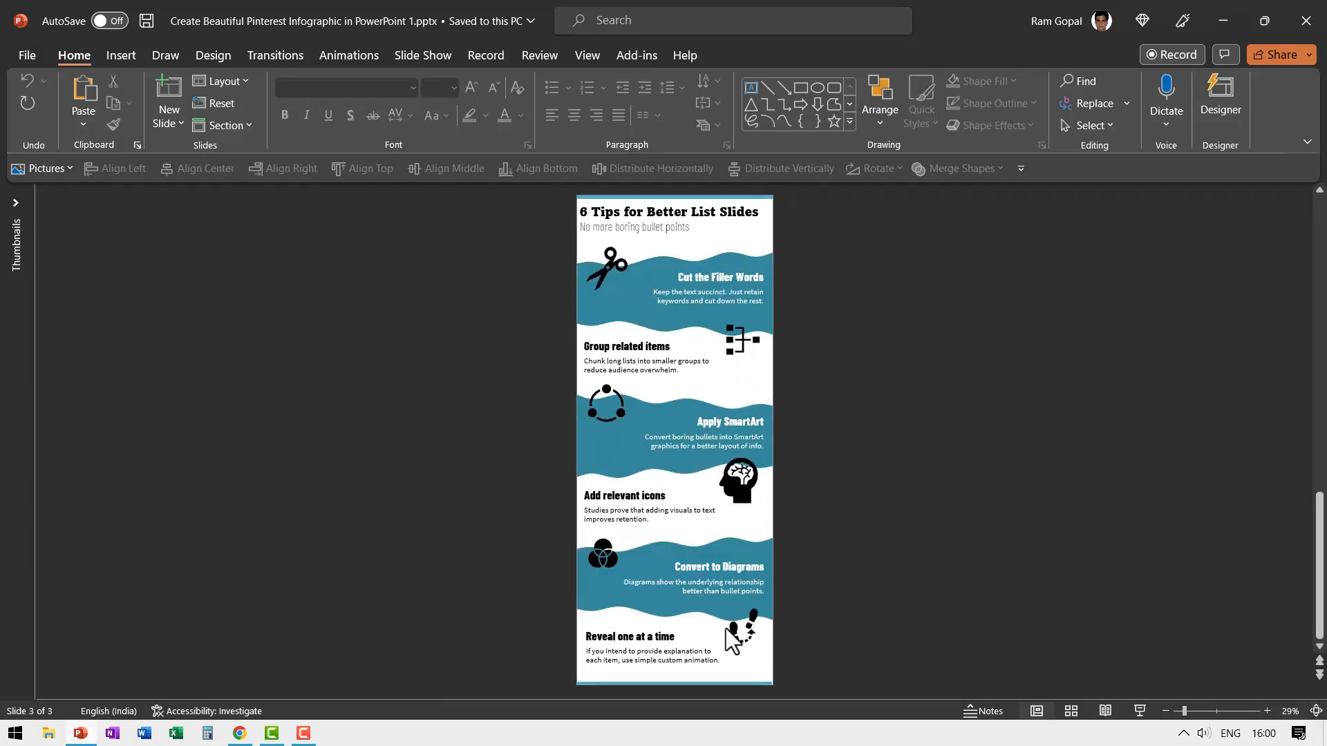
mouse_move(911, 582)
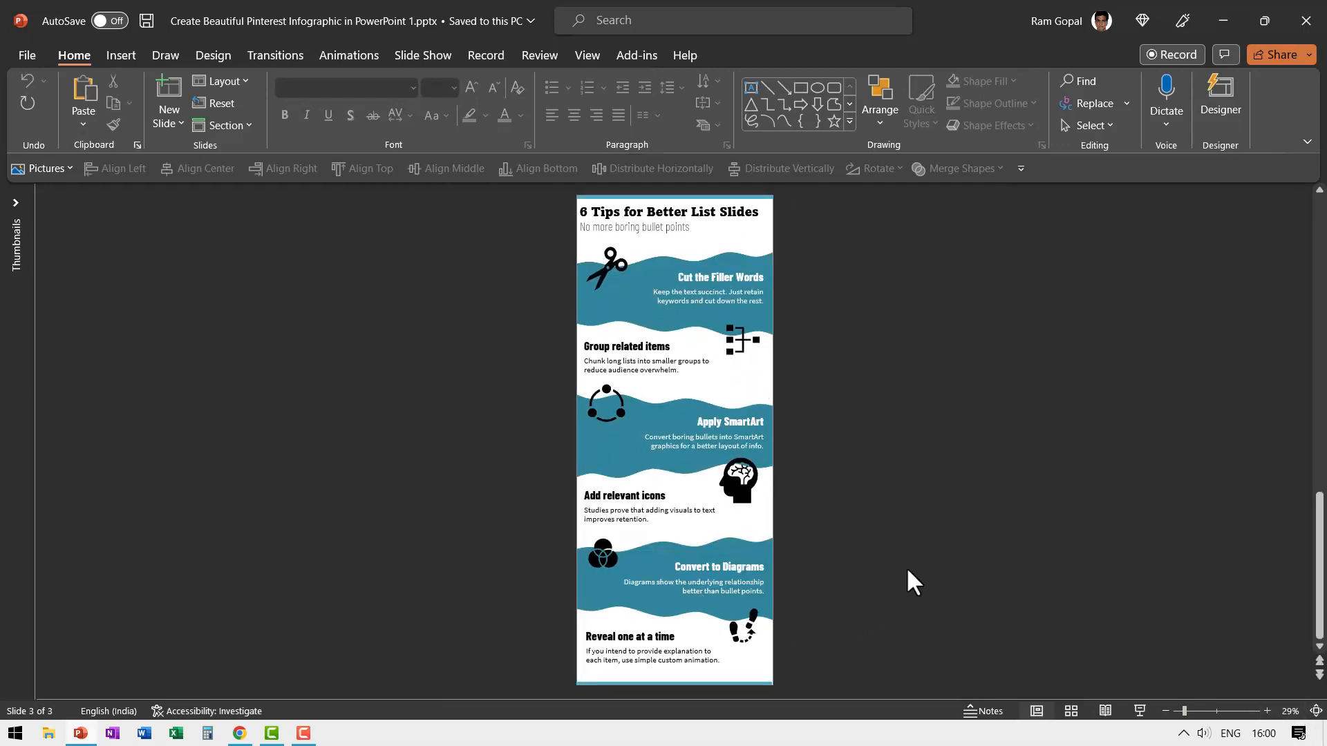
mouse_move(872, 575)
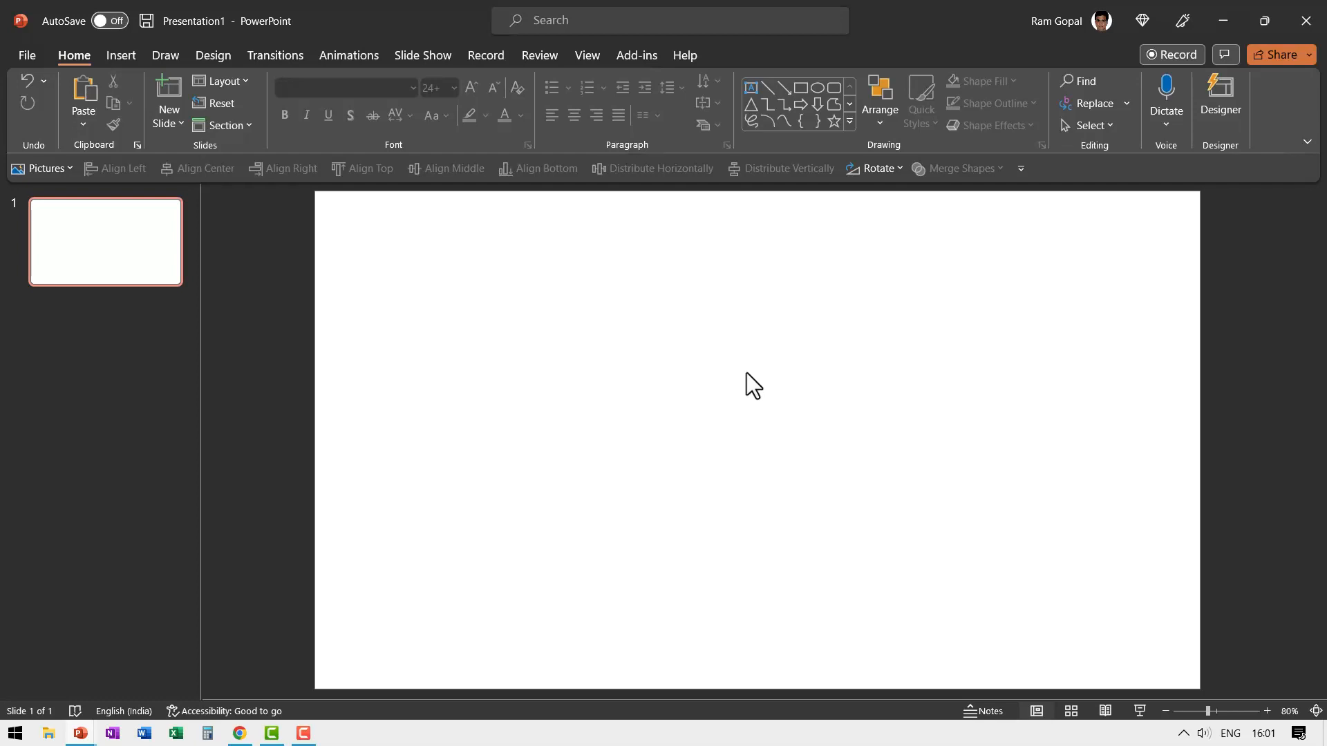
mouse_move(195, 121)
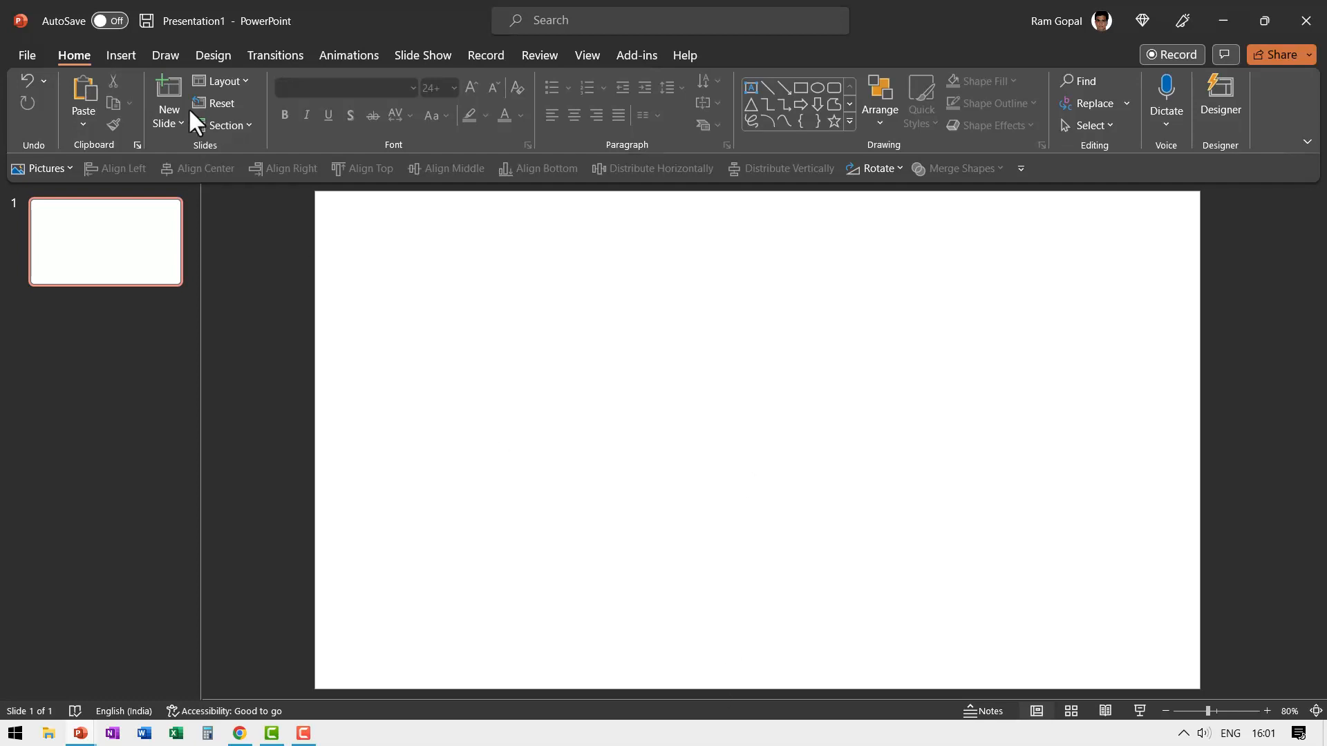
left_click(213, 55)
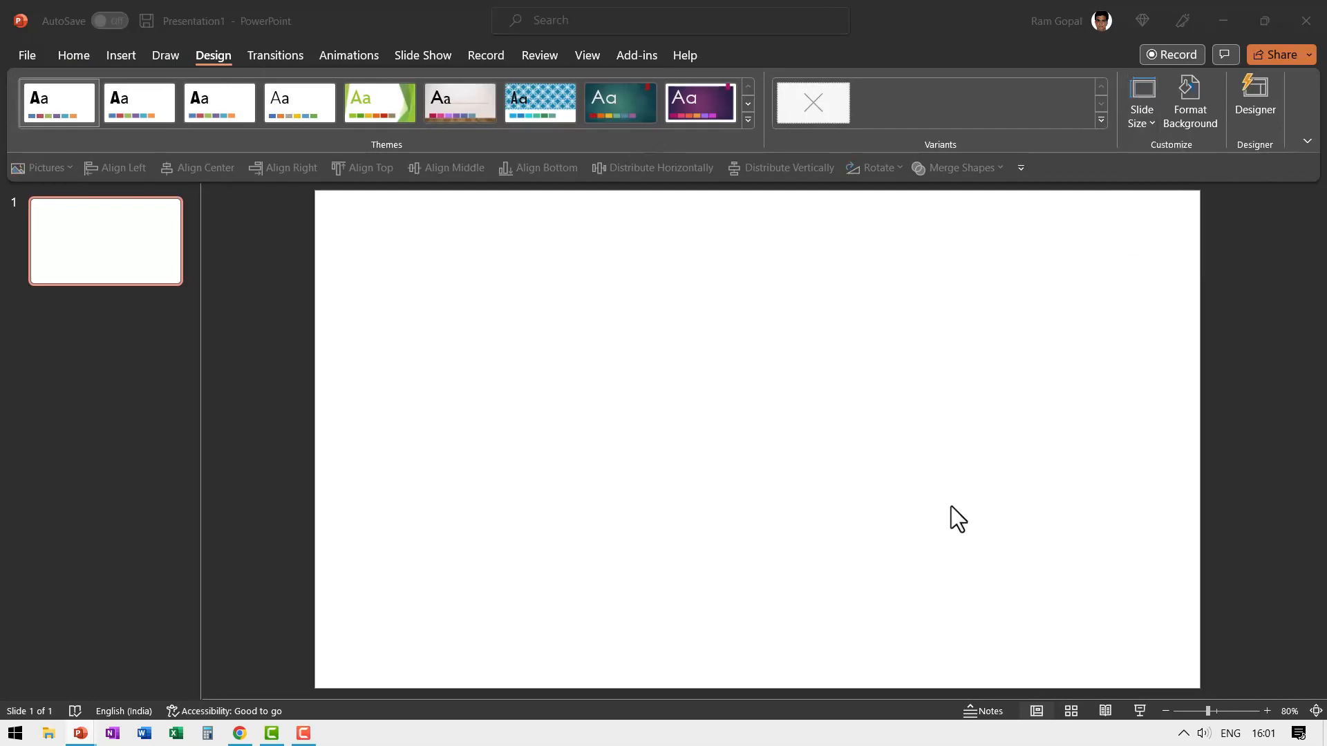
left_click(1142, 97)
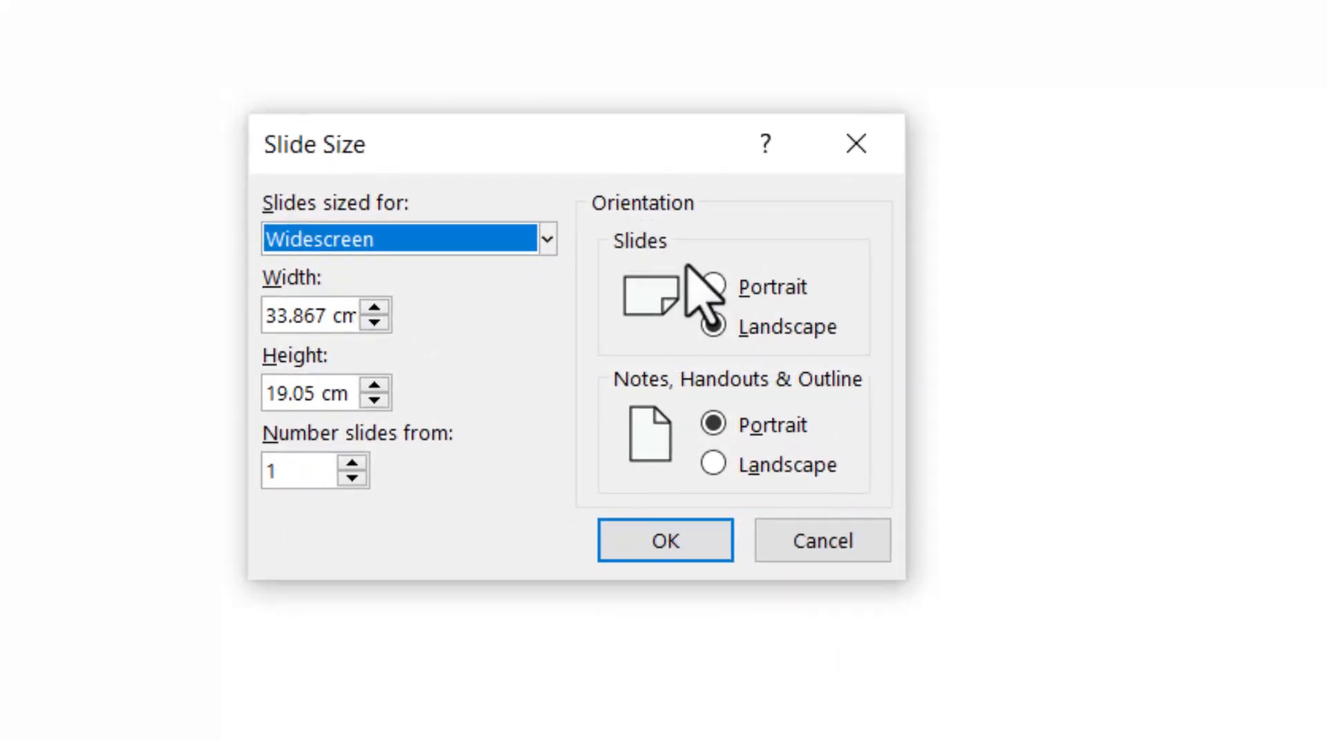
left_click(713, 287)
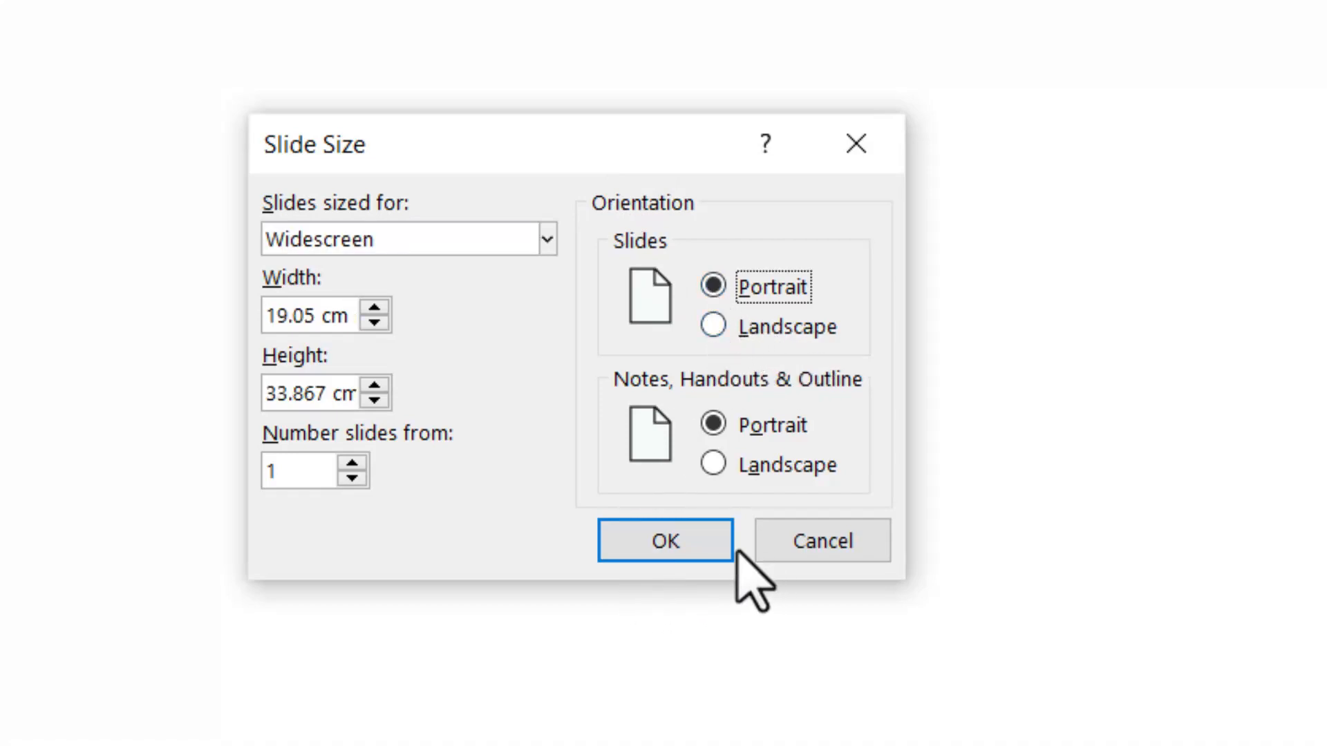
mouse_move(665, 415)
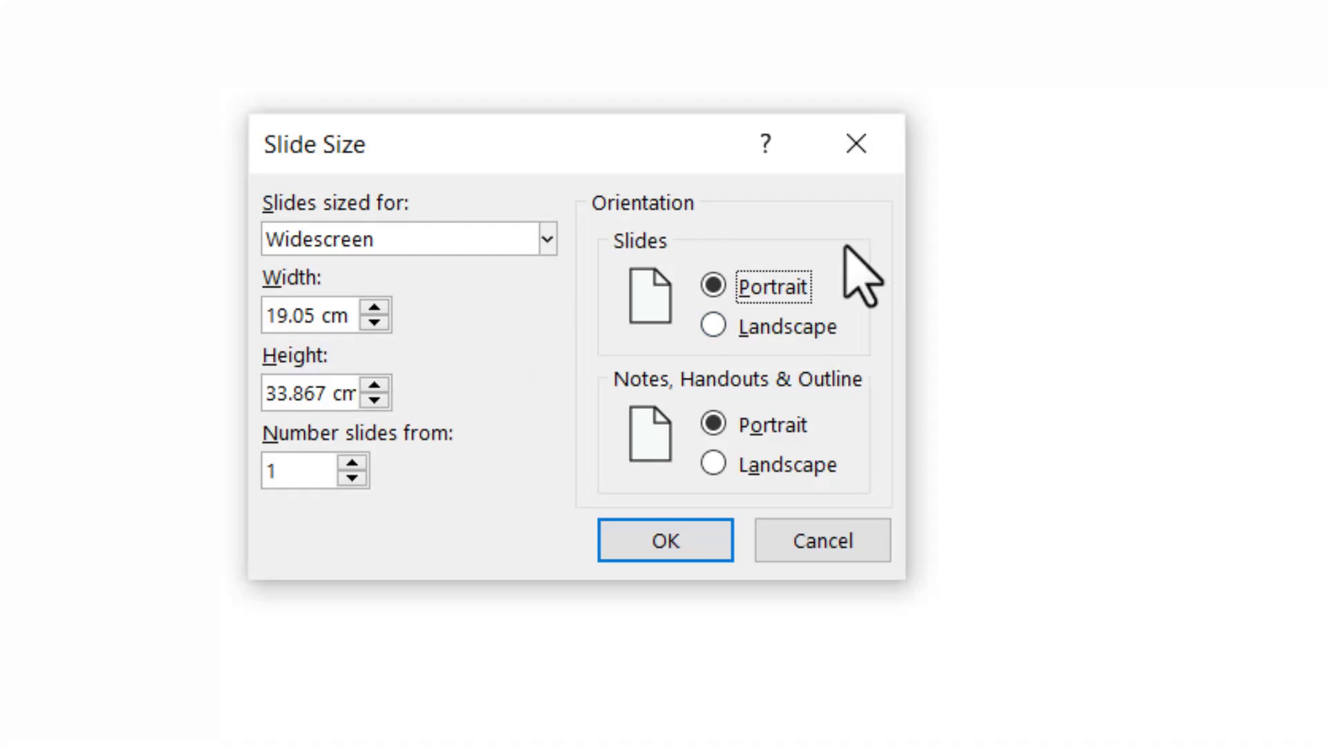
mouse_move(893, 267)
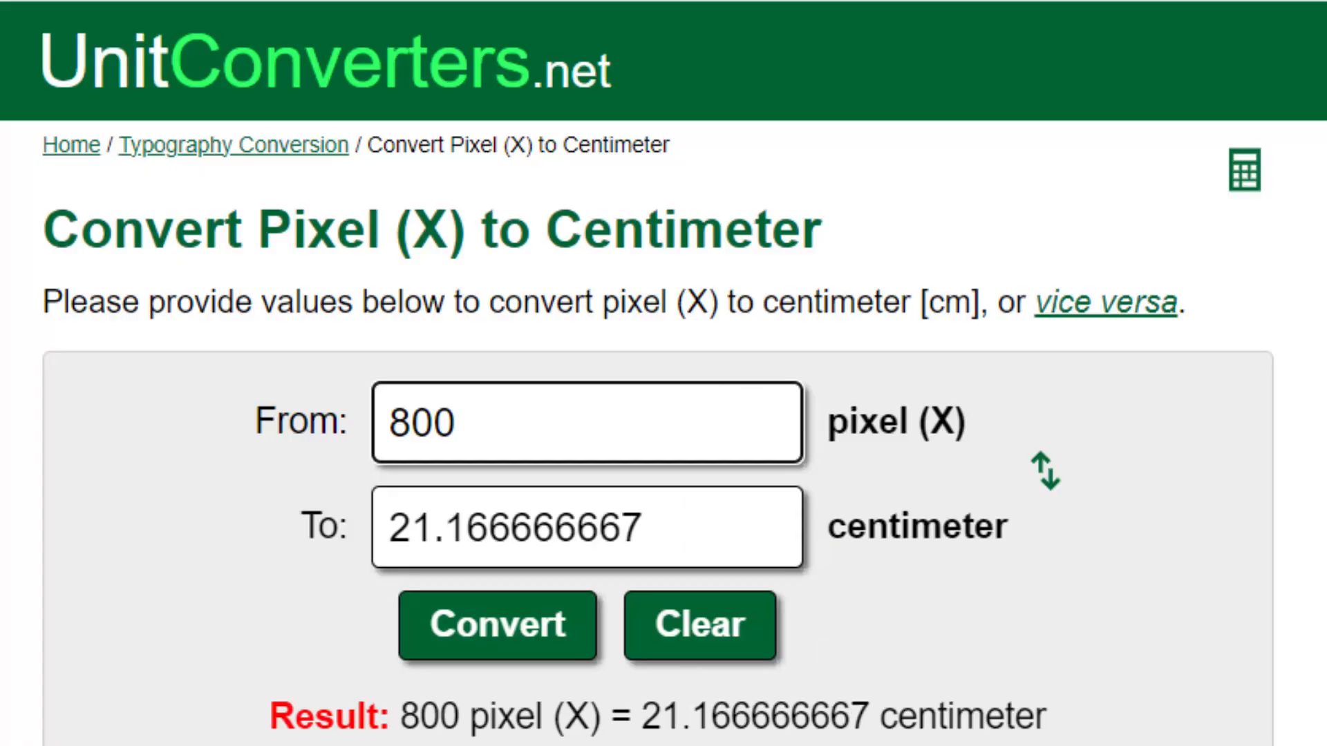
mouse_move(819, 239)
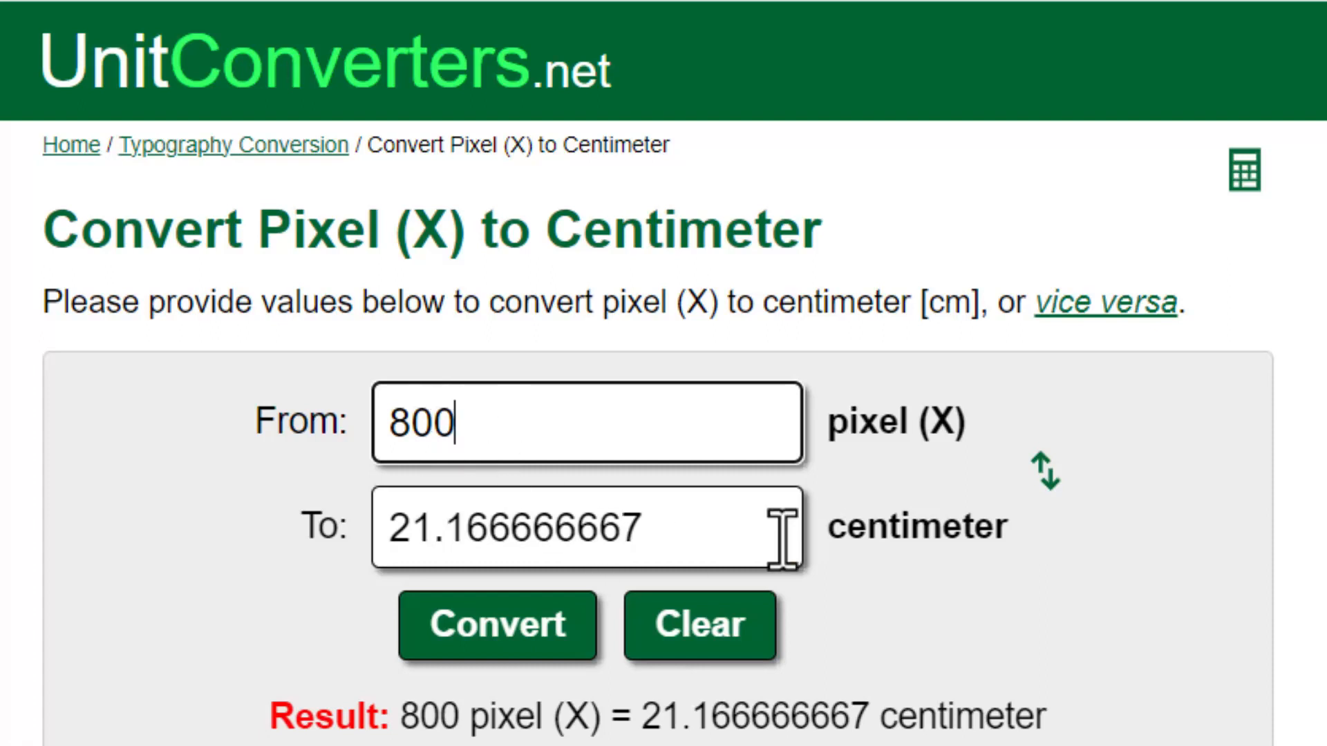
mouse_move(906, 550)
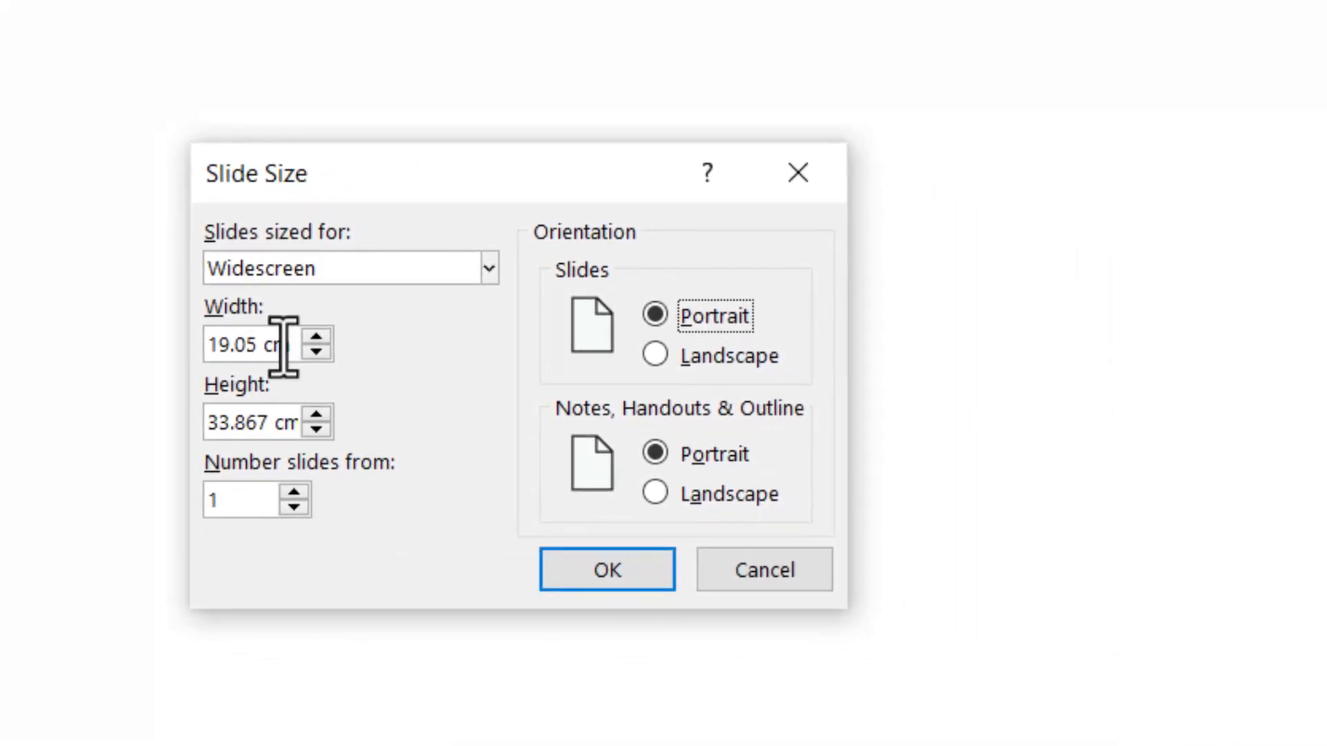
Set the slide width to 21.17 cm, keep height 33.867 cm, and apply with Ensure Fit
type("21")
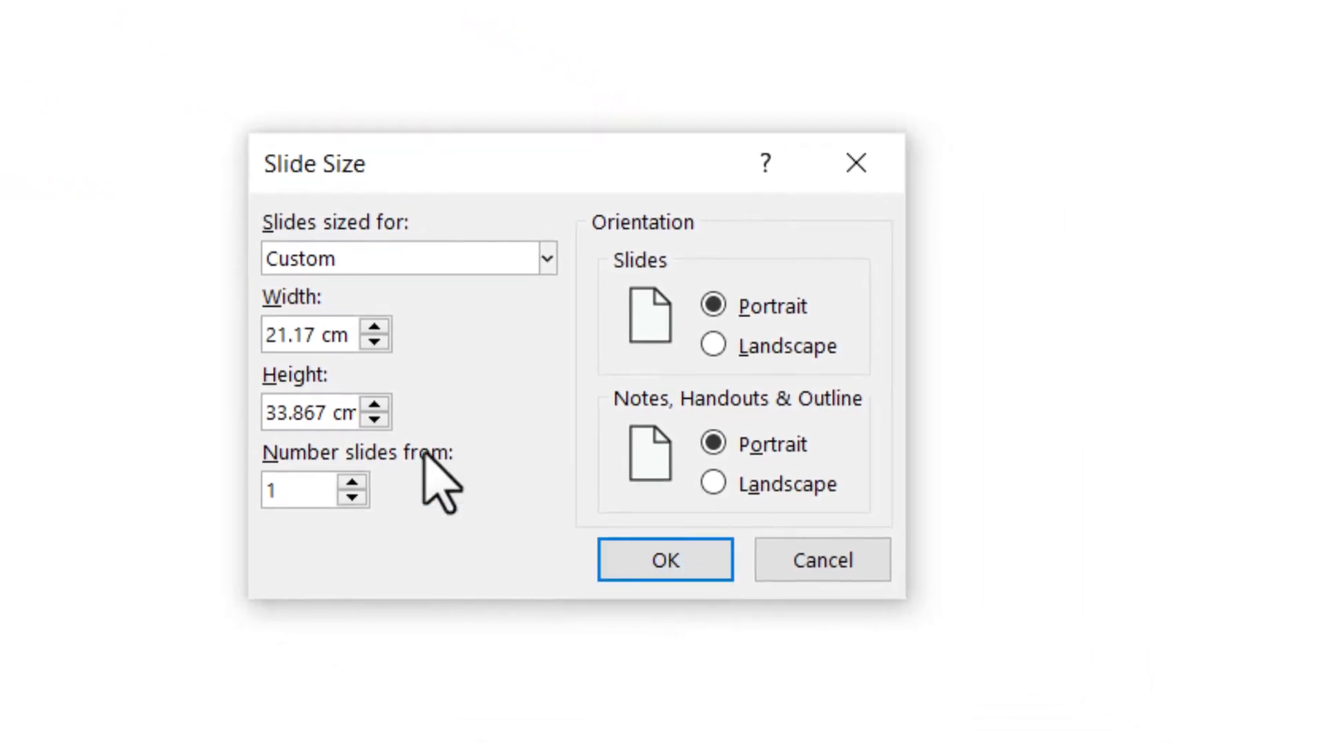
triple_click(308, 412)
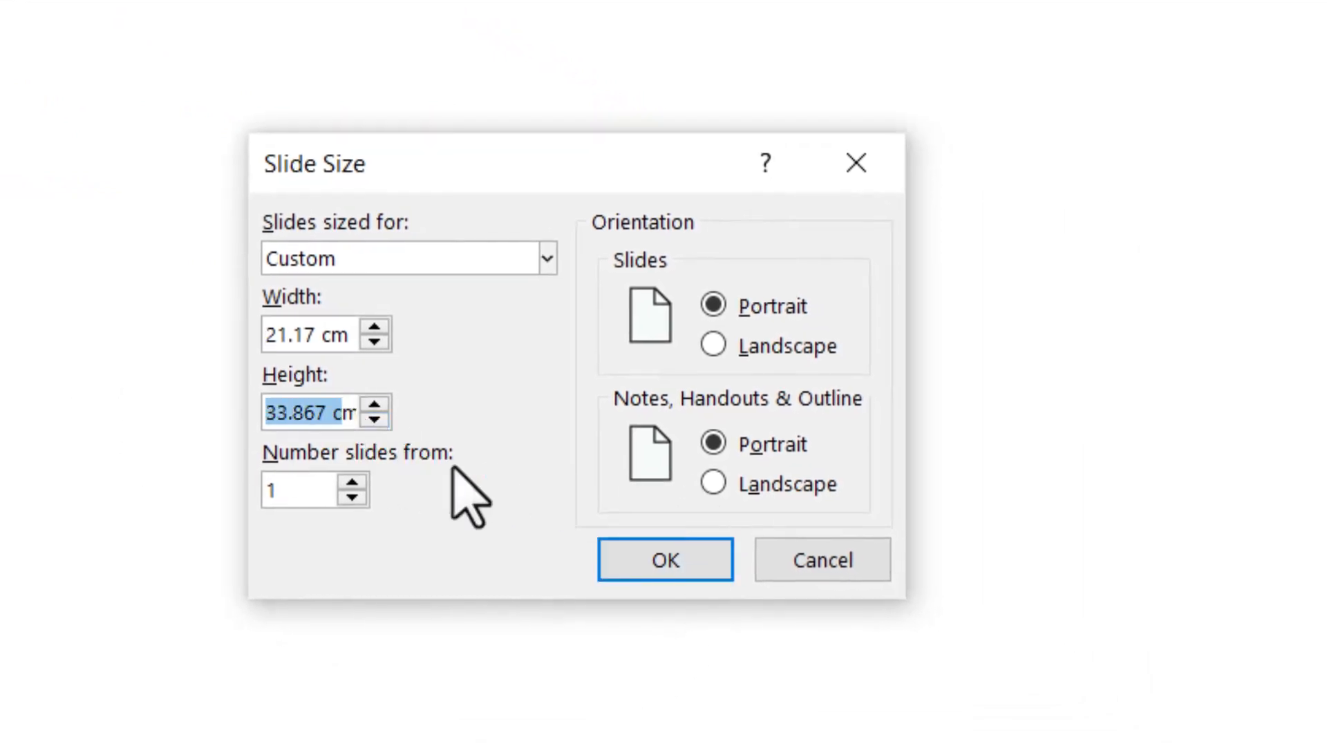
left_click(665, 560)
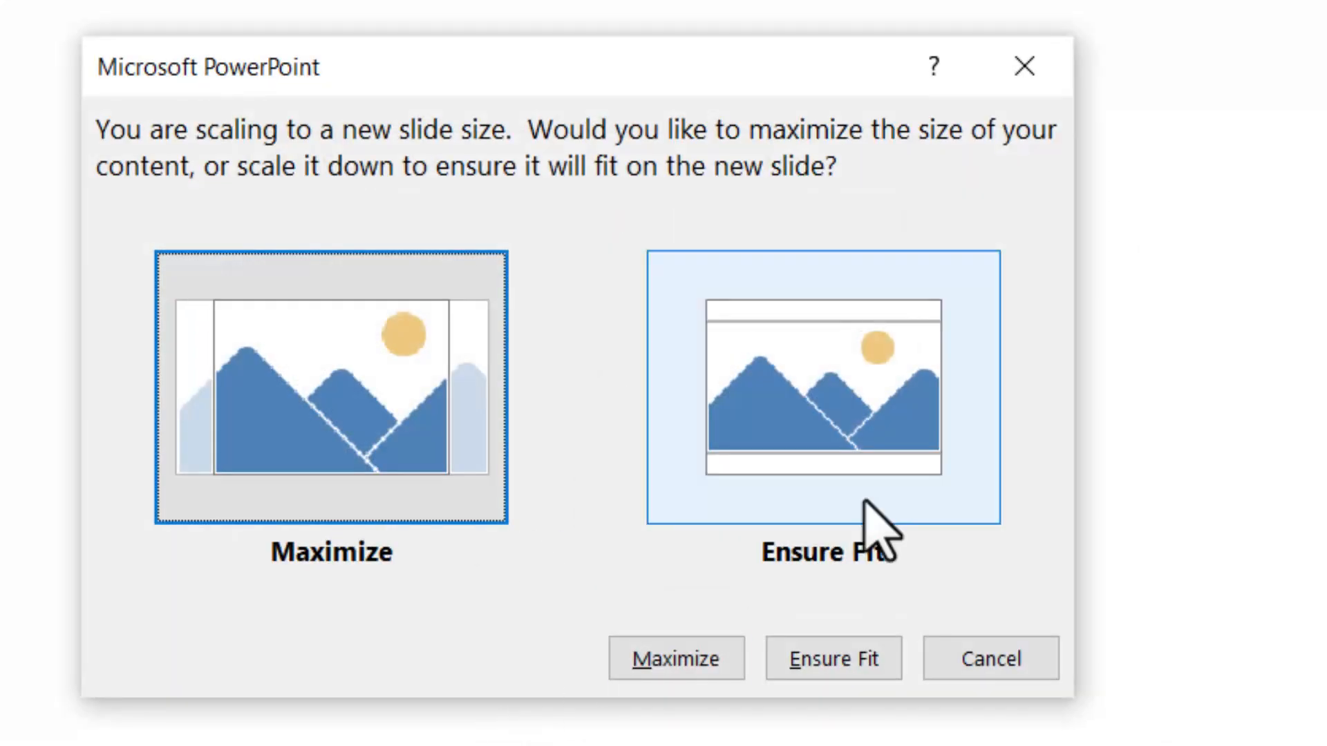
left_click(832, 658)
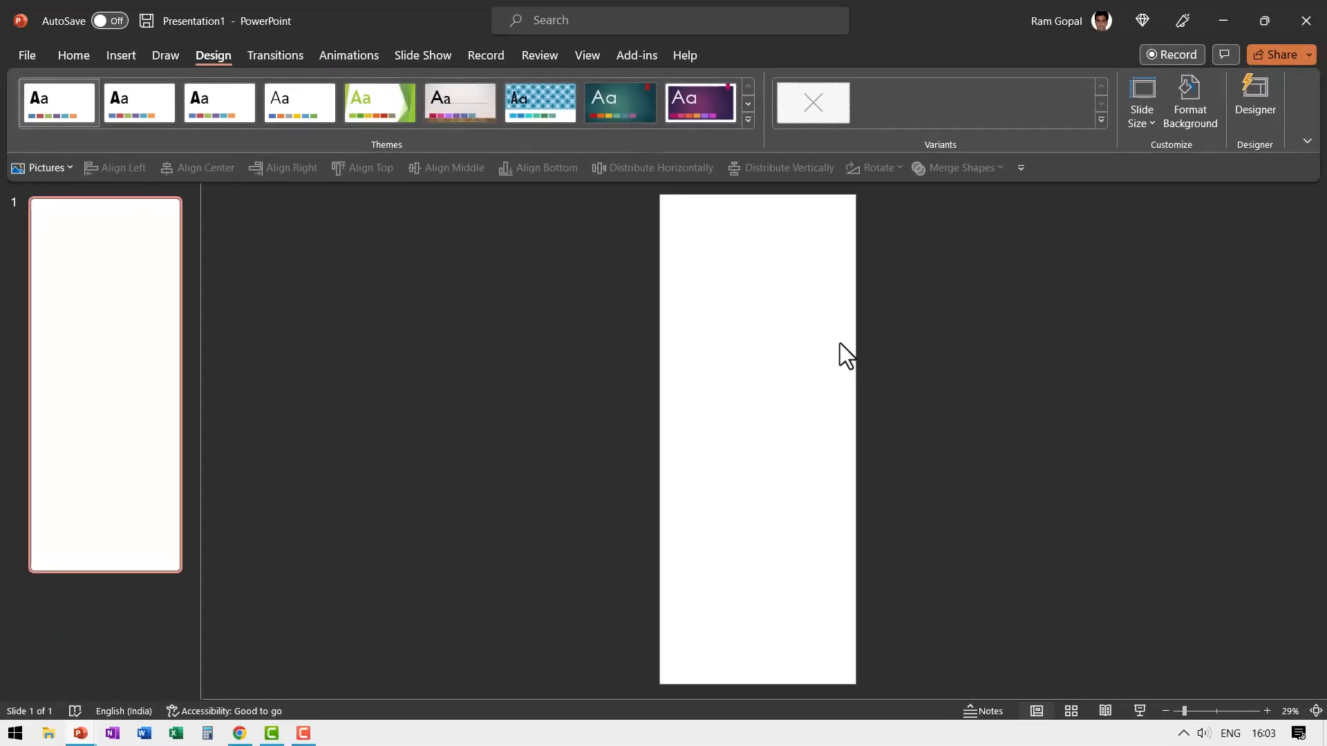
mouse_move(930, 546)
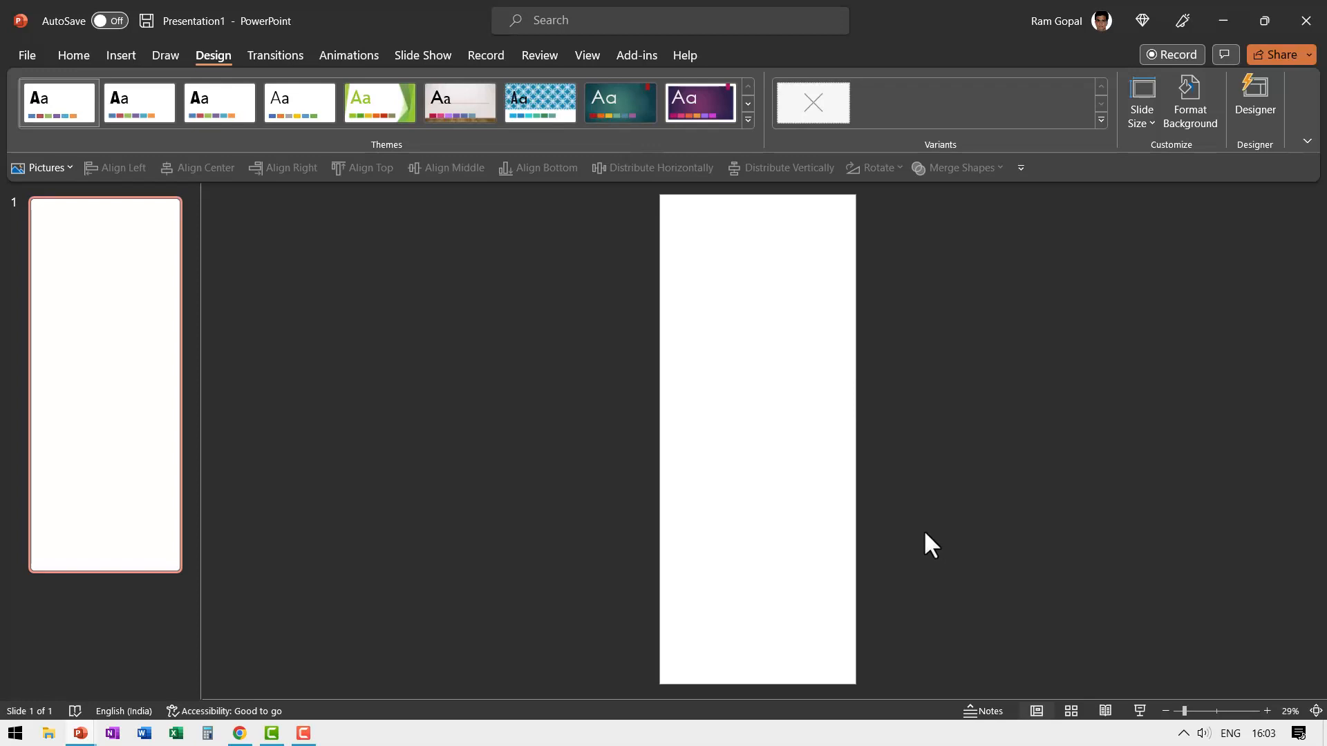
Draw a closed blue wavy band across the slide with the Curve shape tool
left_click(73, 55)
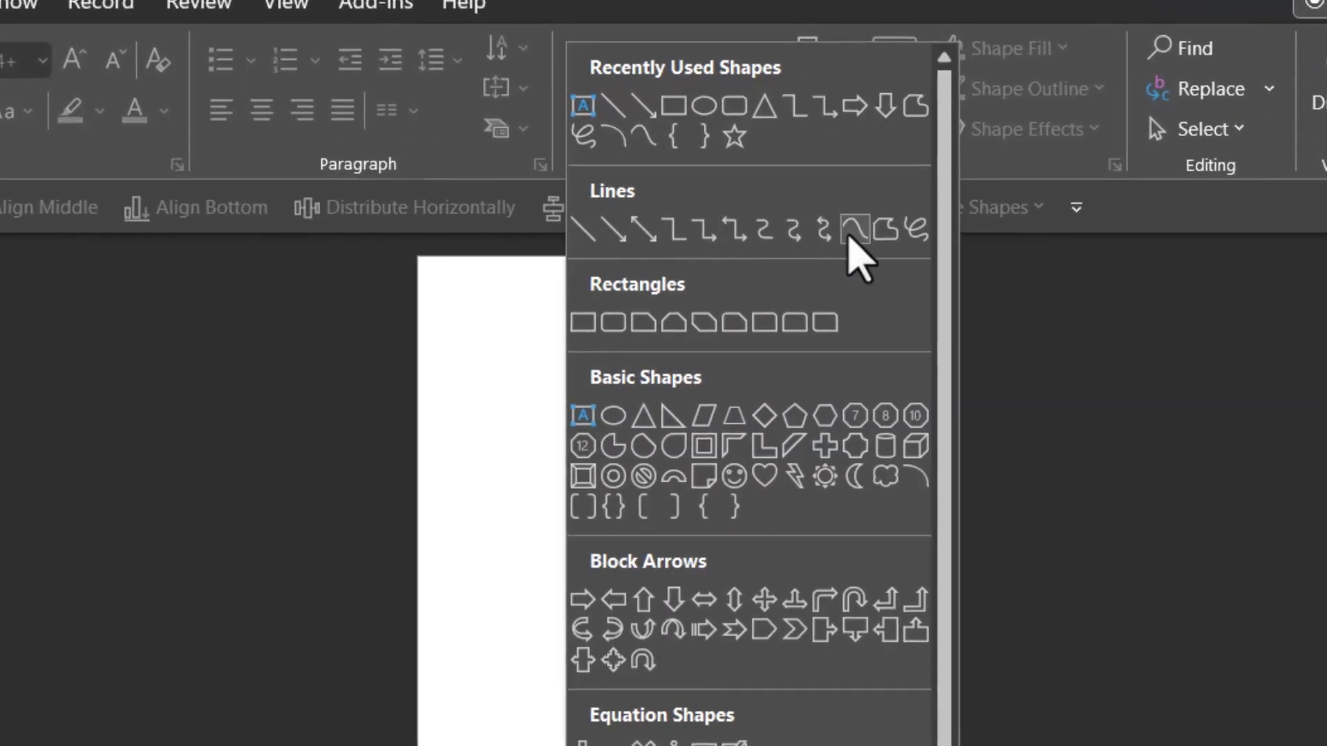
left_click(859, 228)
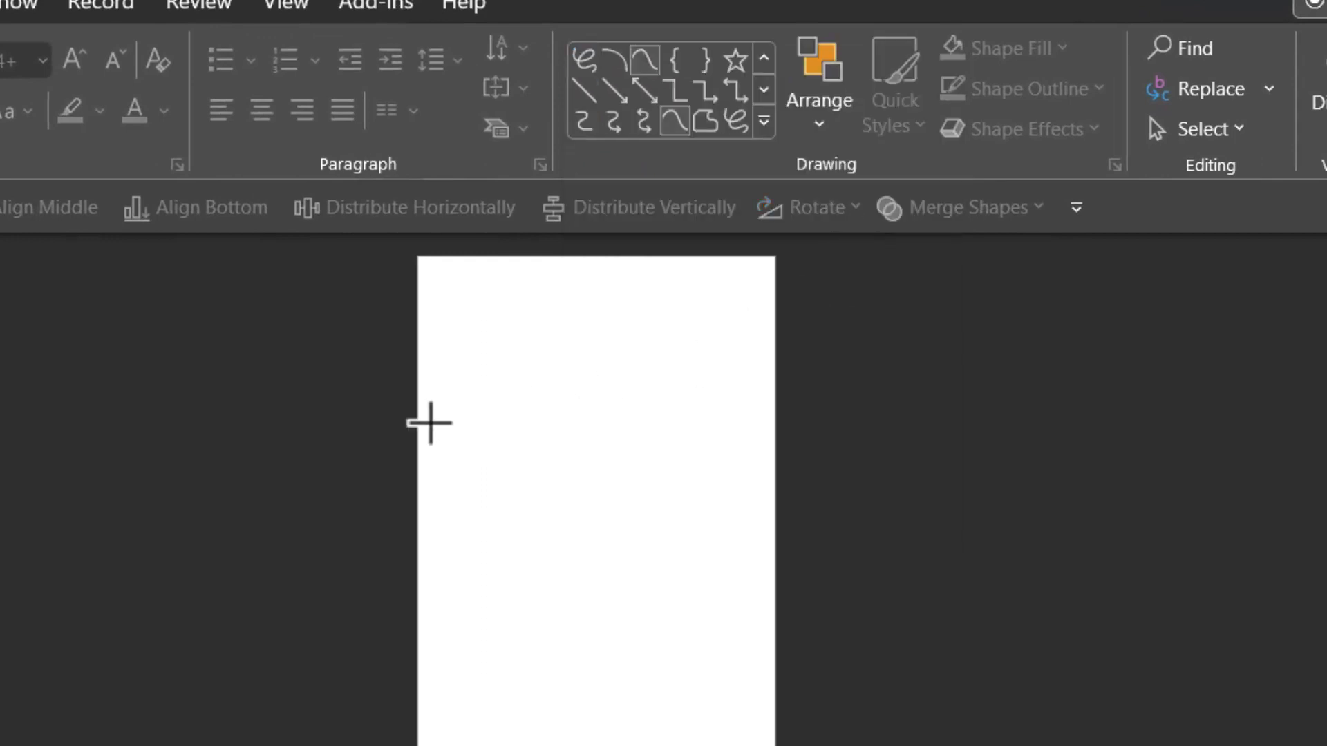
mouse_move(372, 414)
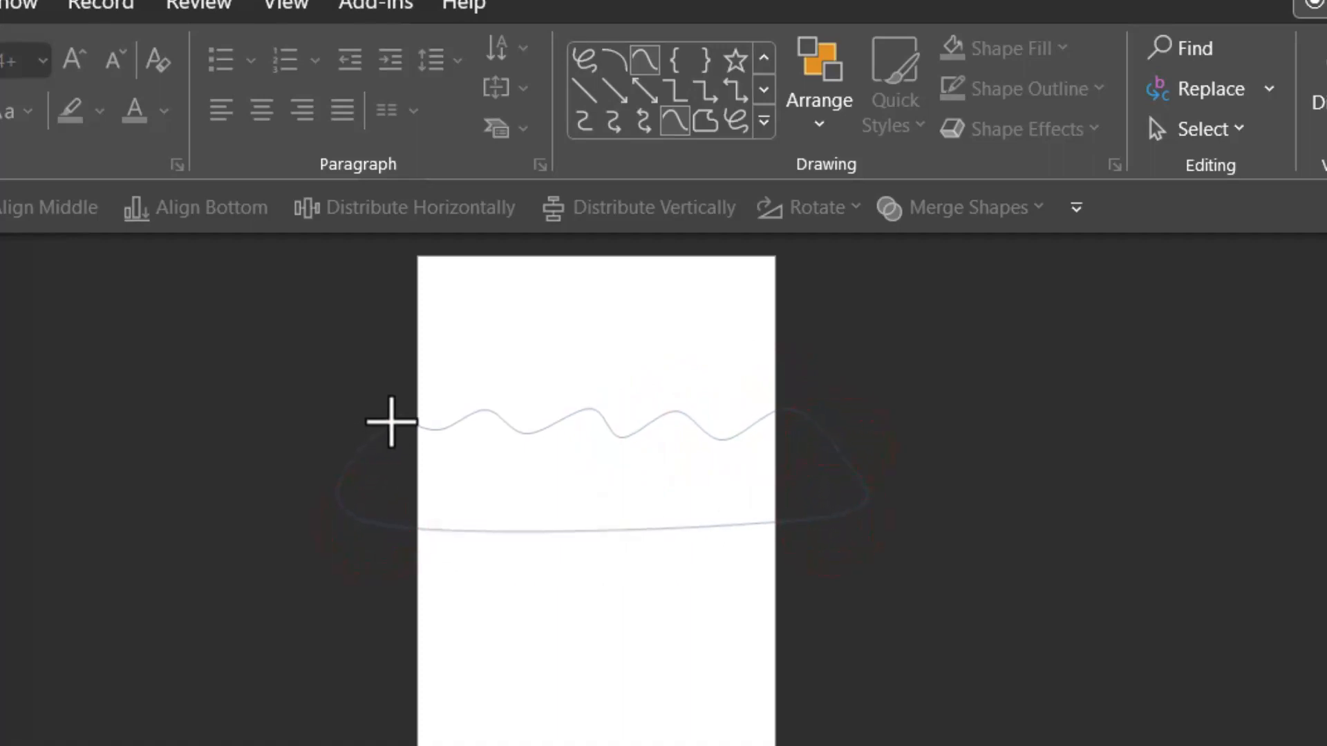
left_click(394, 423)
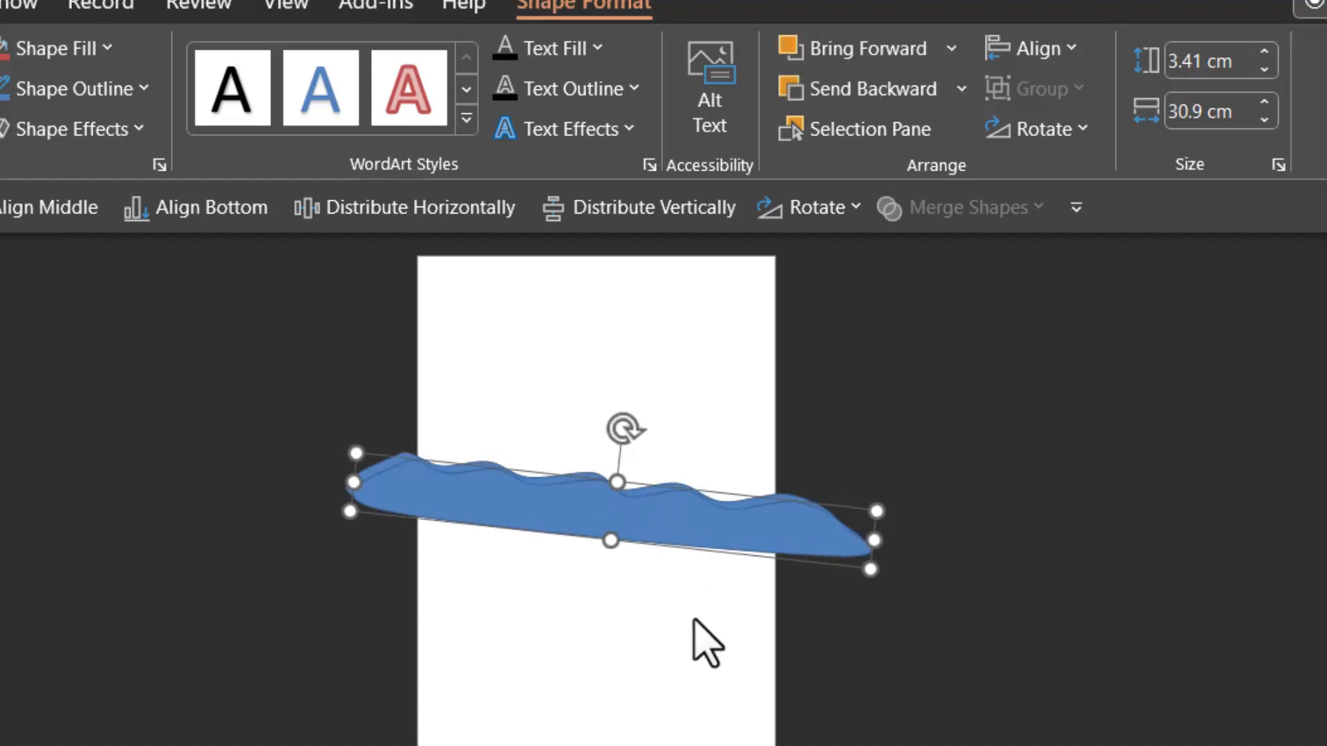
mouse_move(906, 241)
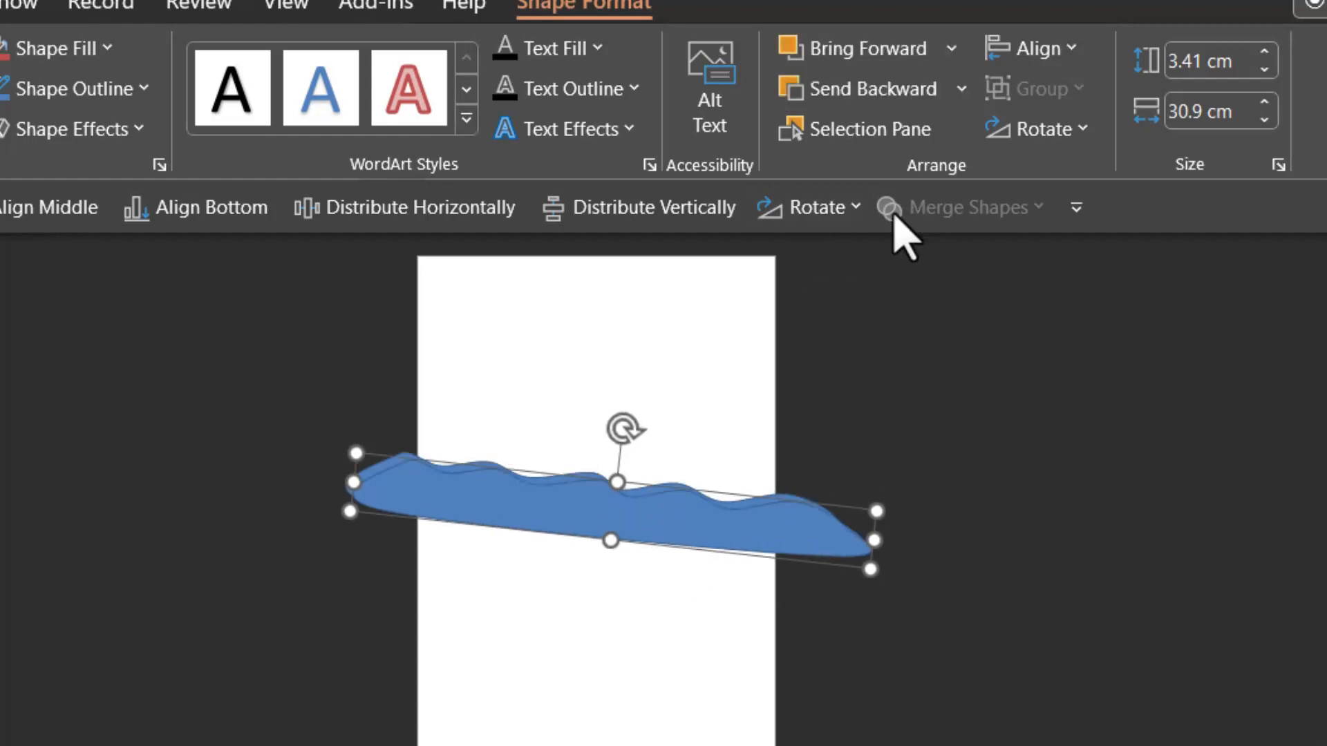
mouse_move(1041, 129)
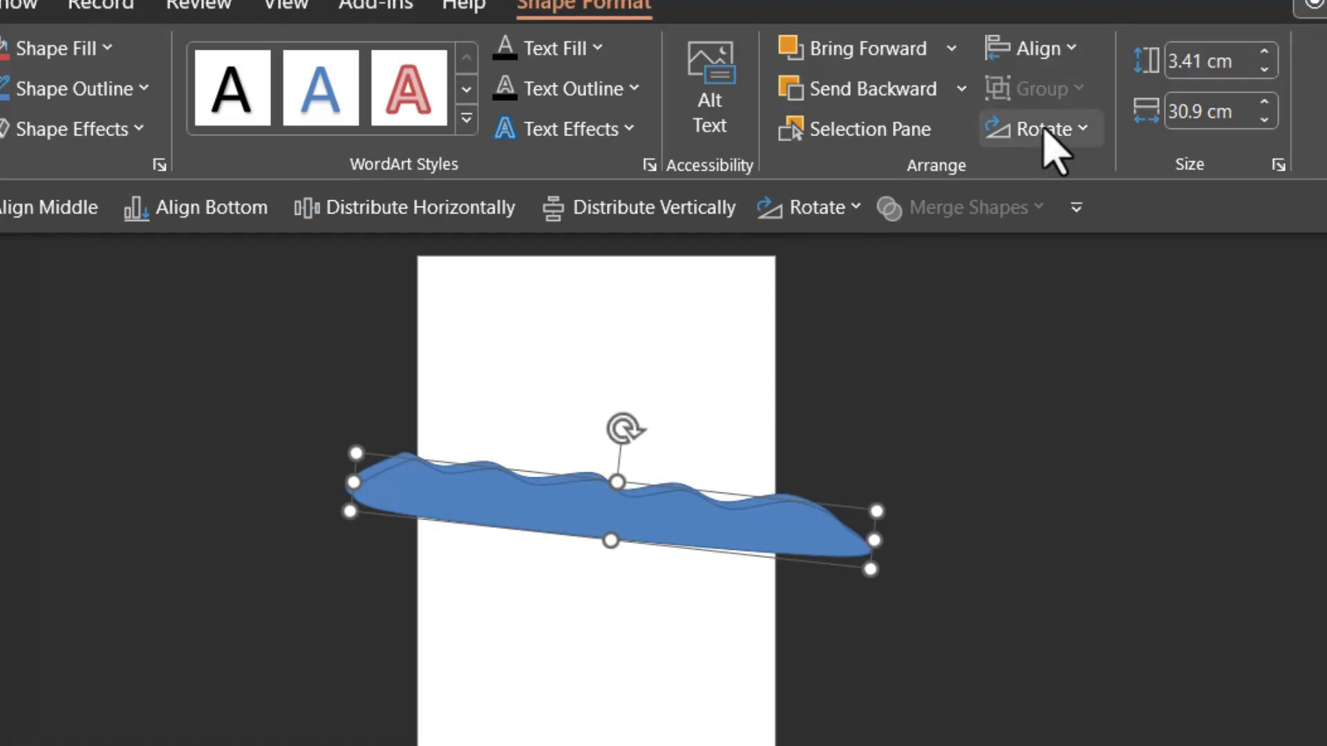
Flip the duplicated wavy shape vertically so it sits upside down below the original
left_click(1039, 128)
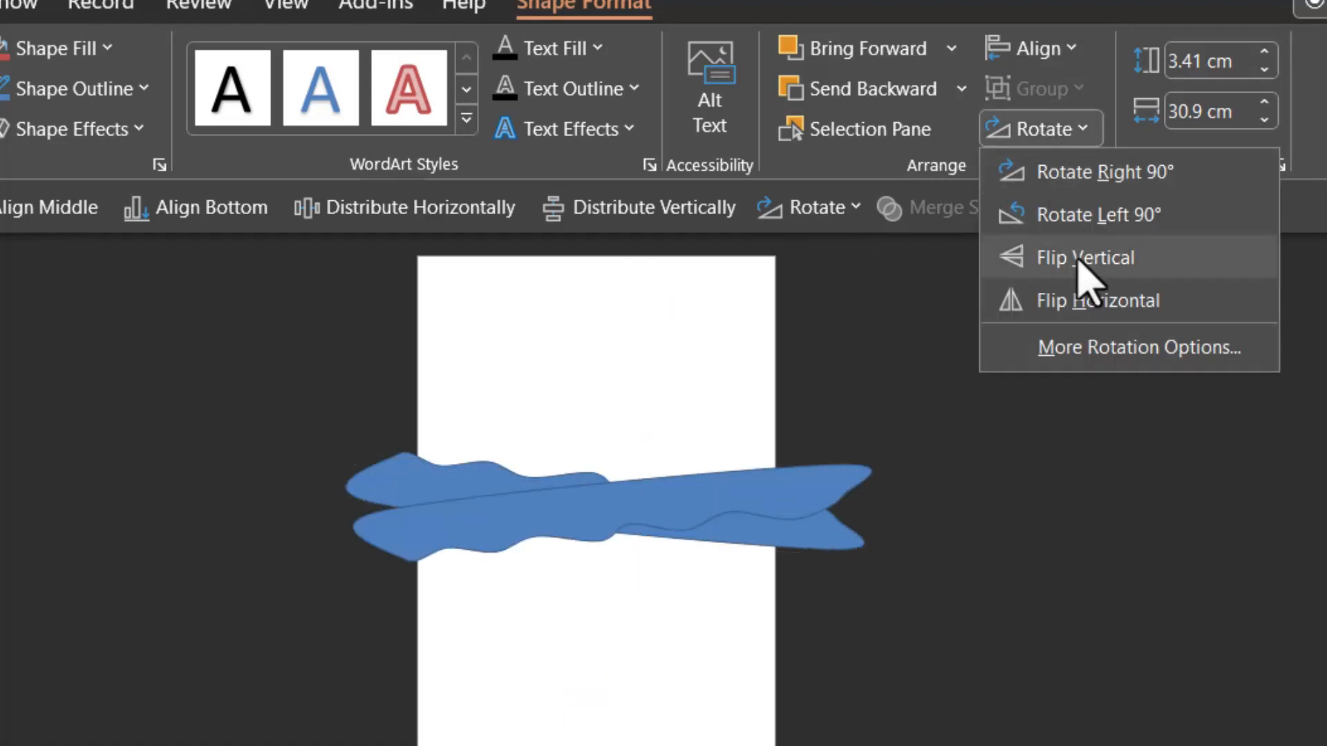
left_click(1086, 257)
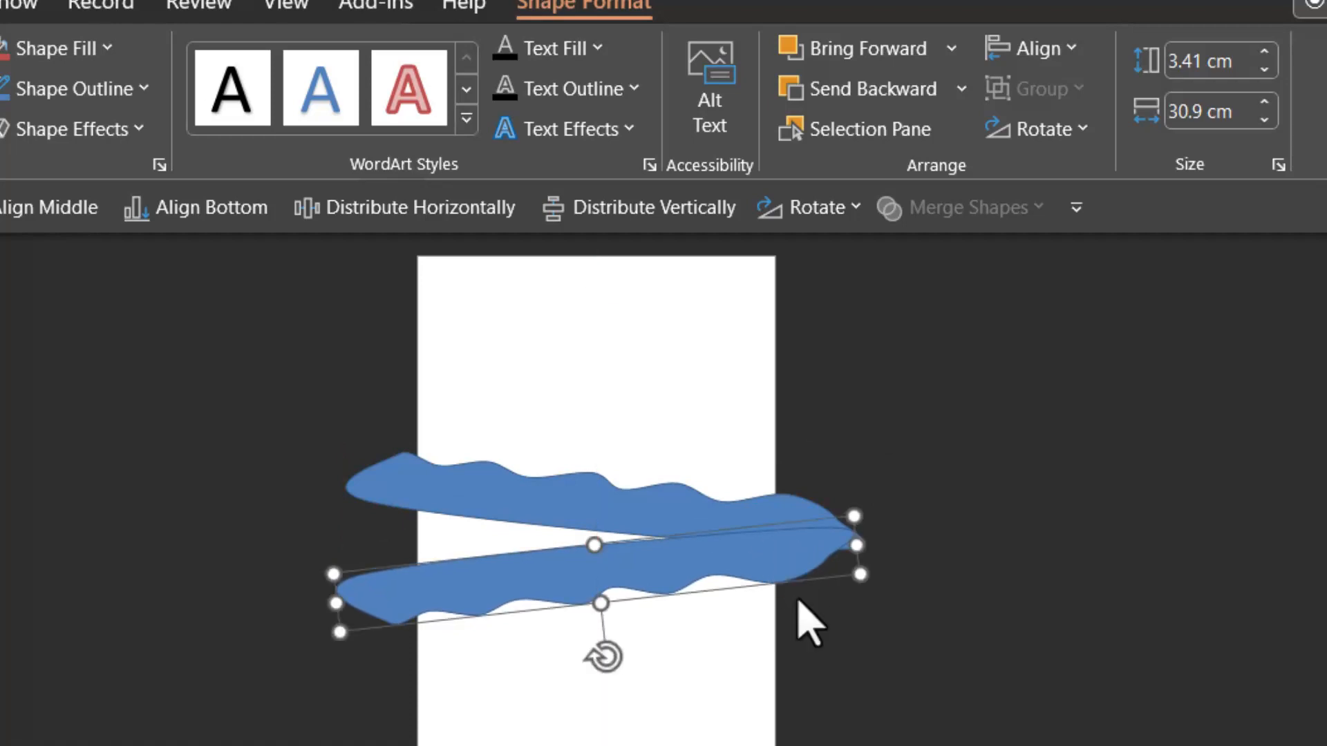
mouse_move(521, 504)
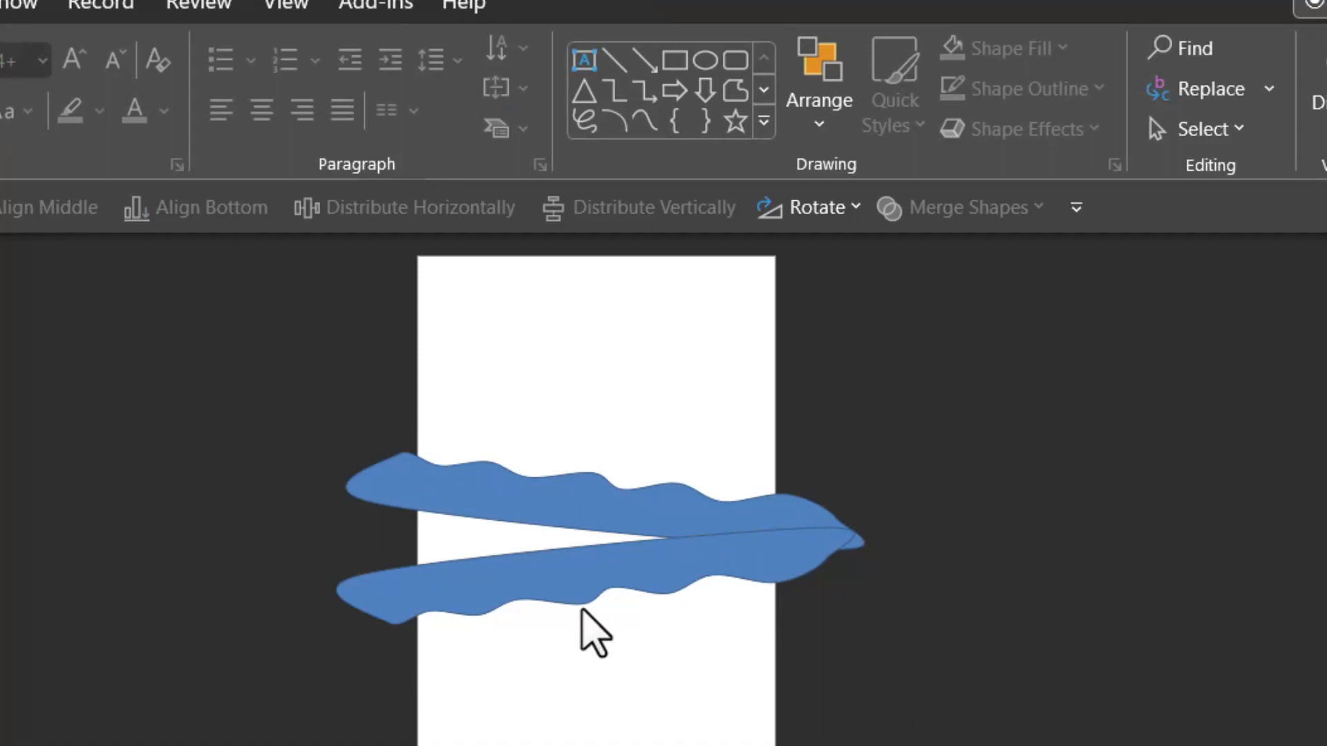
mouse_move(775, 462)
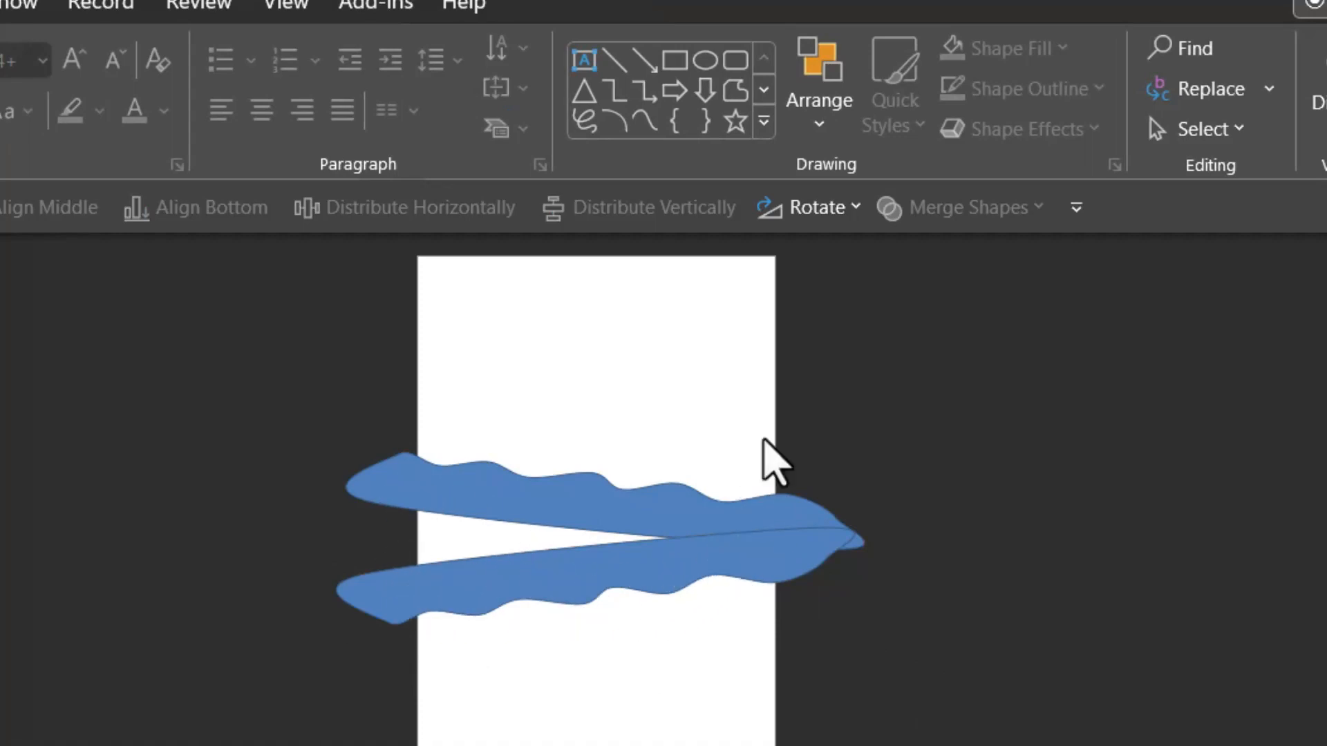
Patch the gap with a Freeform shape and Union all three into one solid band
left_click(760, 110)
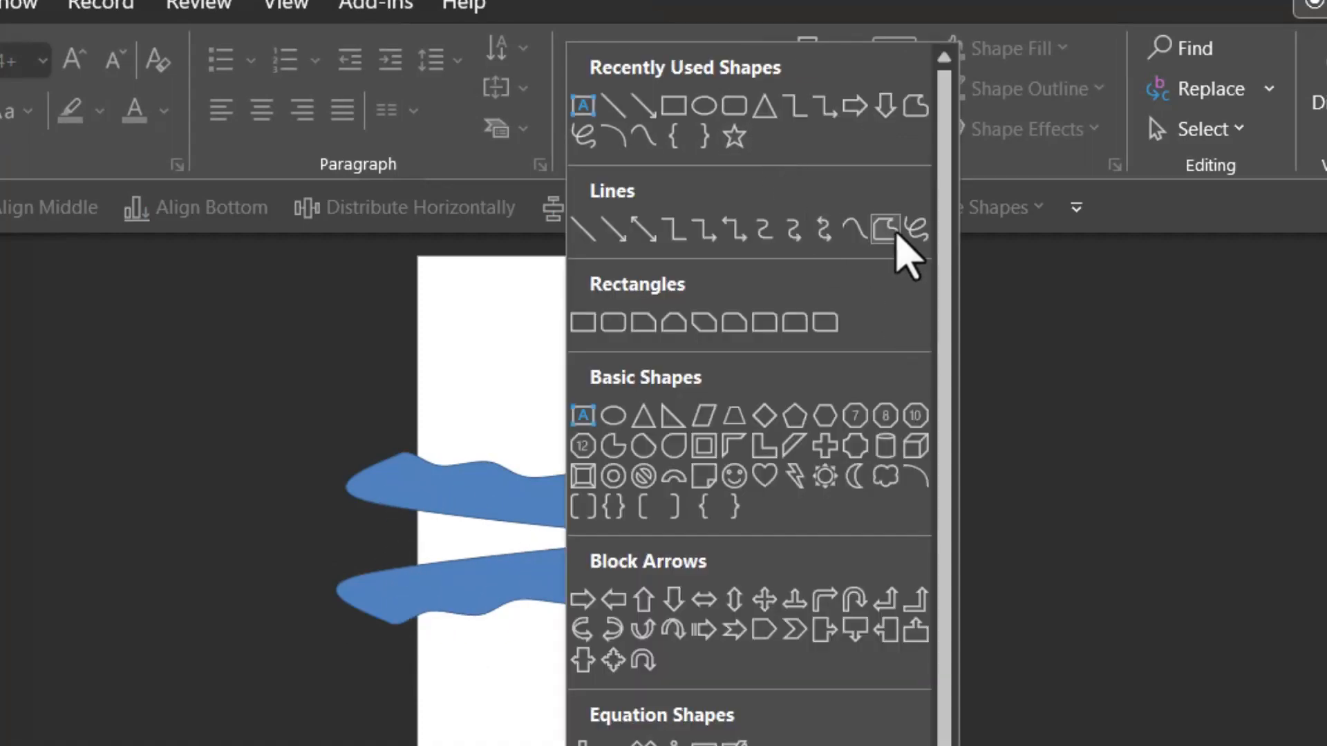
left_click(888, 228)
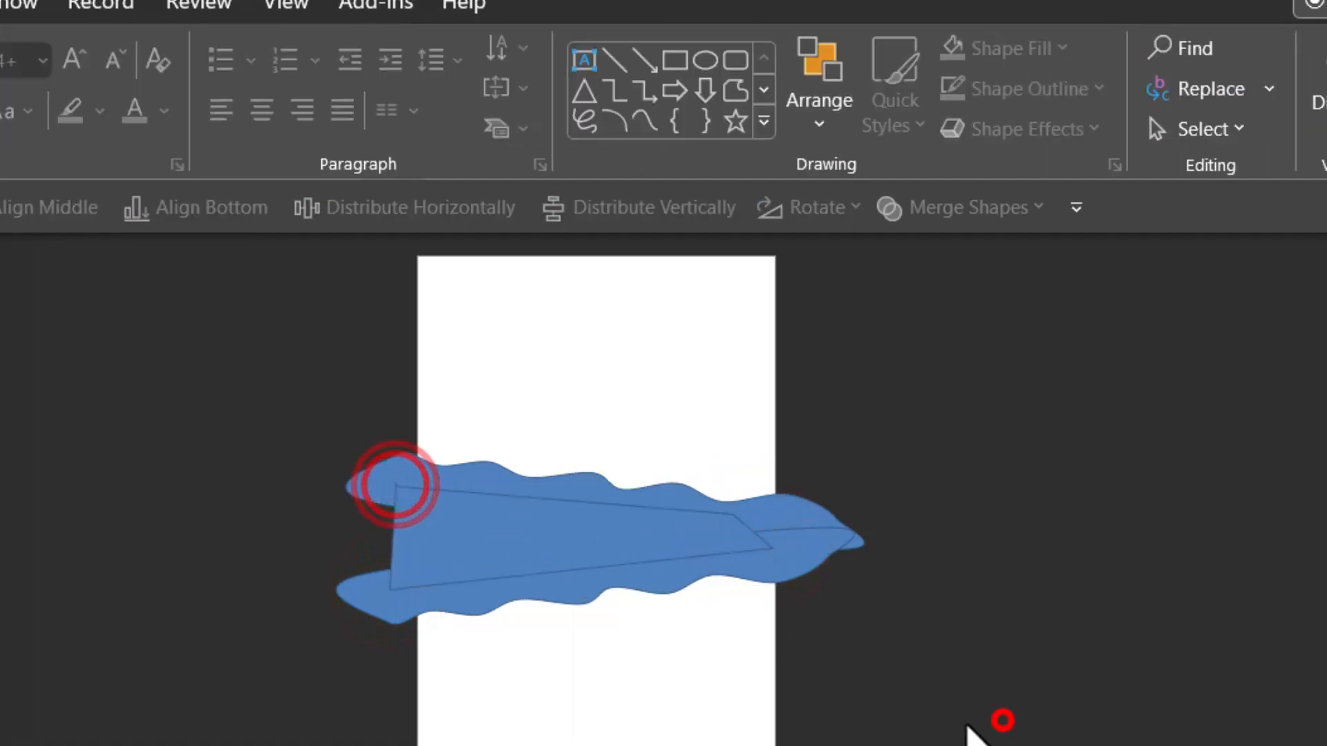
left_click(394, 486)
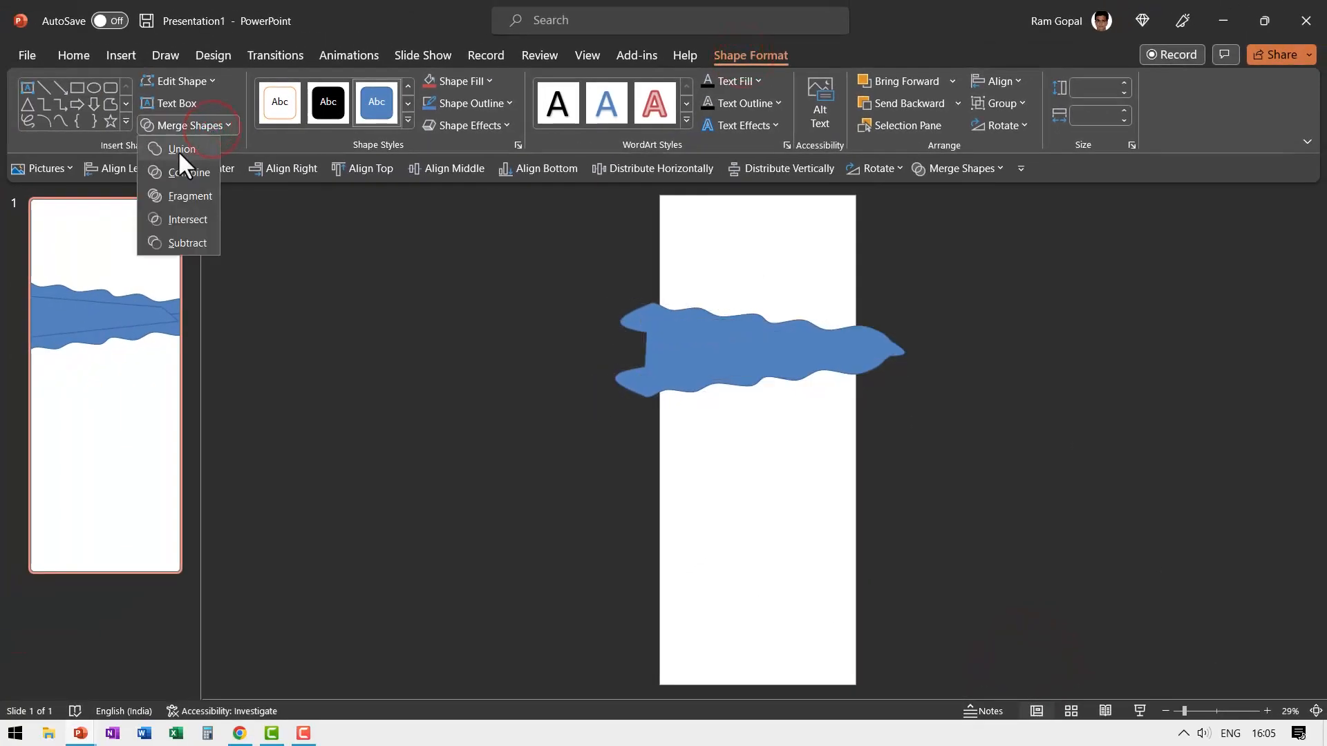
left_click(183, 150)
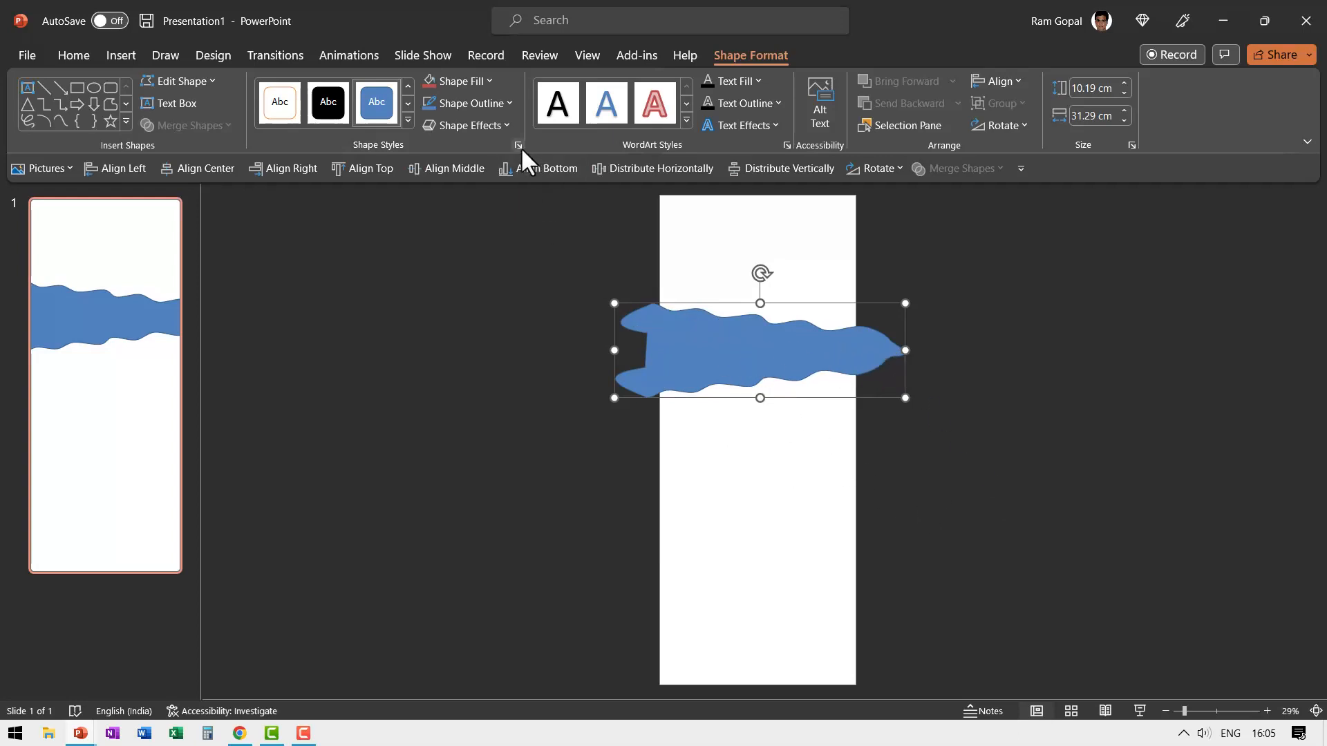
mouse_move(79, 87)
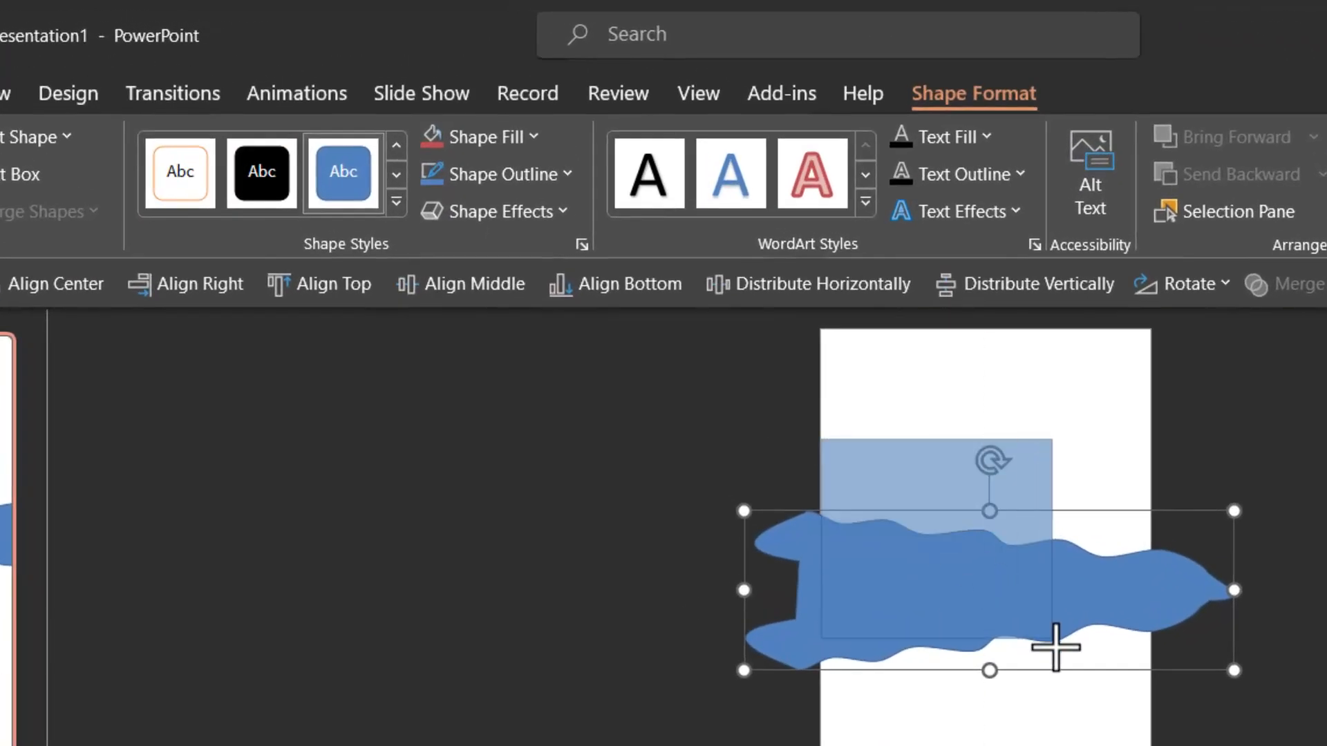
Draw a slide-width rectangle and intersect it with the band to trim its ends flush
left_click_drag(1057, 647, 1148, 711)
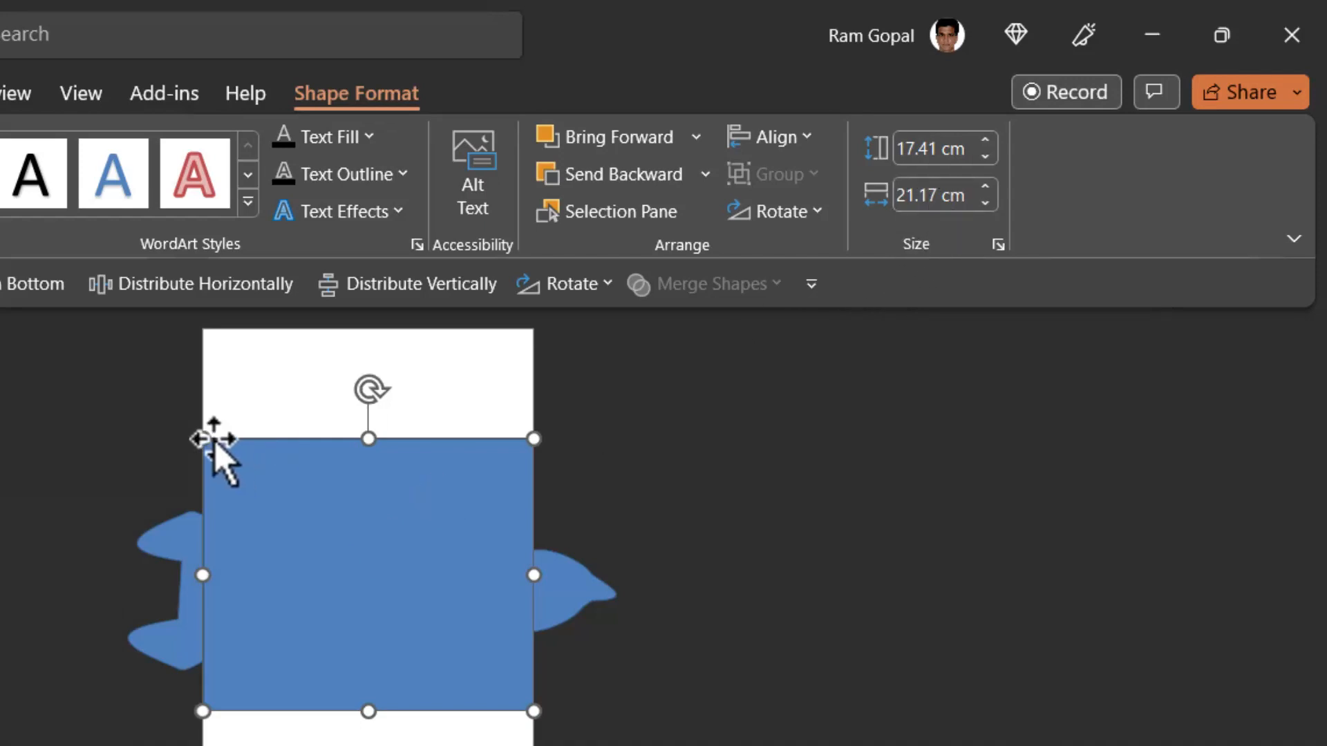
mouse_move(557, 743)
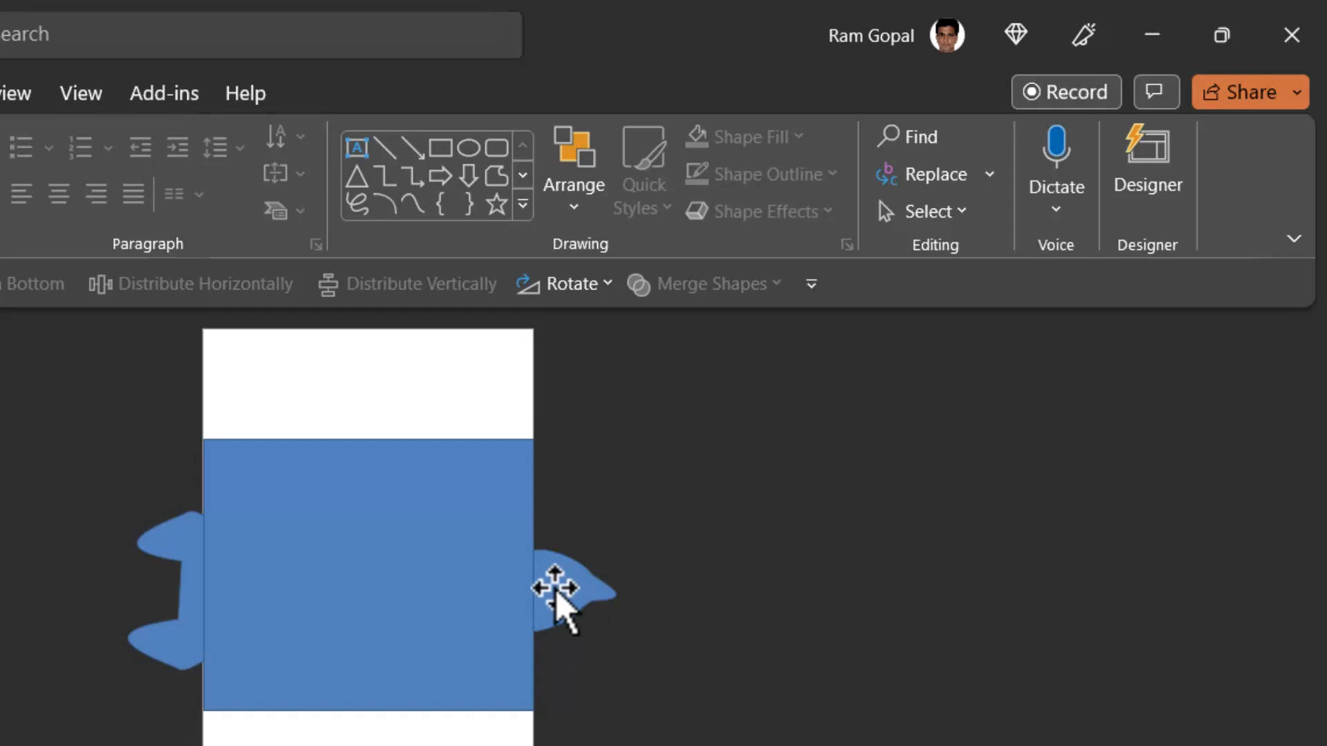
left_click(558, 593)
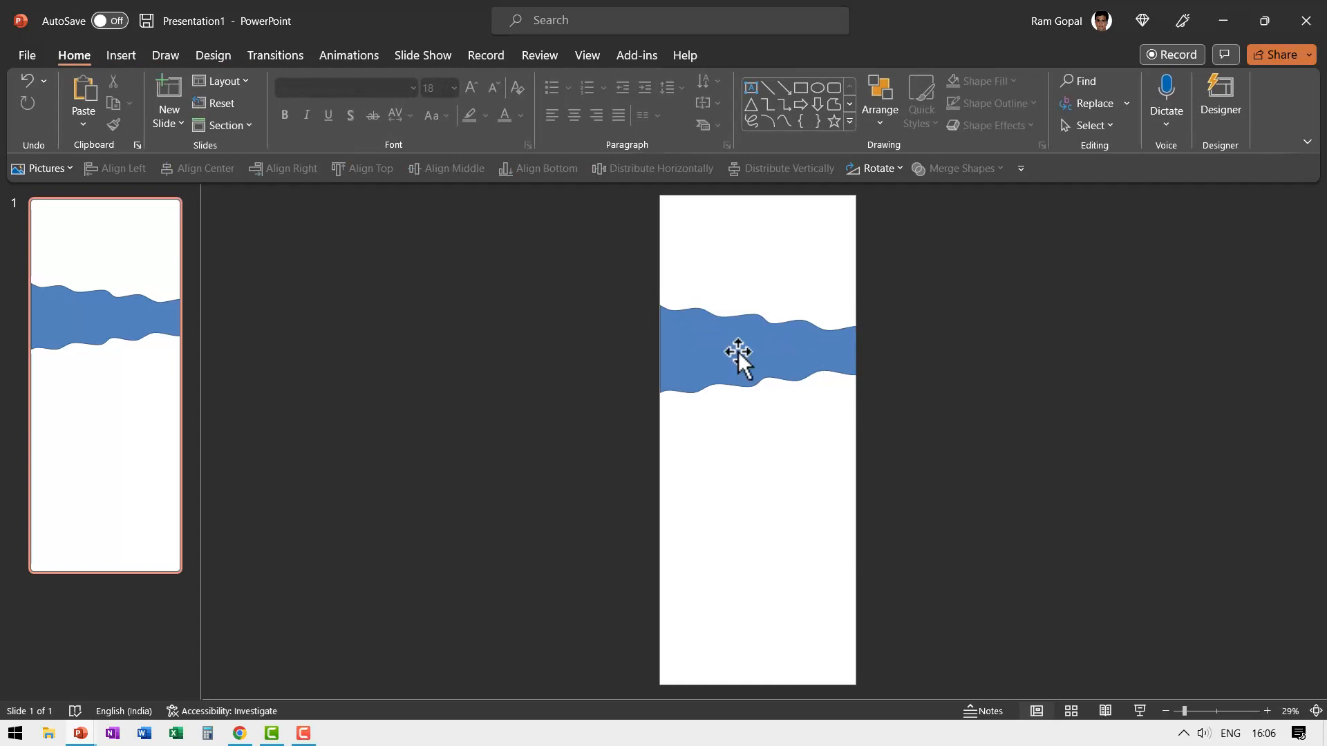
mouse_move(809, 359)
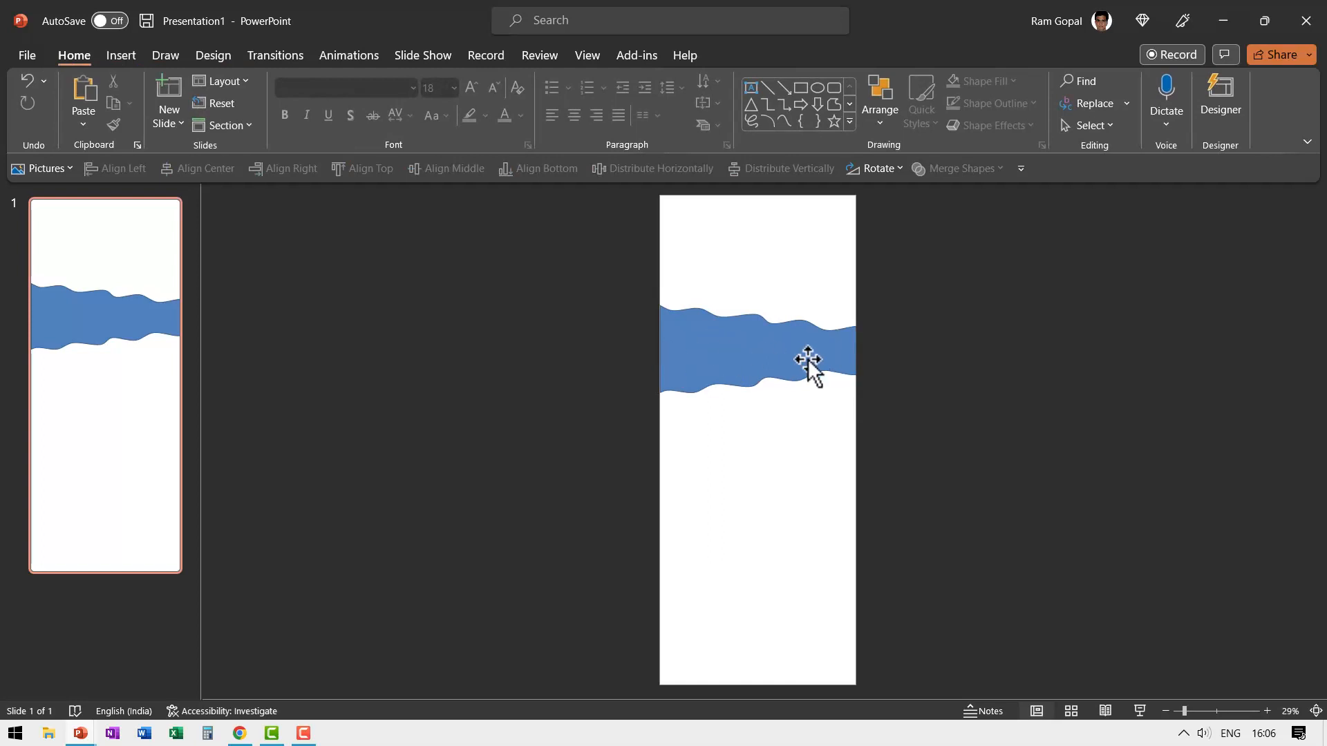
Set the band's Shape Outline to No Outline and its Shape Fill to teal
left_click(470, 102)
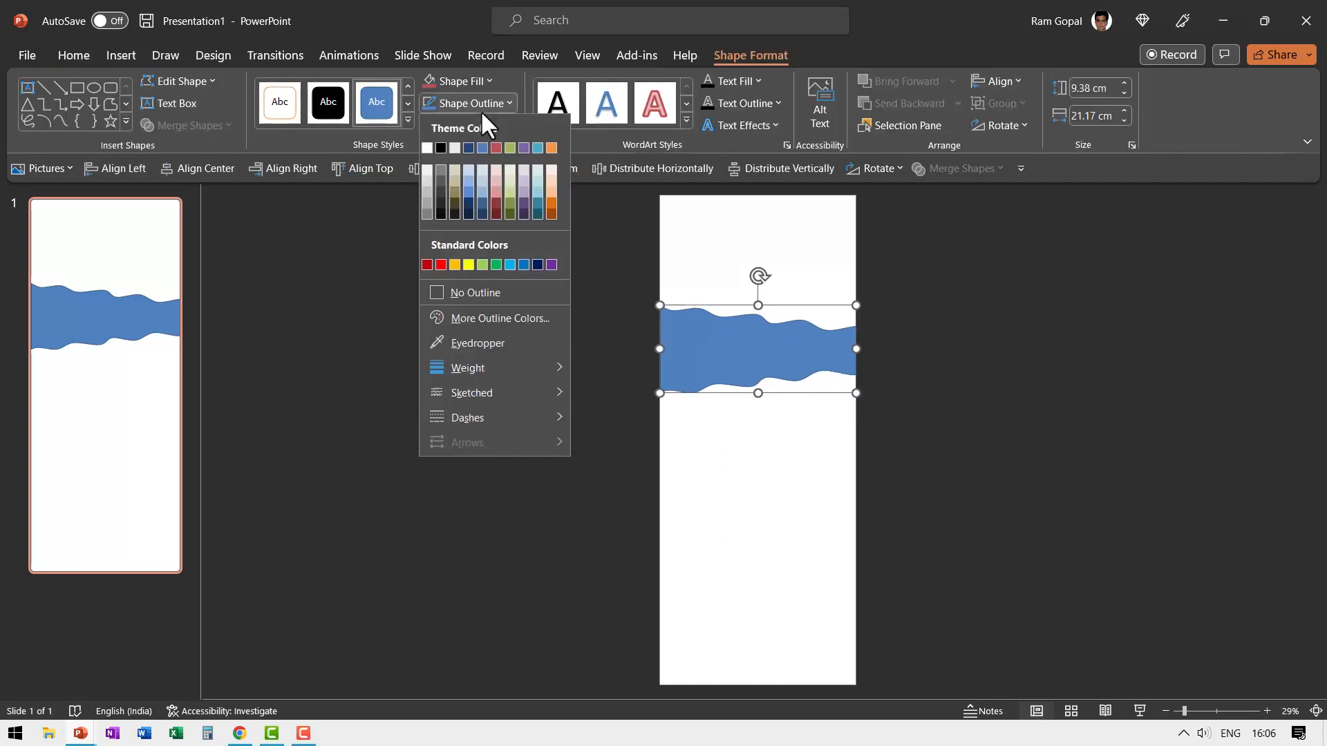
left_click(475, 294)
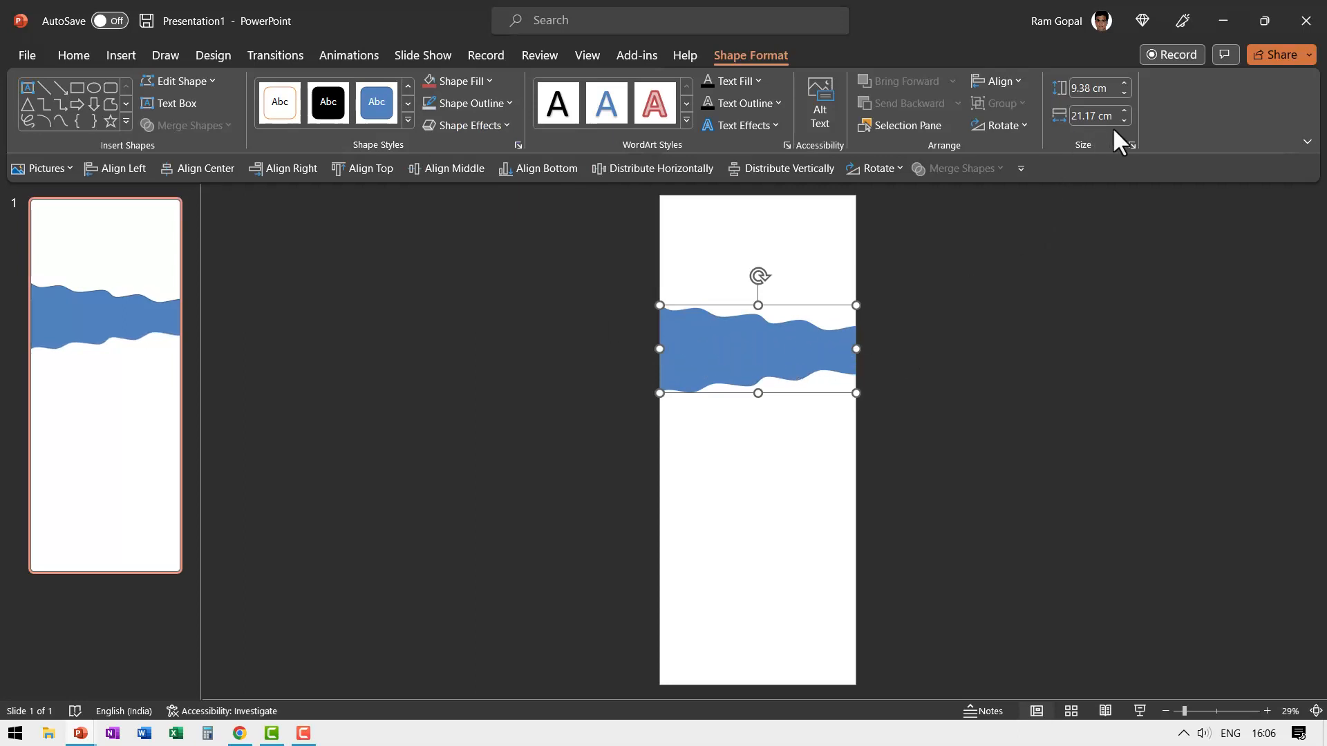
mouse_move(794, 363)
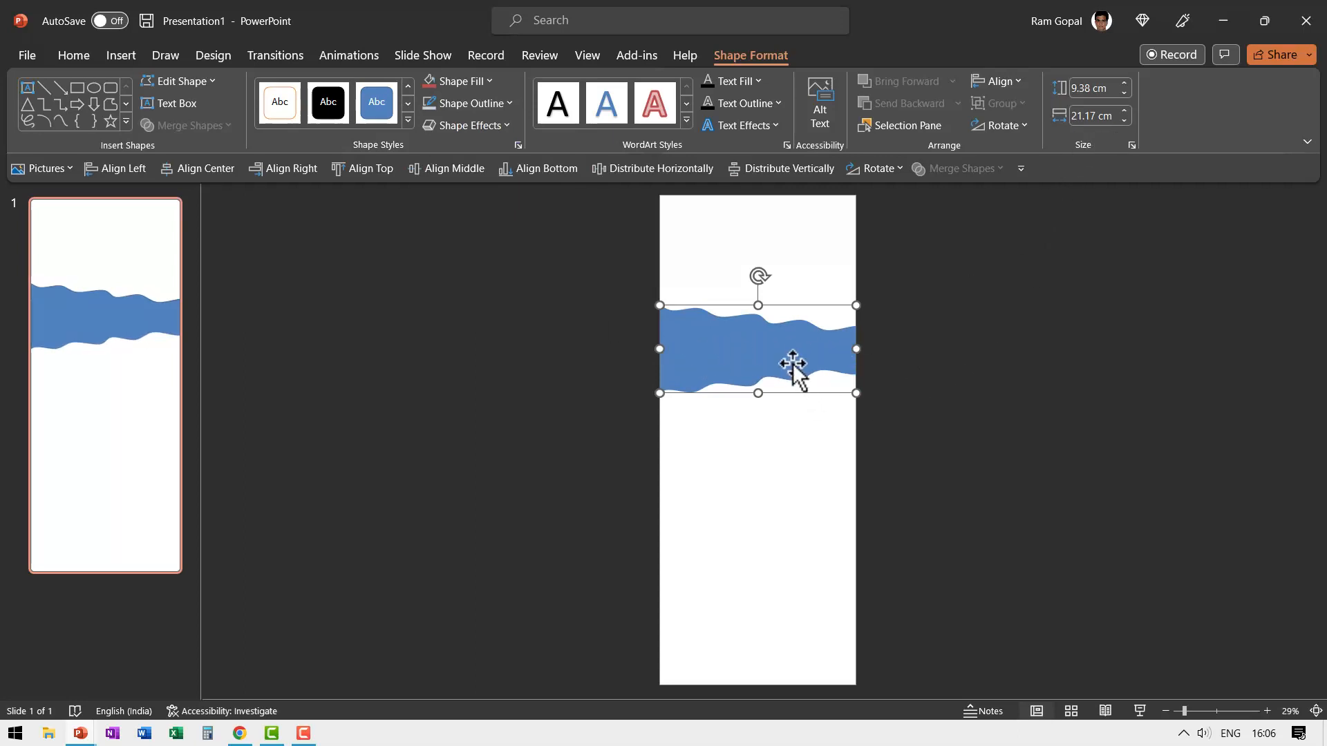
left_click(455, 80)
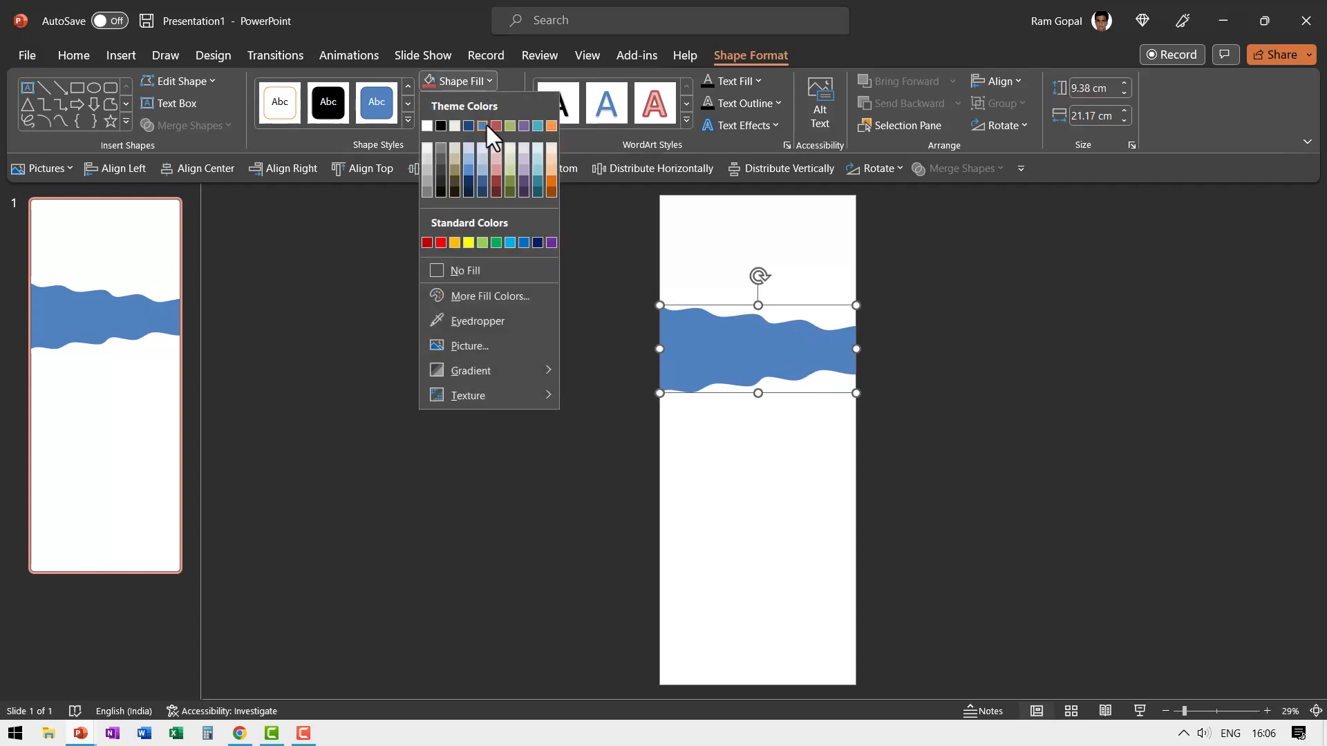
left_click(495, 138)
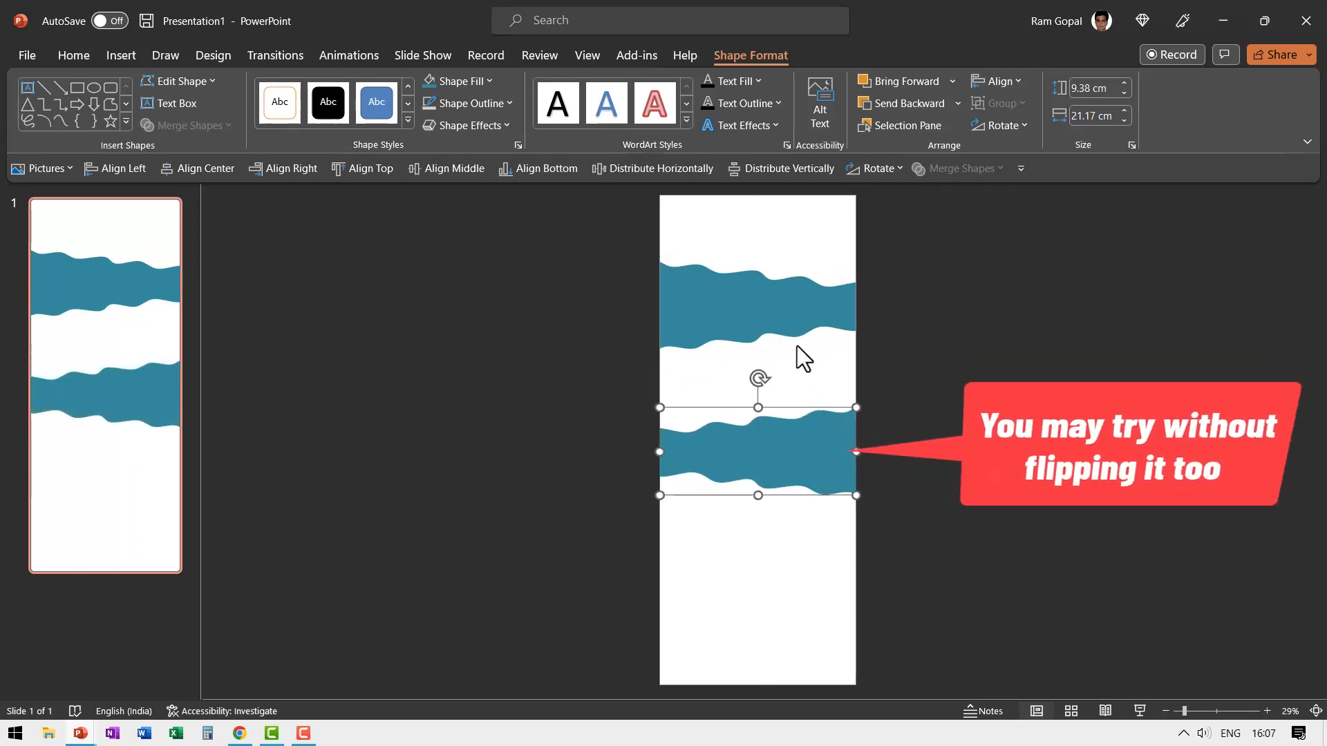
Drag the band copies so three teal bands sit evenly spaced top, middle and bottom
left_click_drag(757, 450, 812, 335)
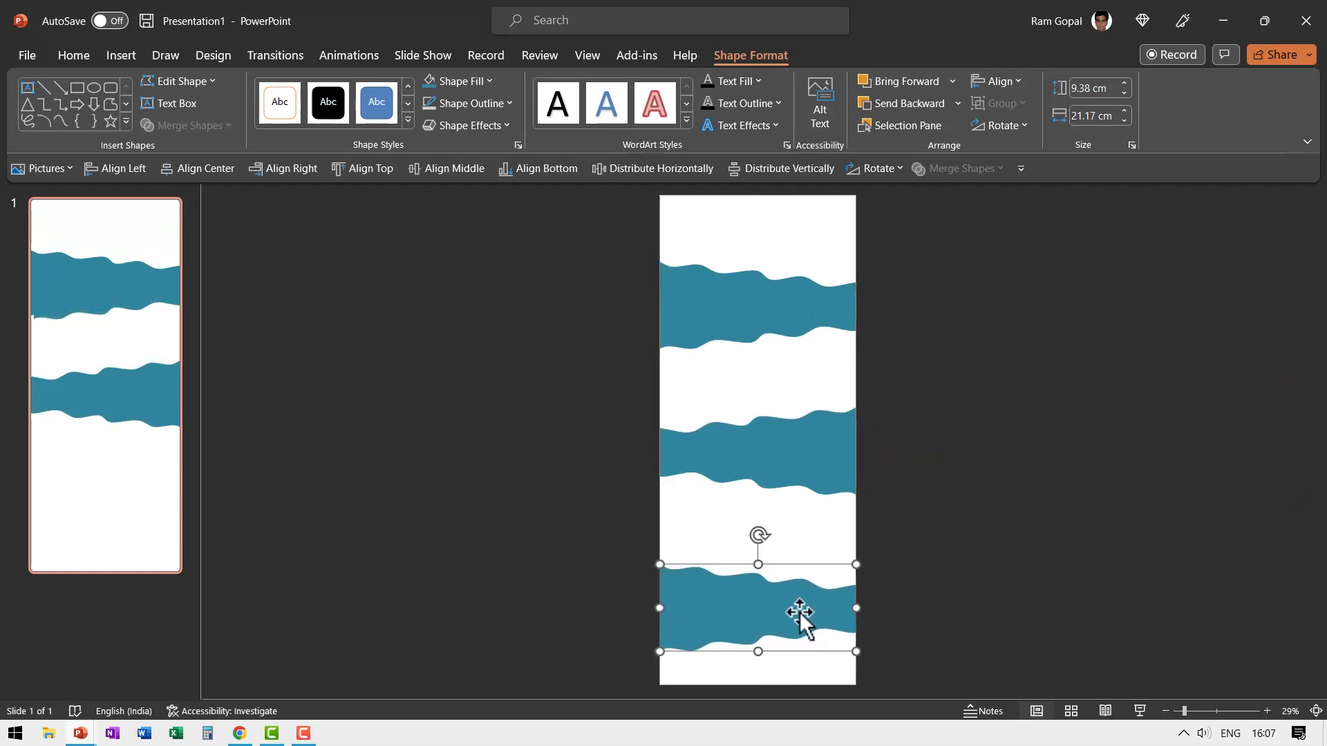
left_click_drag(800, 612, 793, 598)
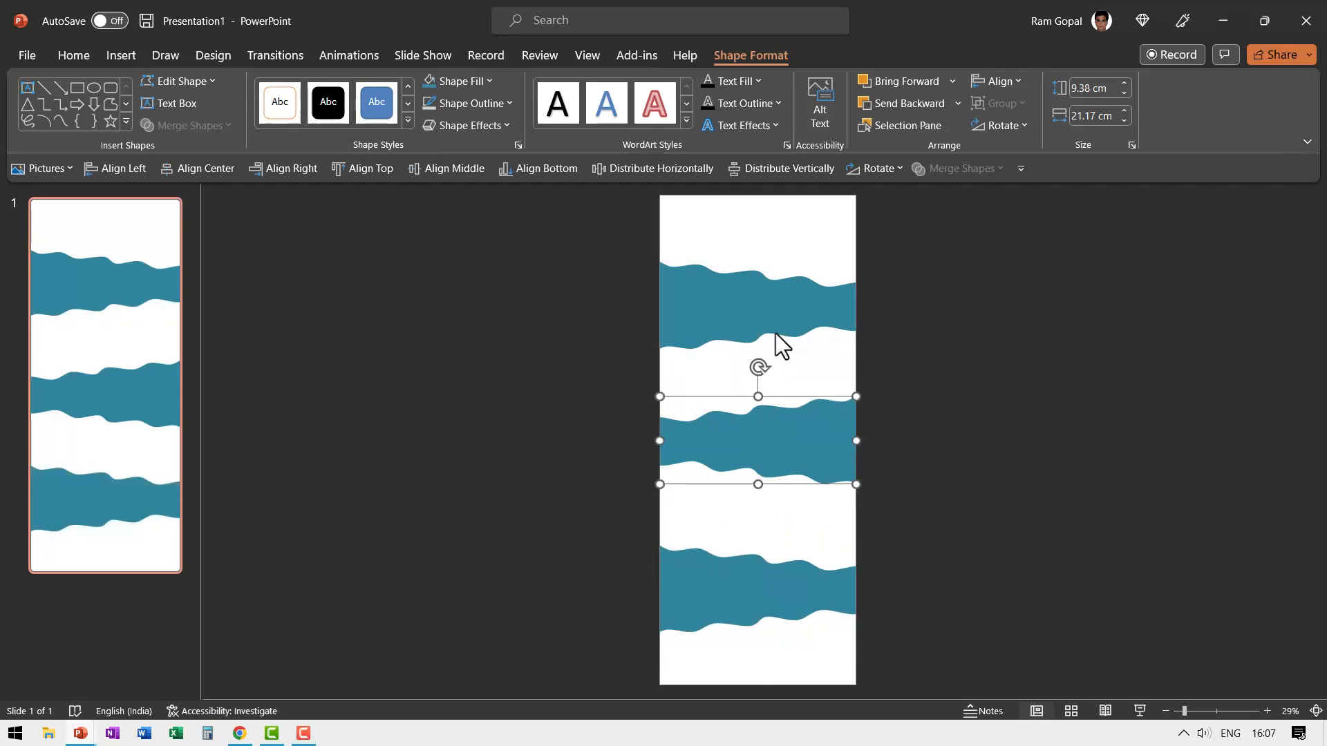
left_click_drag(758, 343, 787, 424)
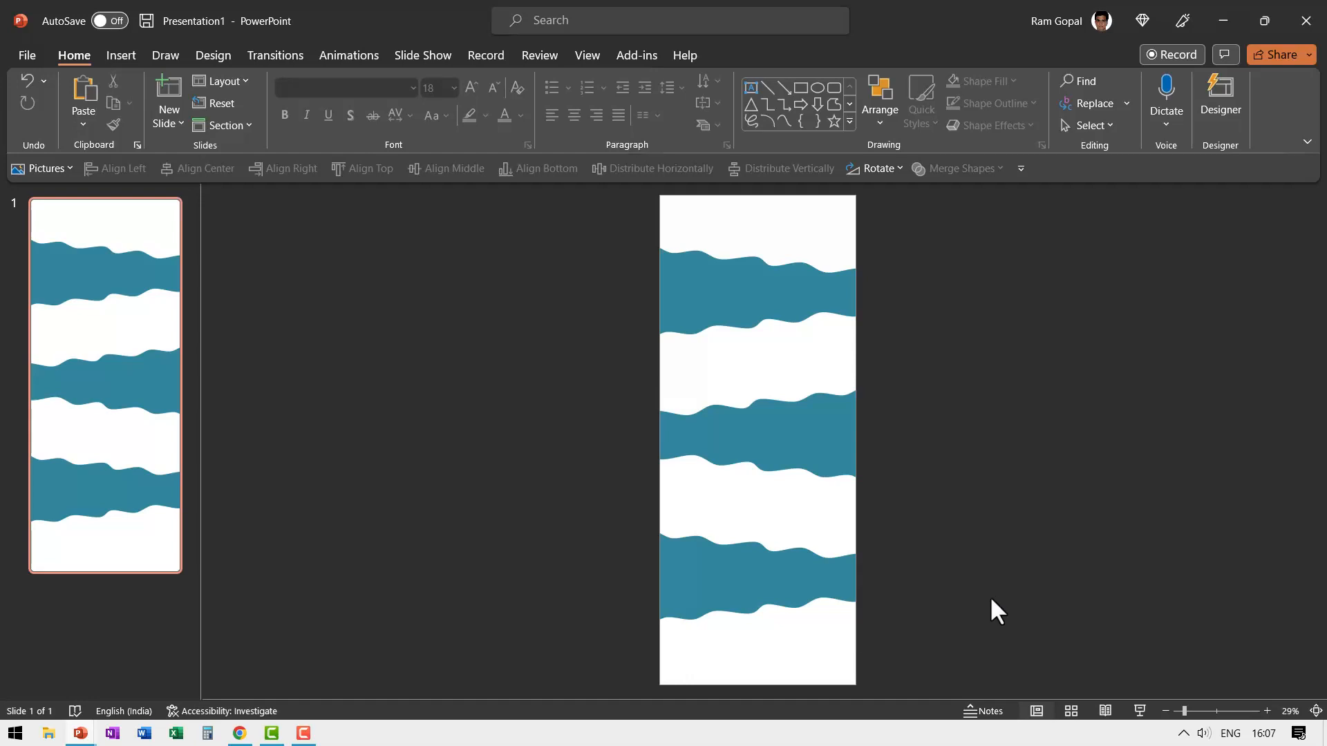
mouse_move(723, 210)
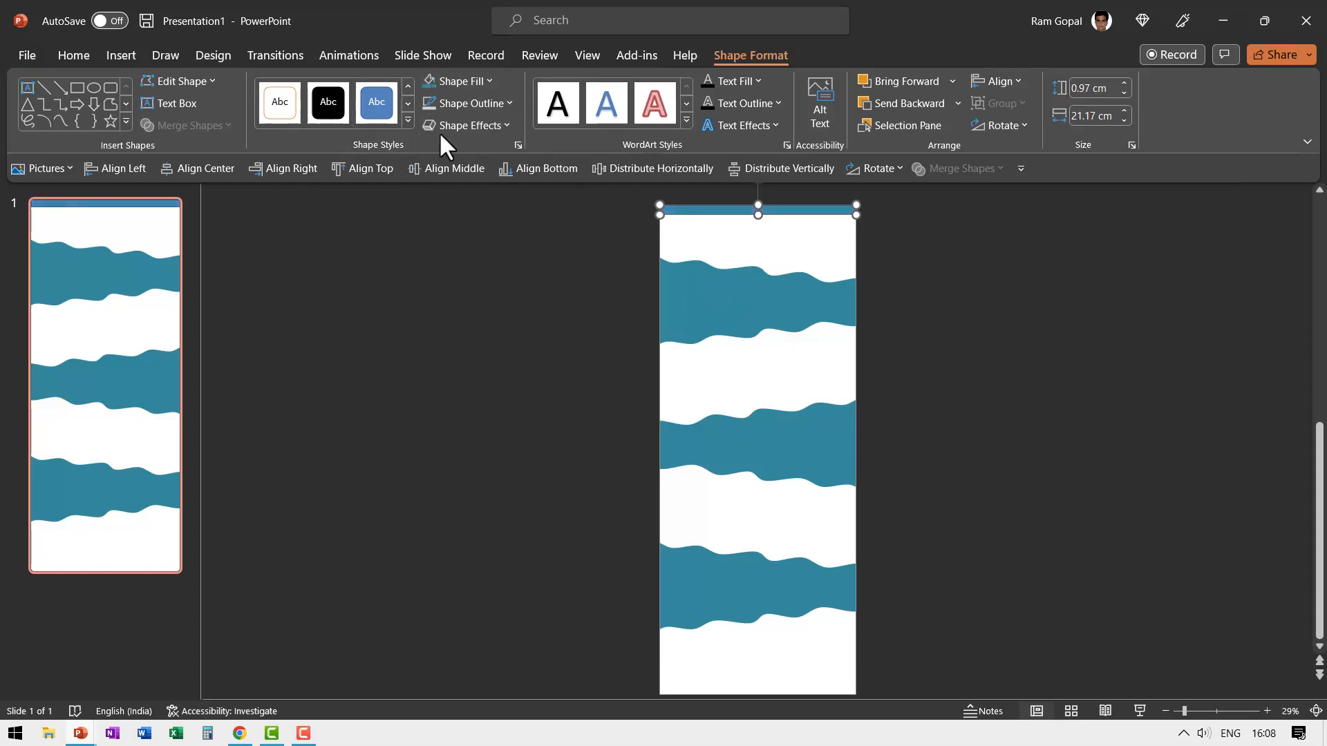
mouse_move(762, 270)
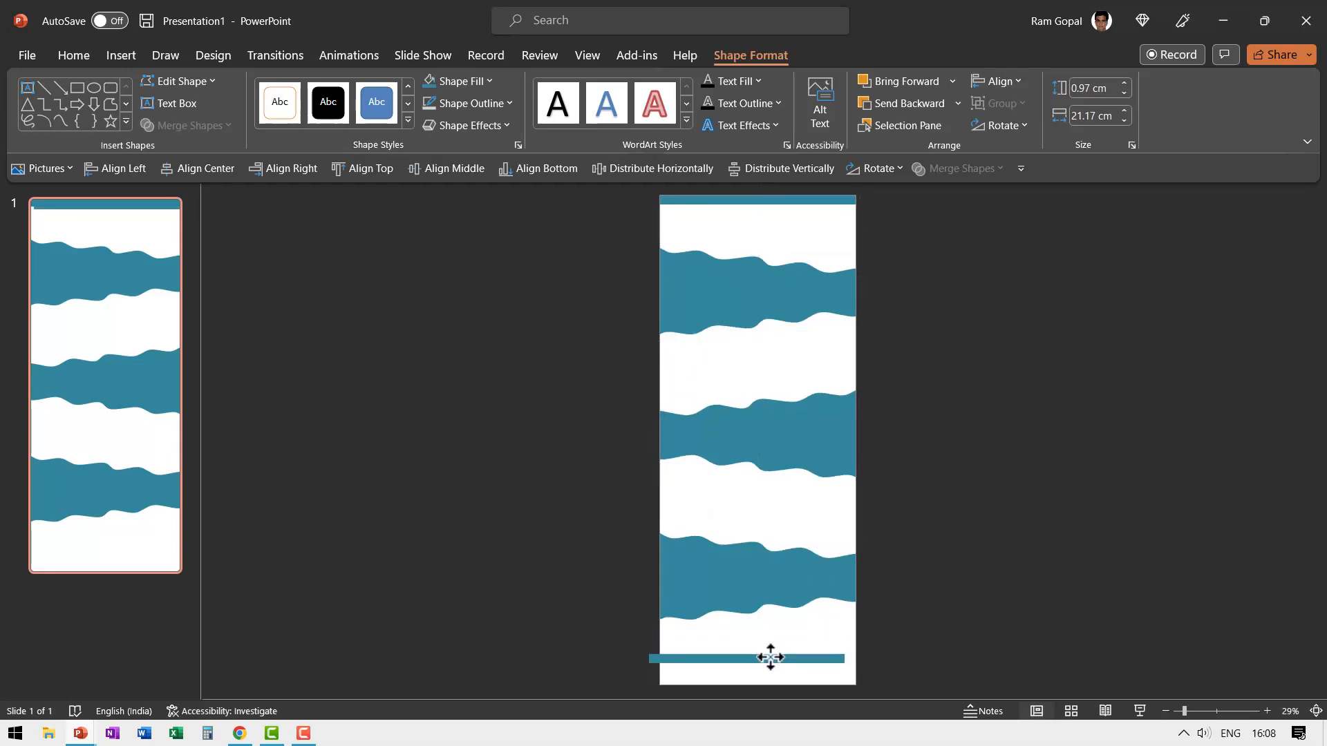
Place the duplicated thin teal strip along the slide's bottom edge
left_click(755, 658)
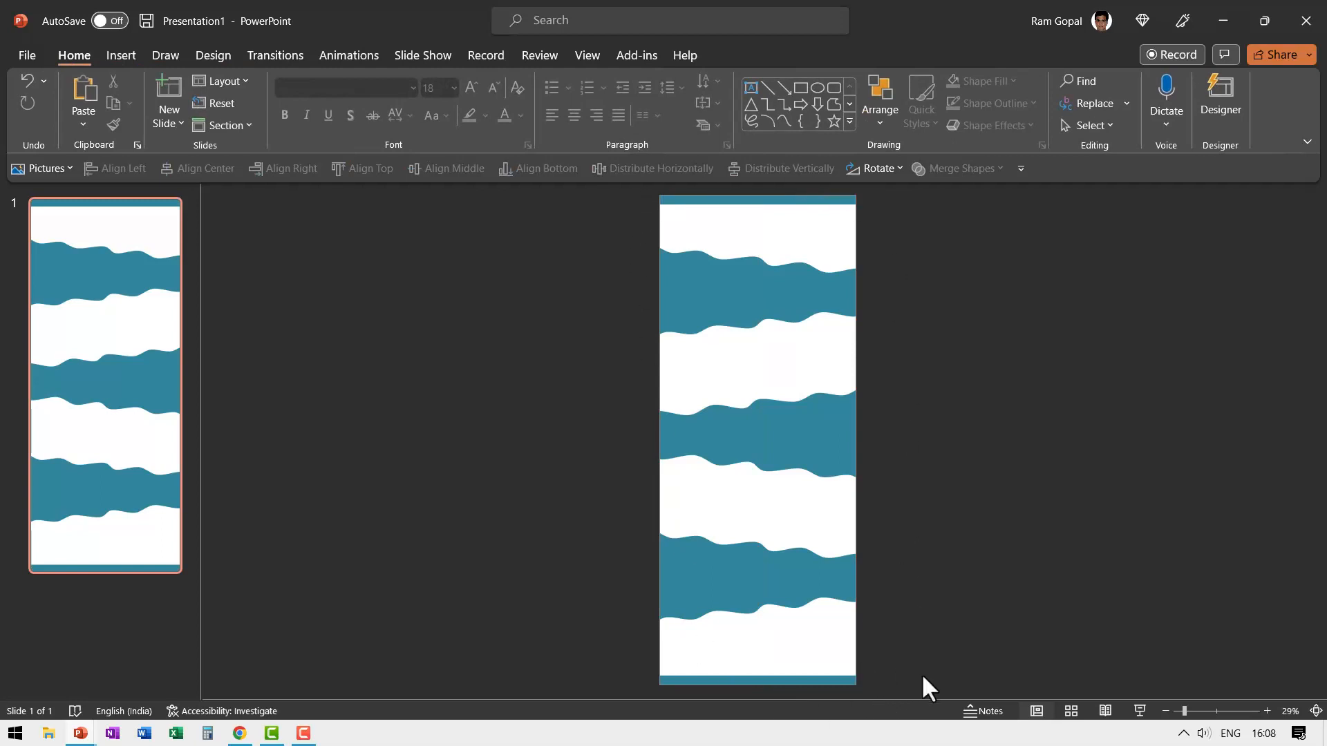
mouse_move(922, 658)
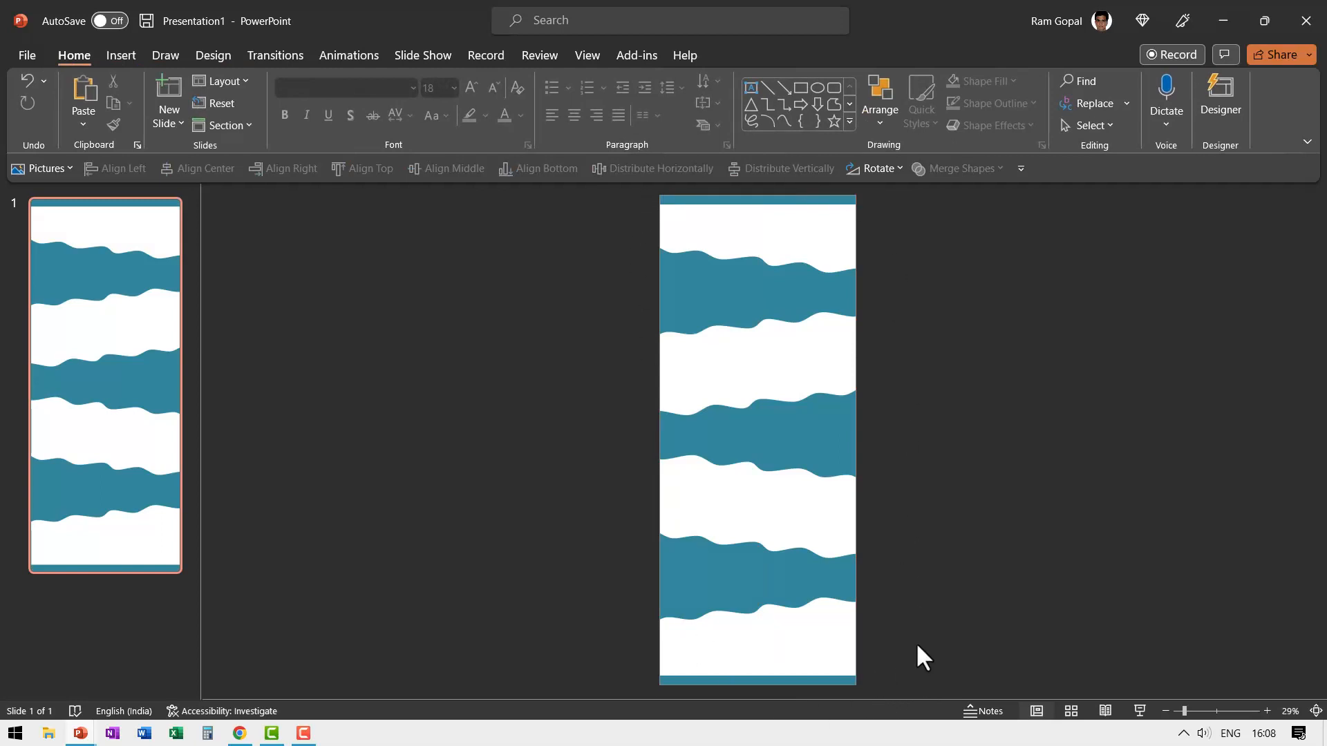
mouse_move(889, 709)
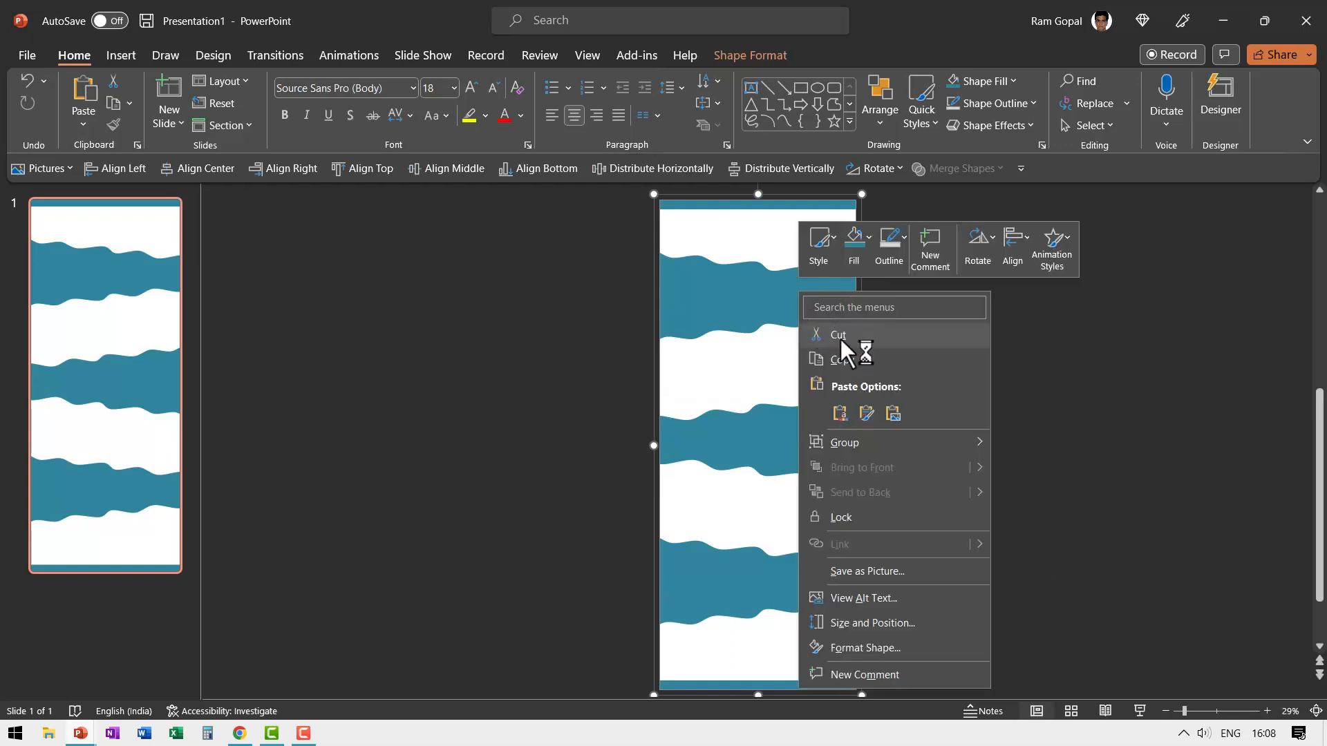
Cut all shapes and set them as the slide's background picture fill from the Clipboard
left_click(838, 334)
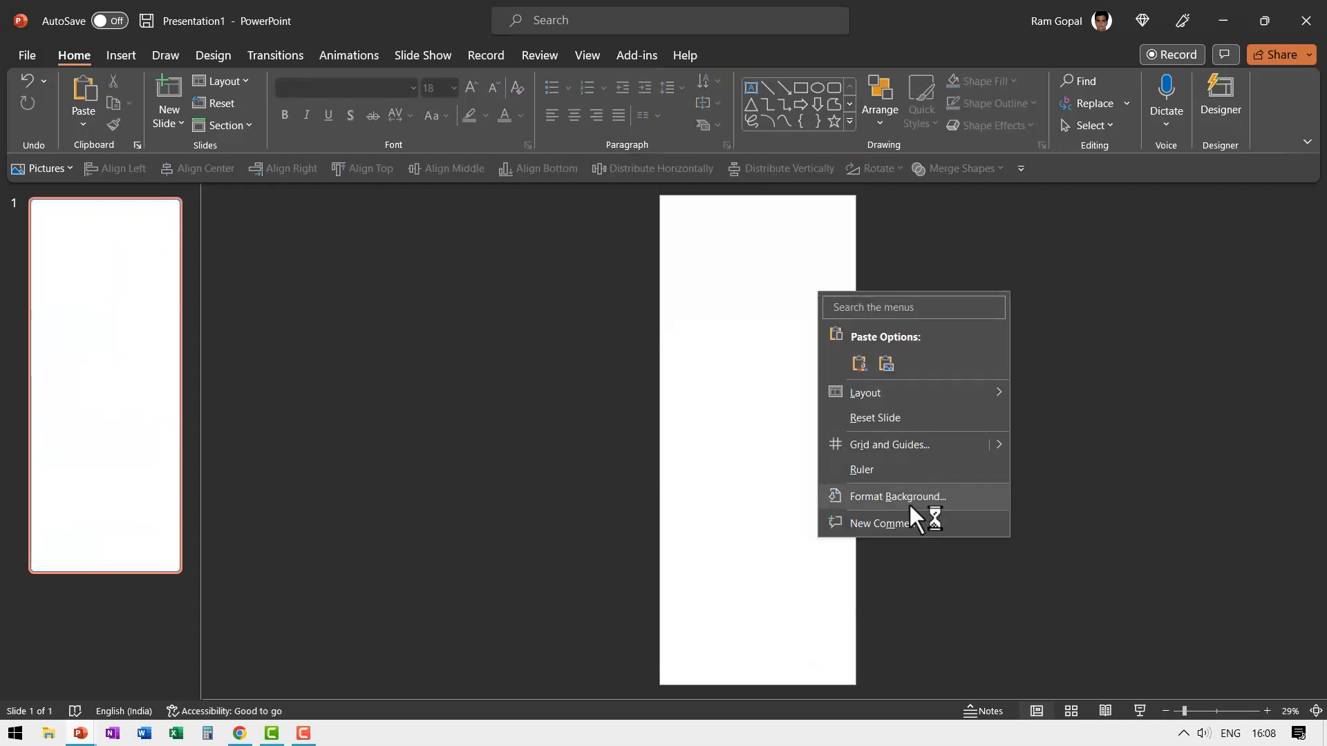
left_click(897, 496)
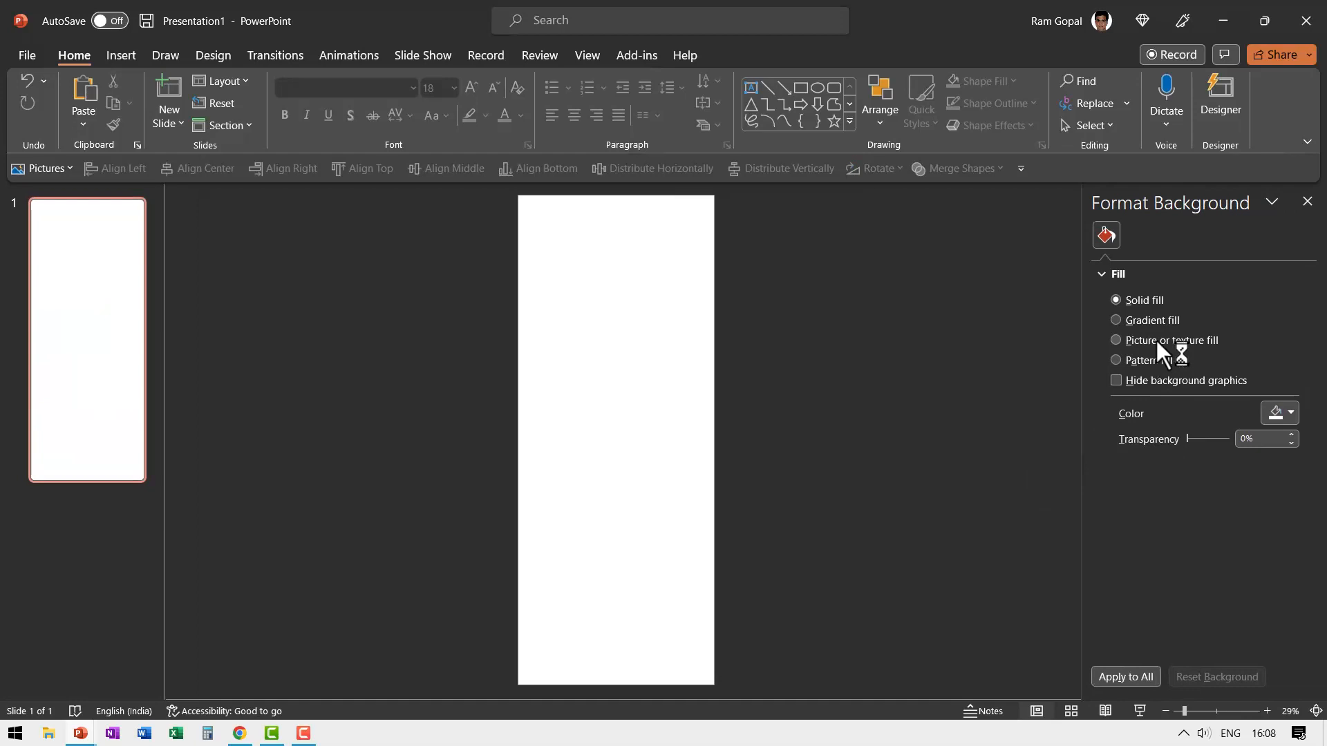
left_click(1116, 340)
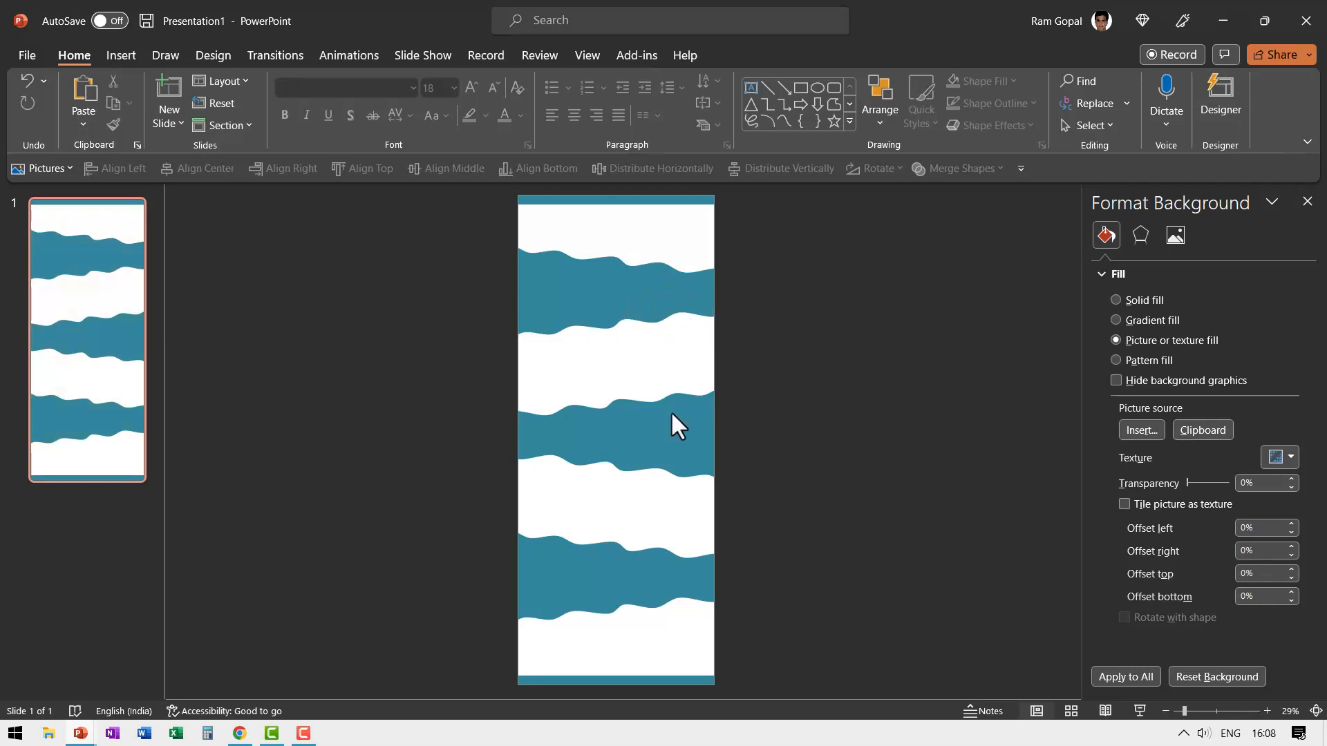
mouse_move(779, 565)
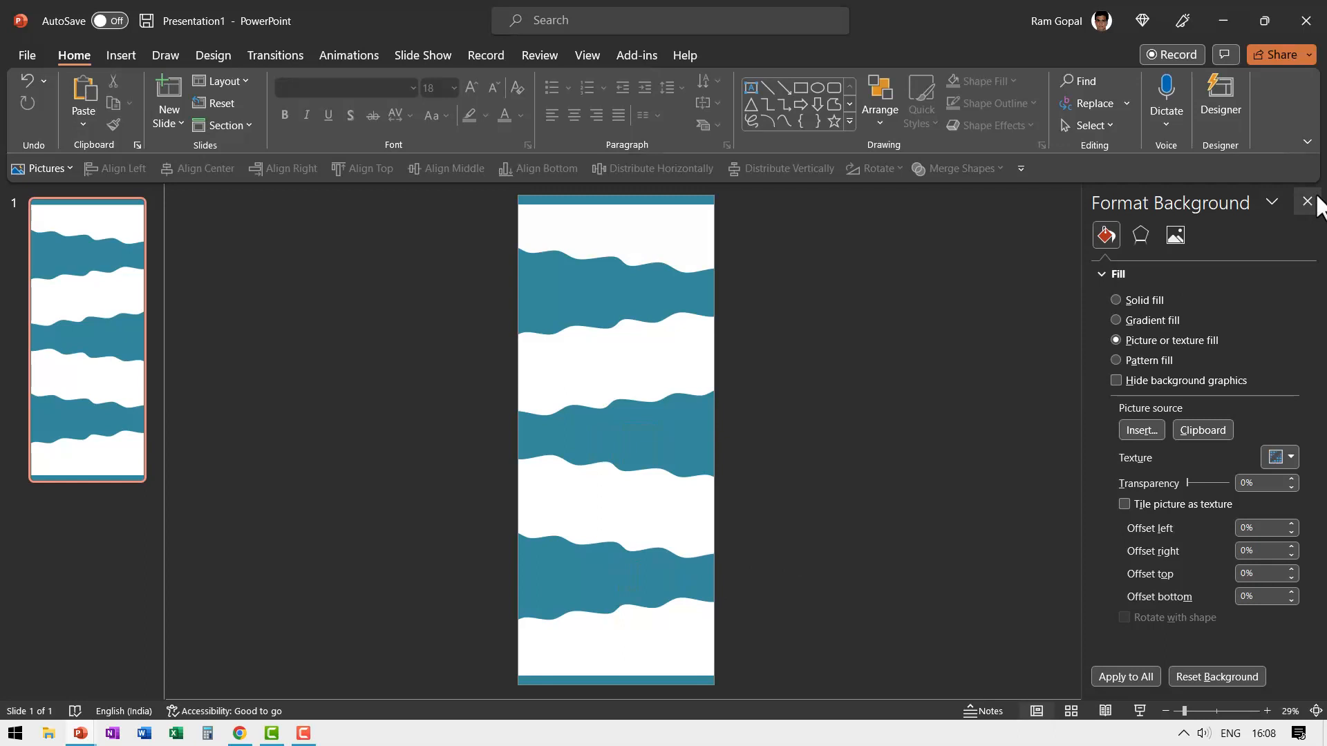
left_click(1307, 203)
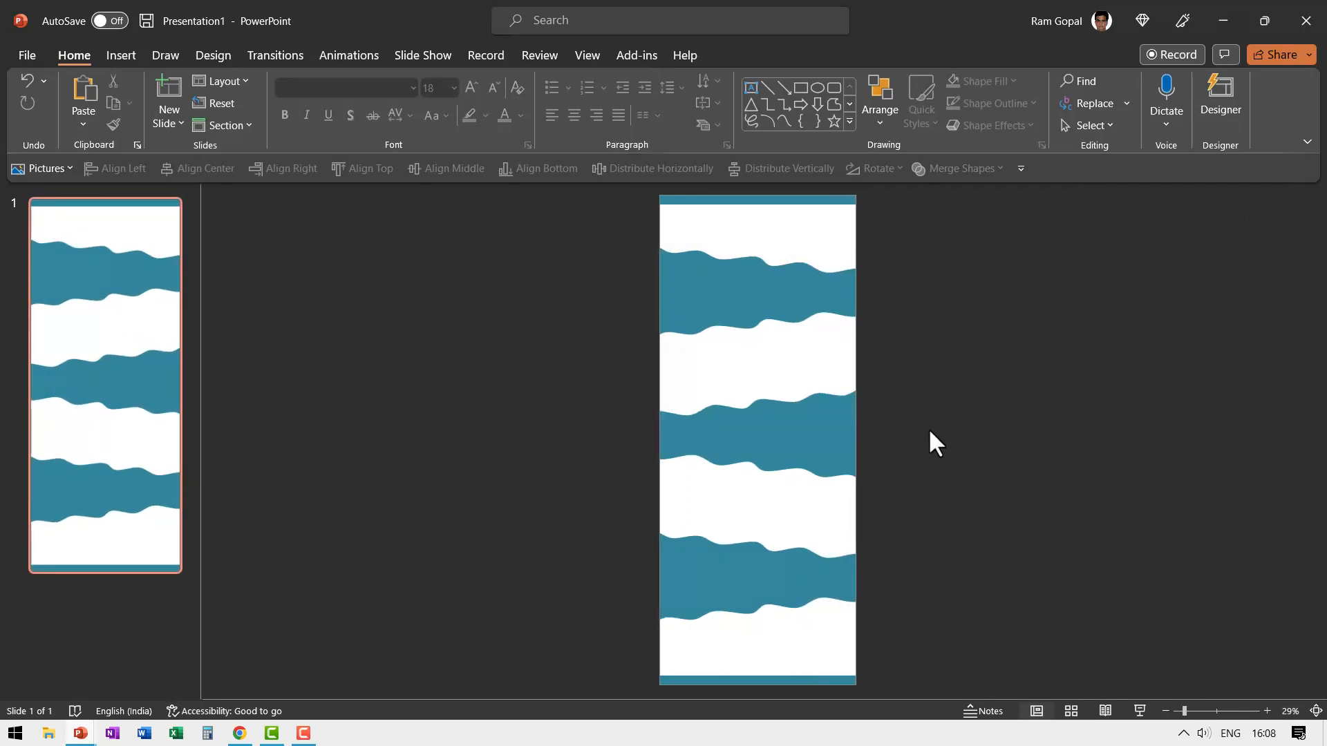
mouse_move(941, 441)
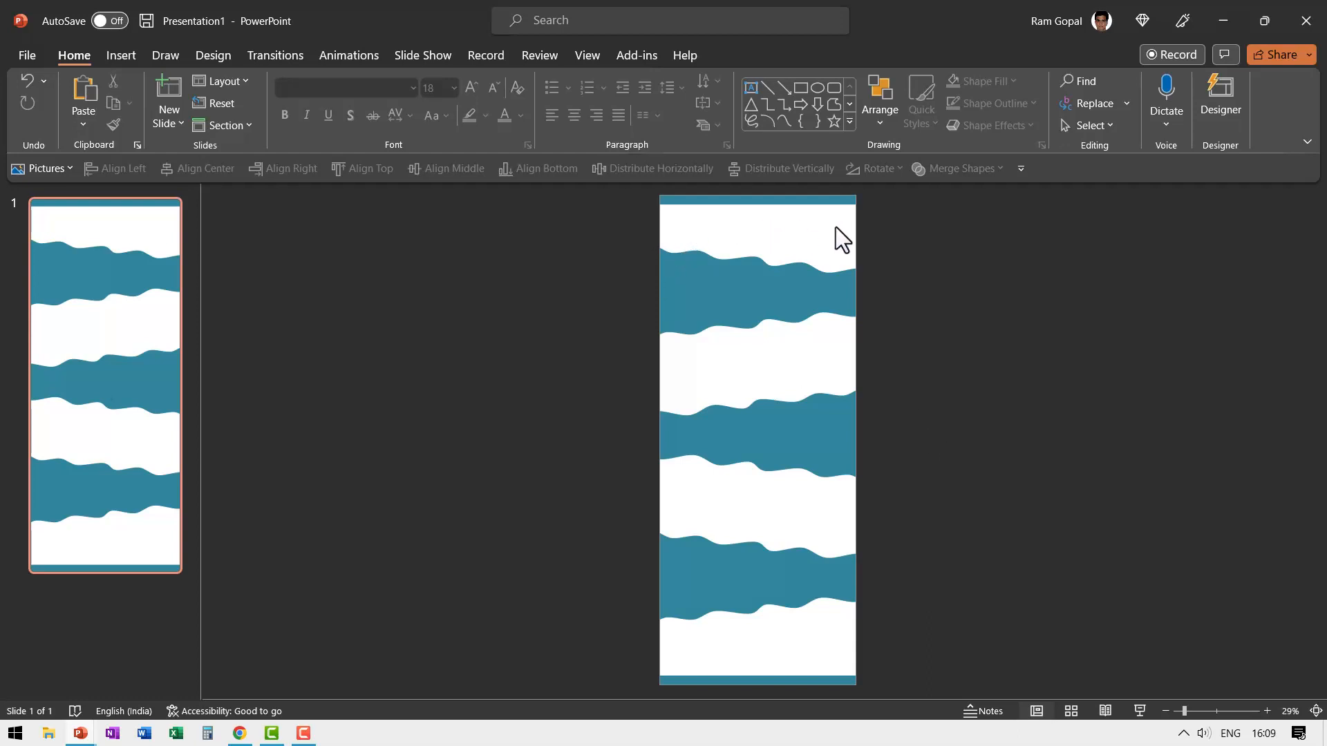
mouse_move(1016, 405)
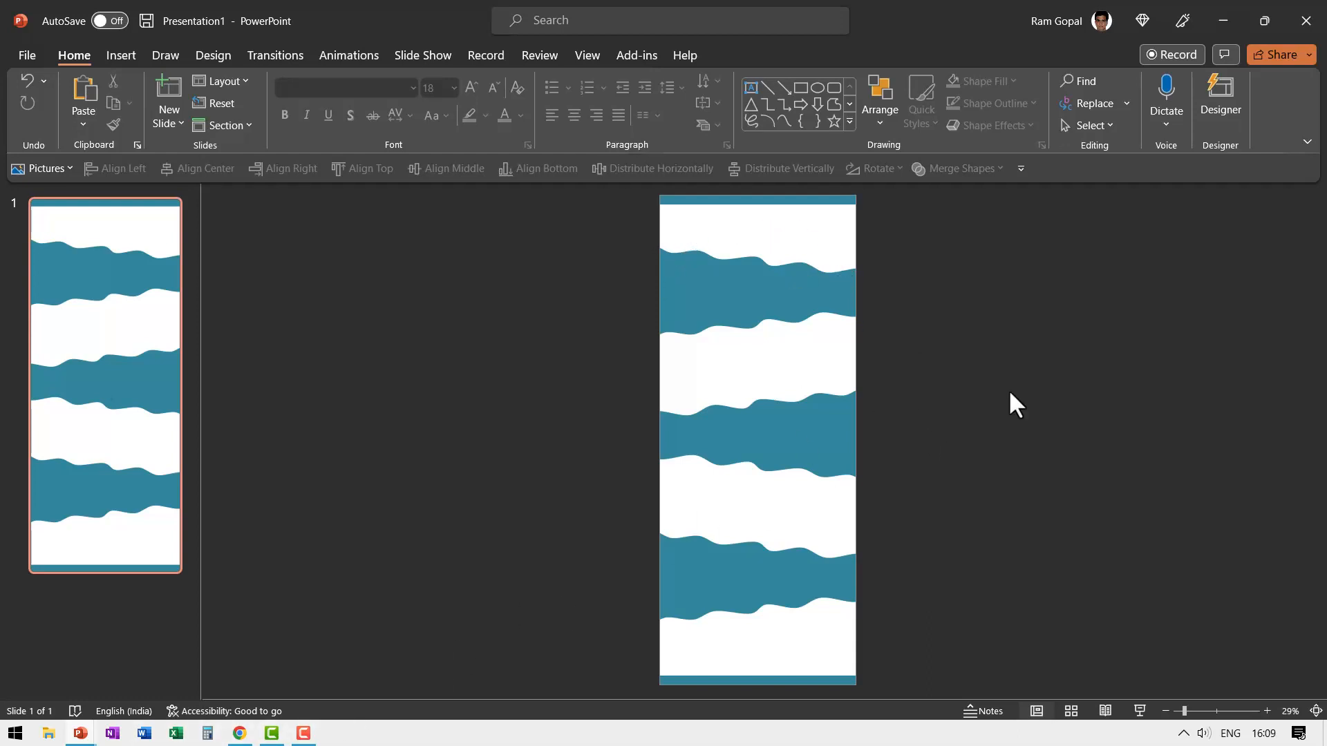
mouse_move(1012, 414)
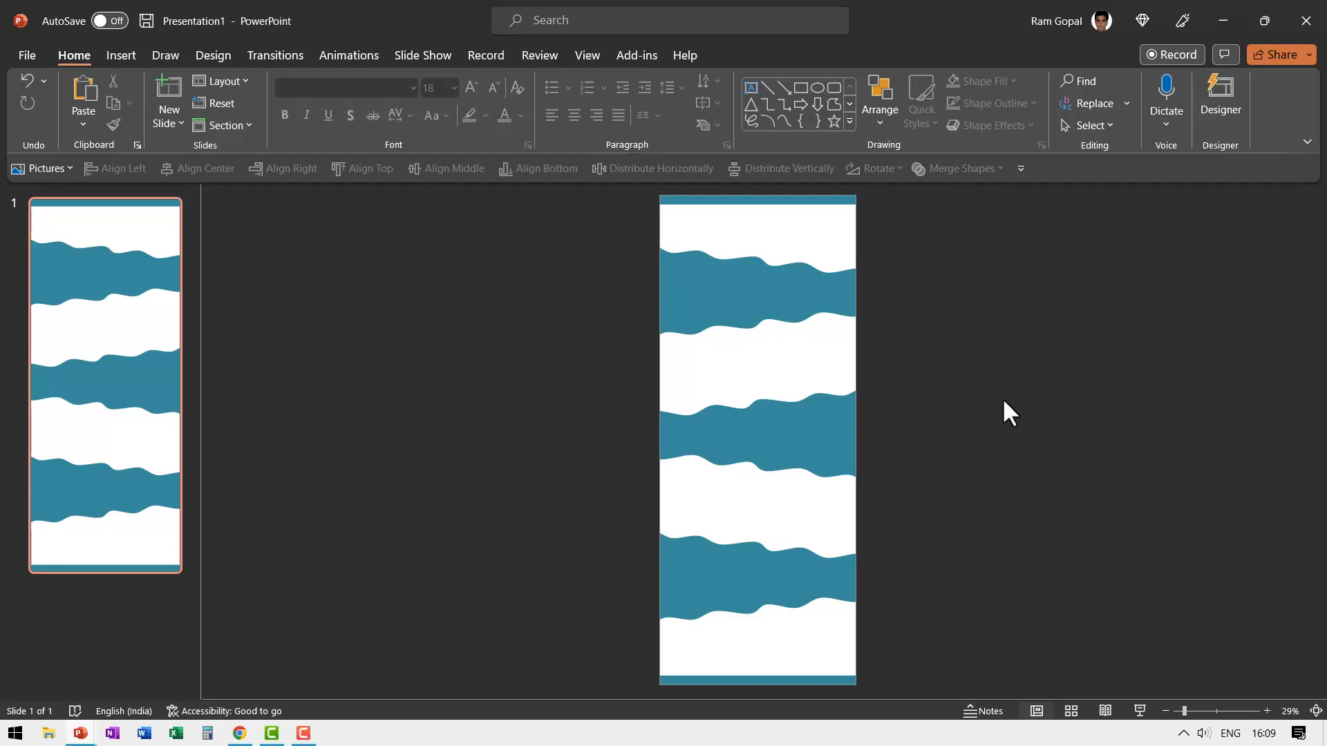
mouse_move(1009, 412)
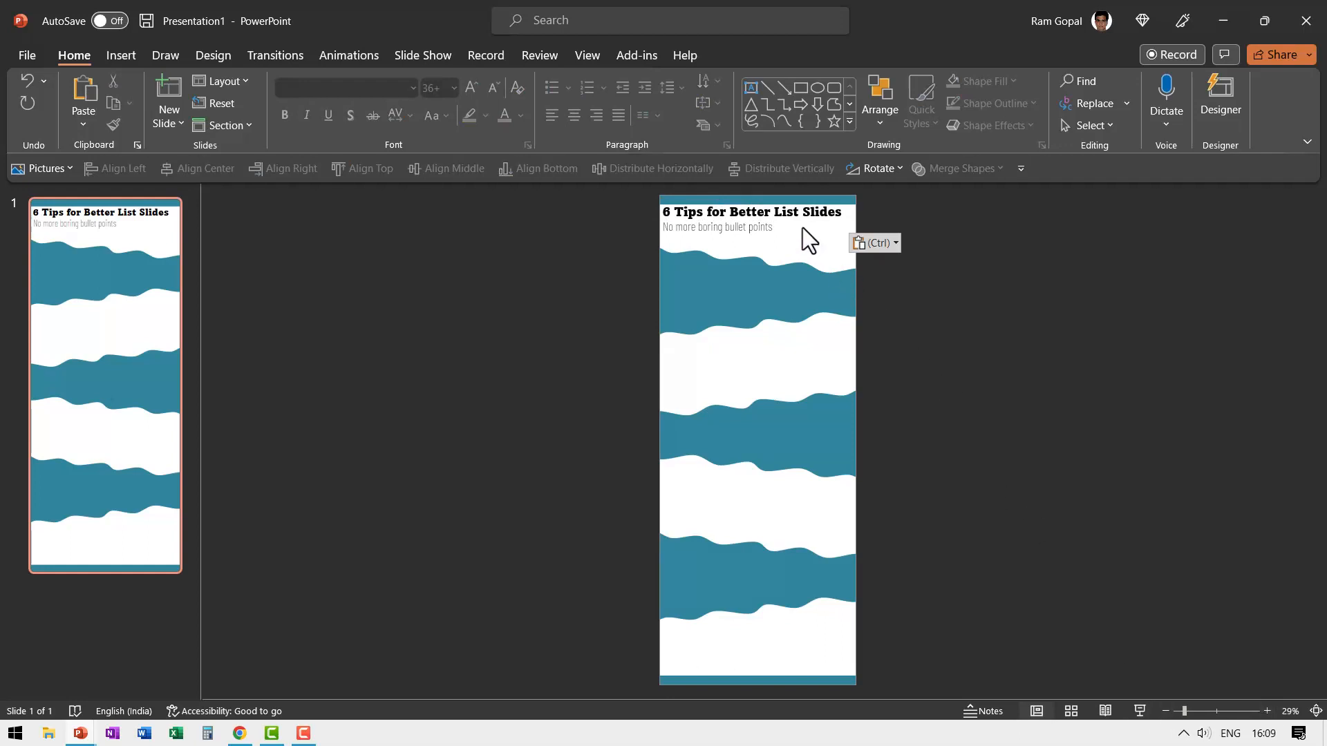
Paste the title '6 Tips for Better List Slides' and subtitle 'No more boring bullet points' at the poster top, zoomed to 80%
left_click(1268, 710)
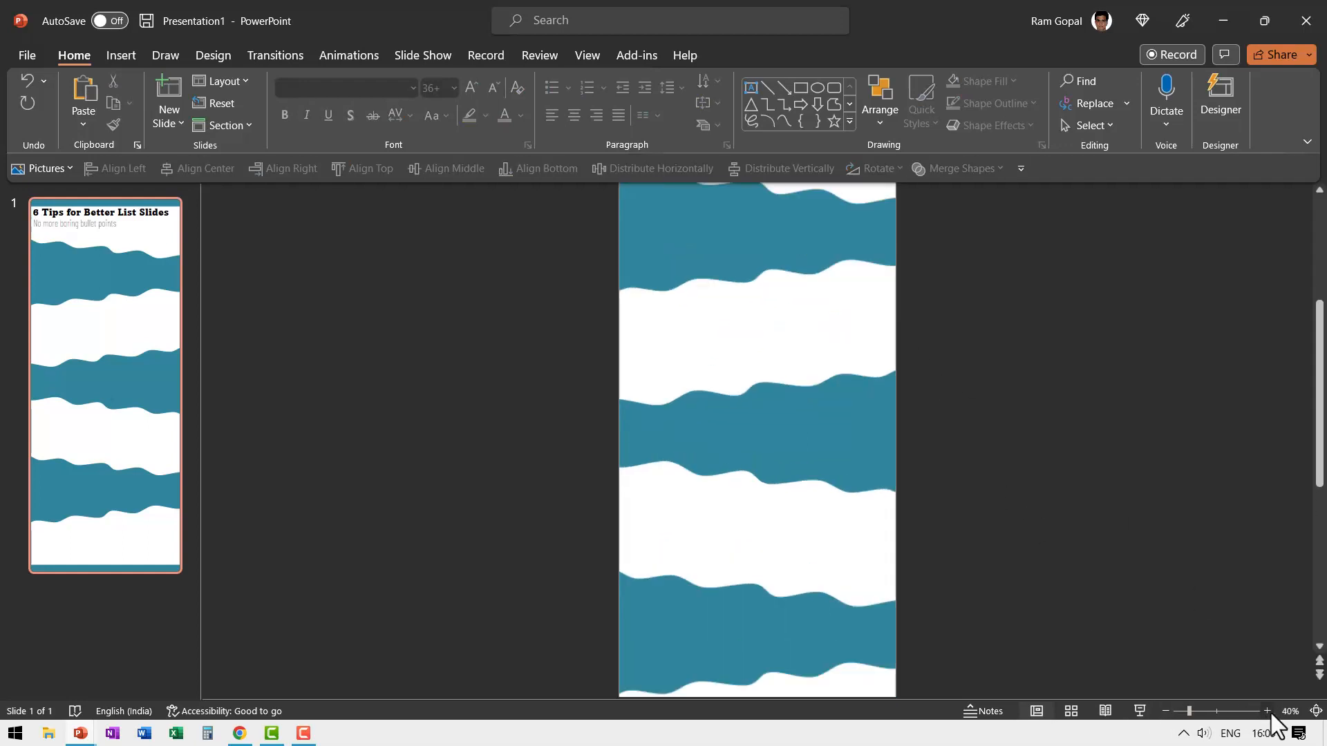
left_click(1268, 711)
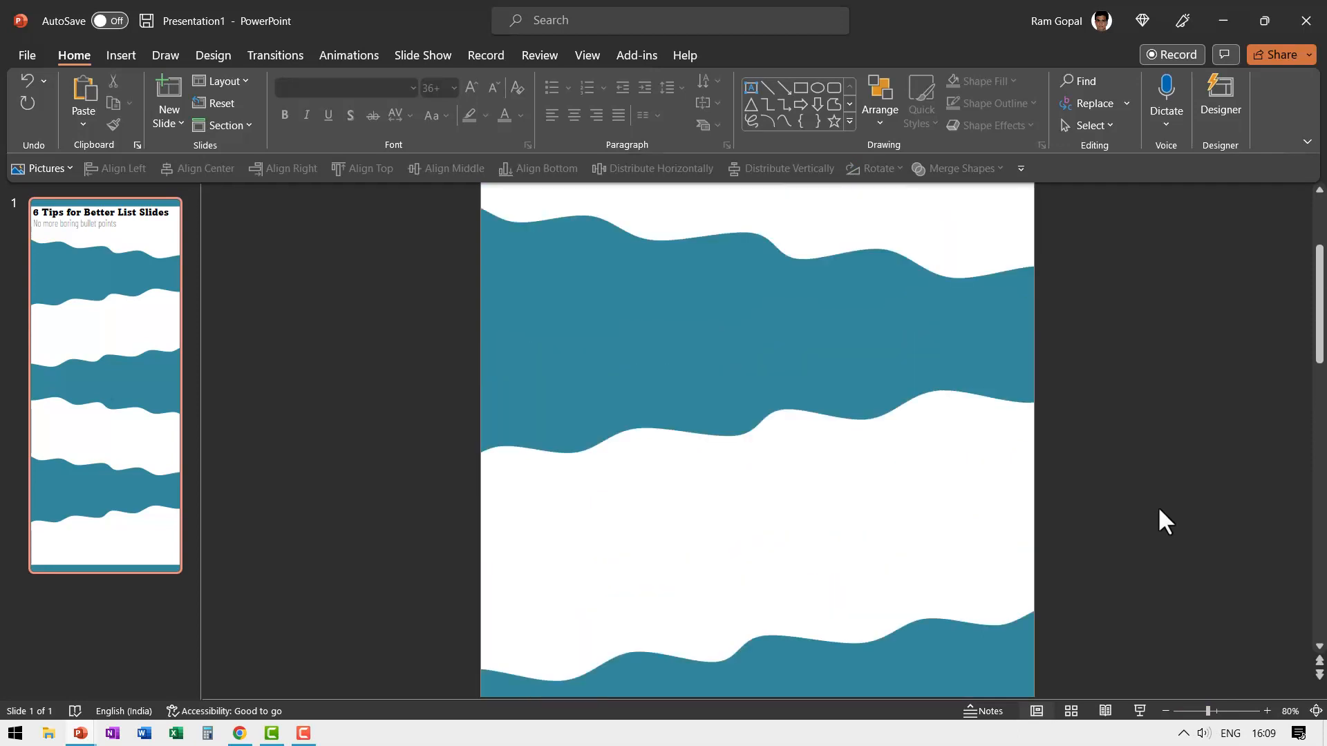
key("ctrl+v")
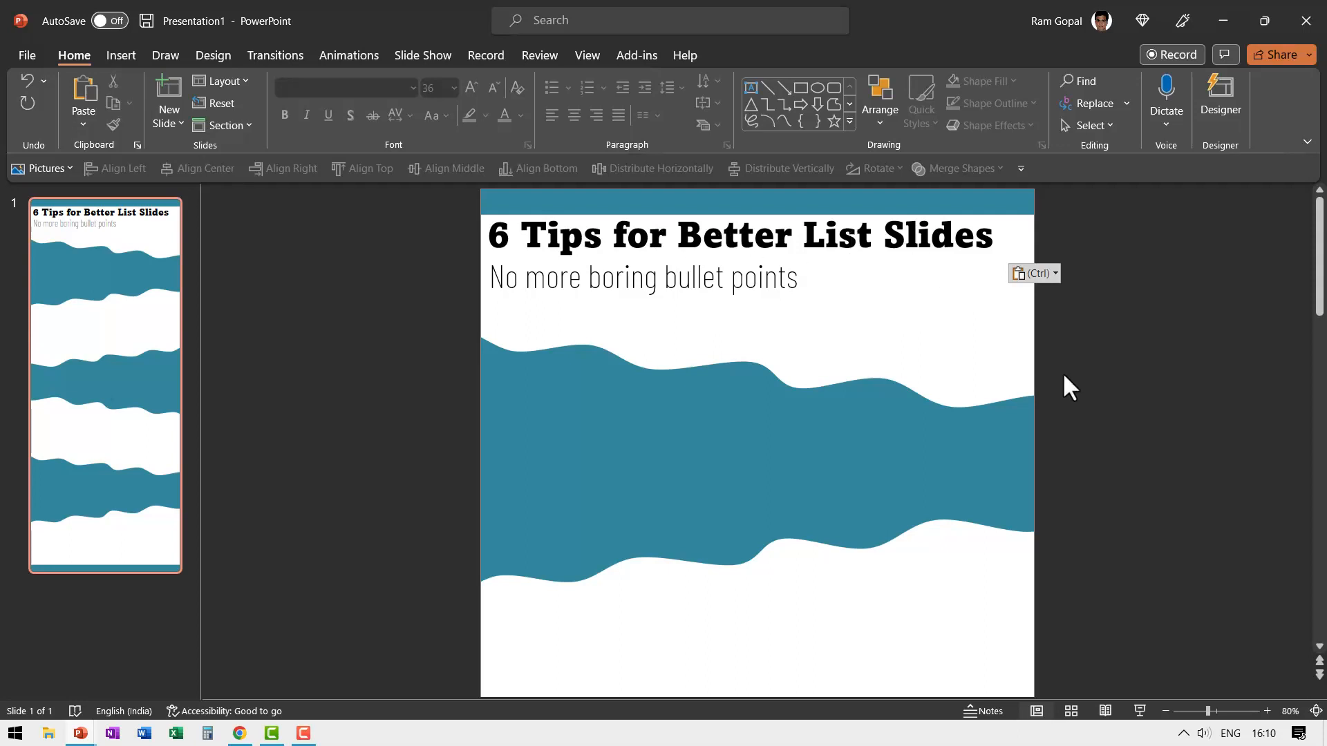
mouse_move(1074, 495)
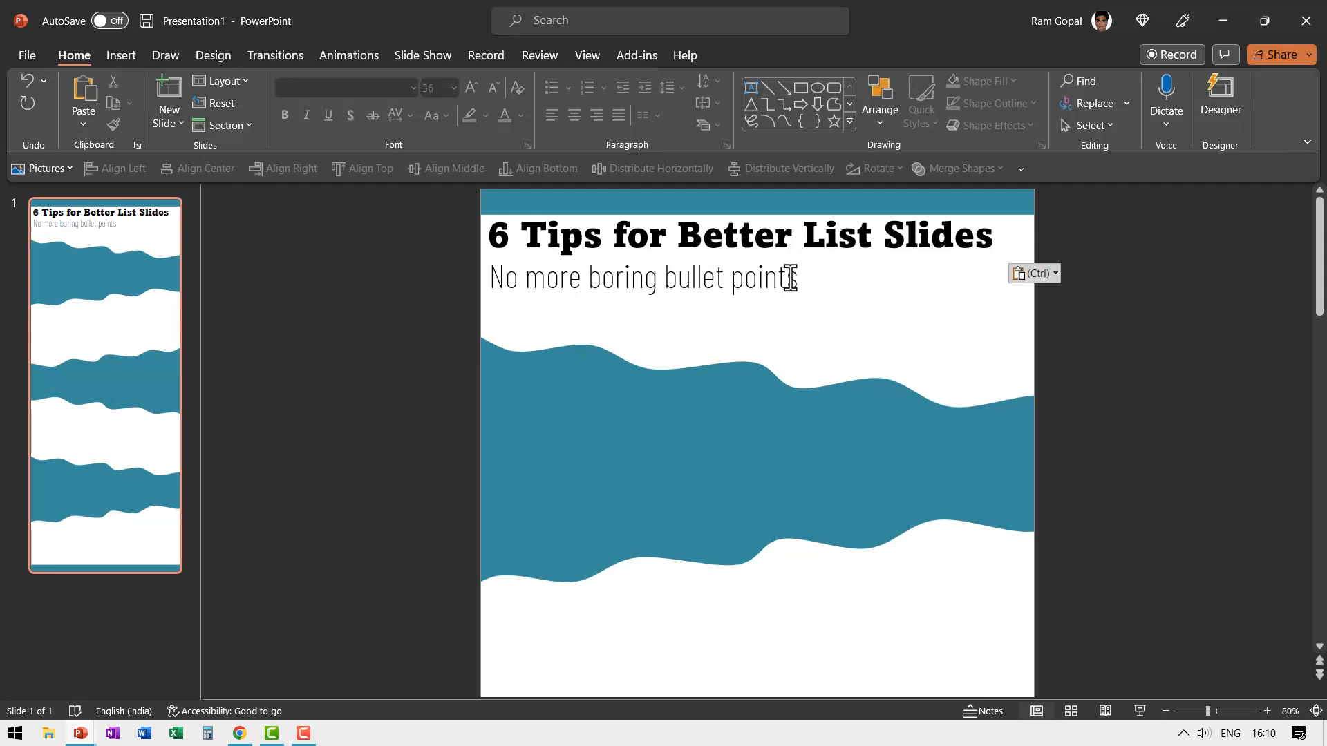
mouse_move(676, 210)
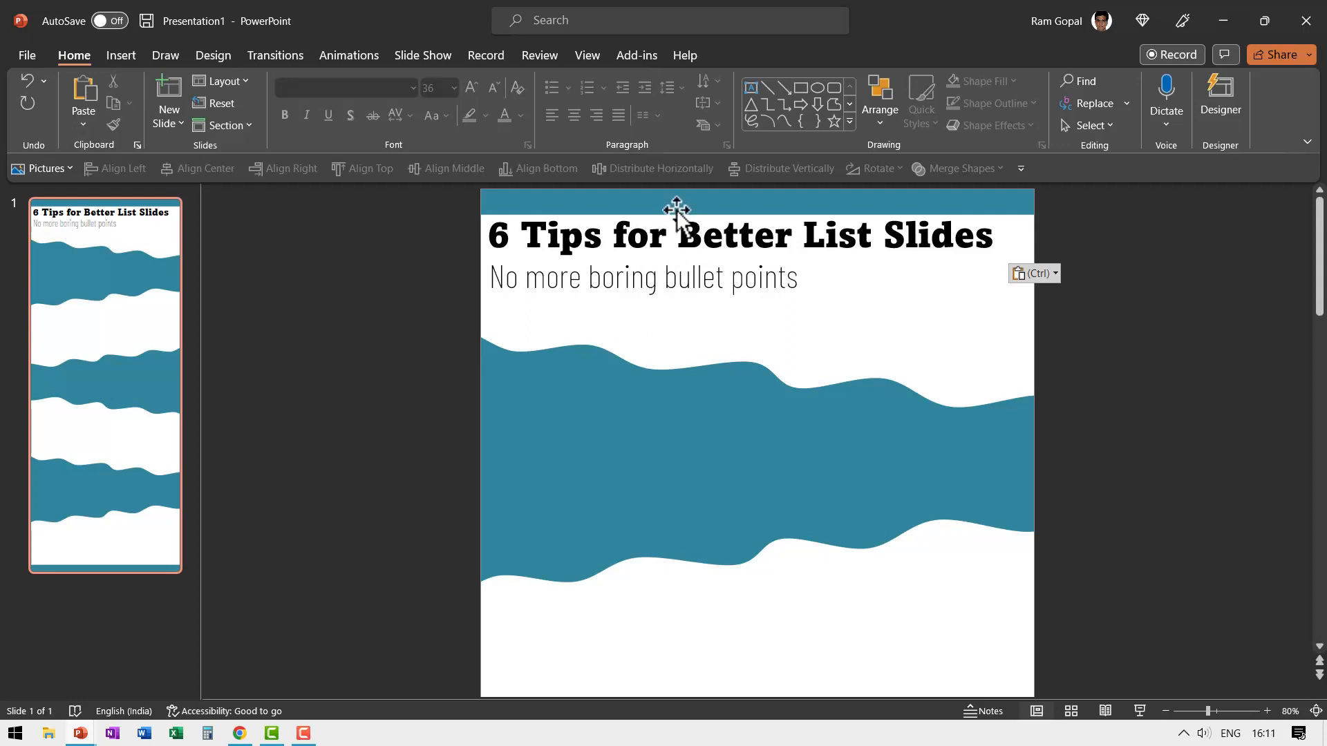
left_click(737, 236)
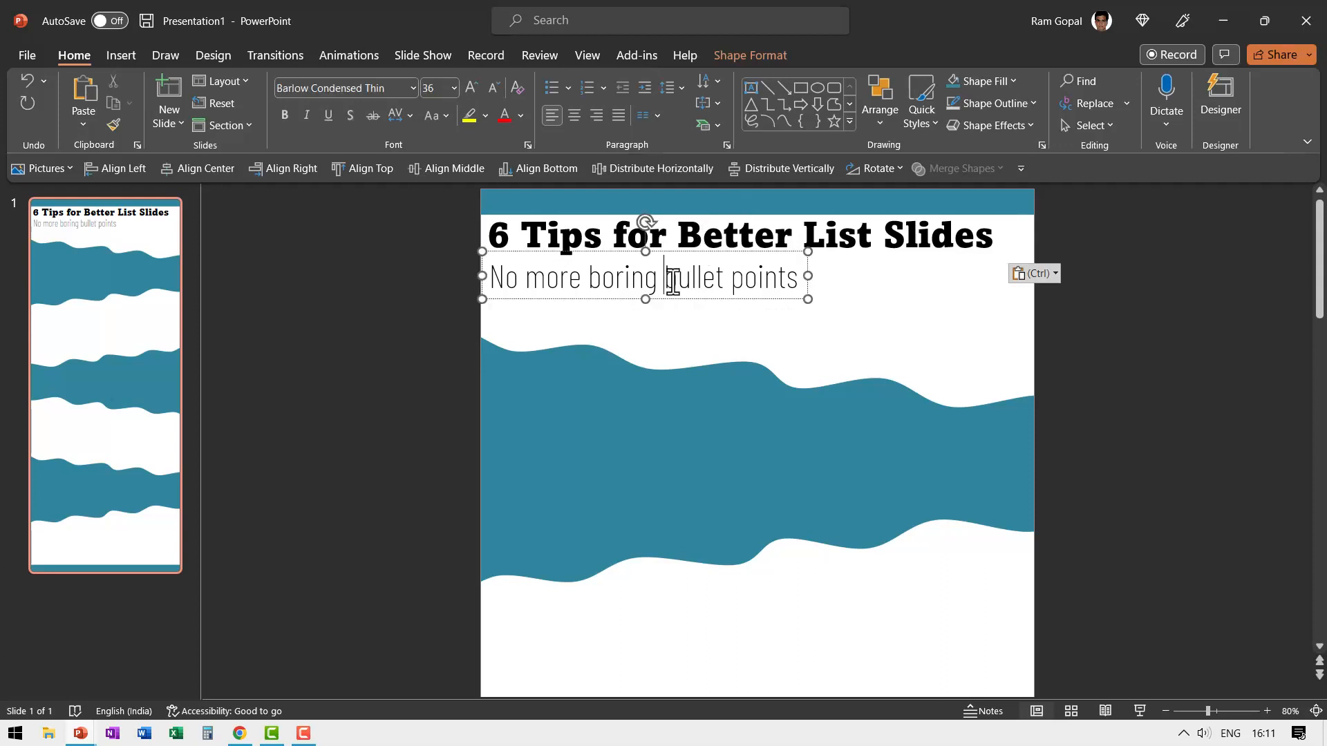
left_click(1023, 405)
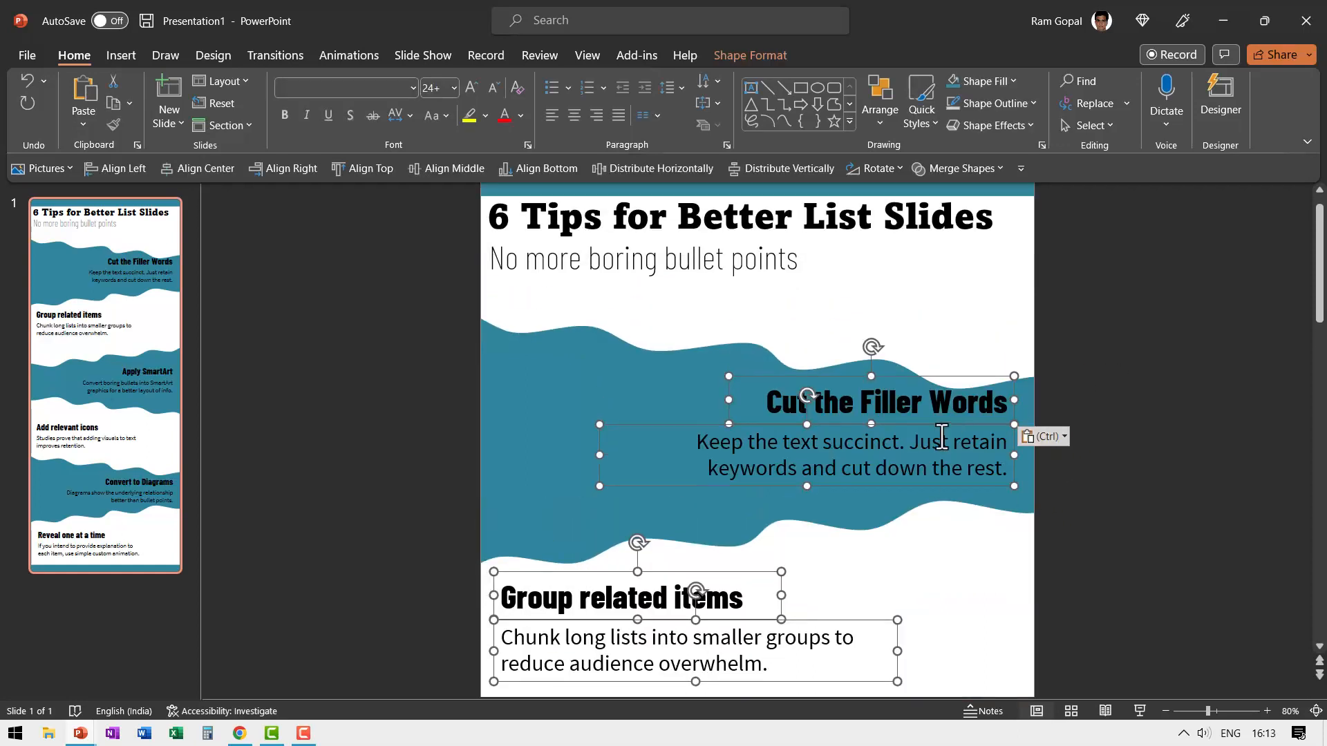
mouse_move(1189, 415)
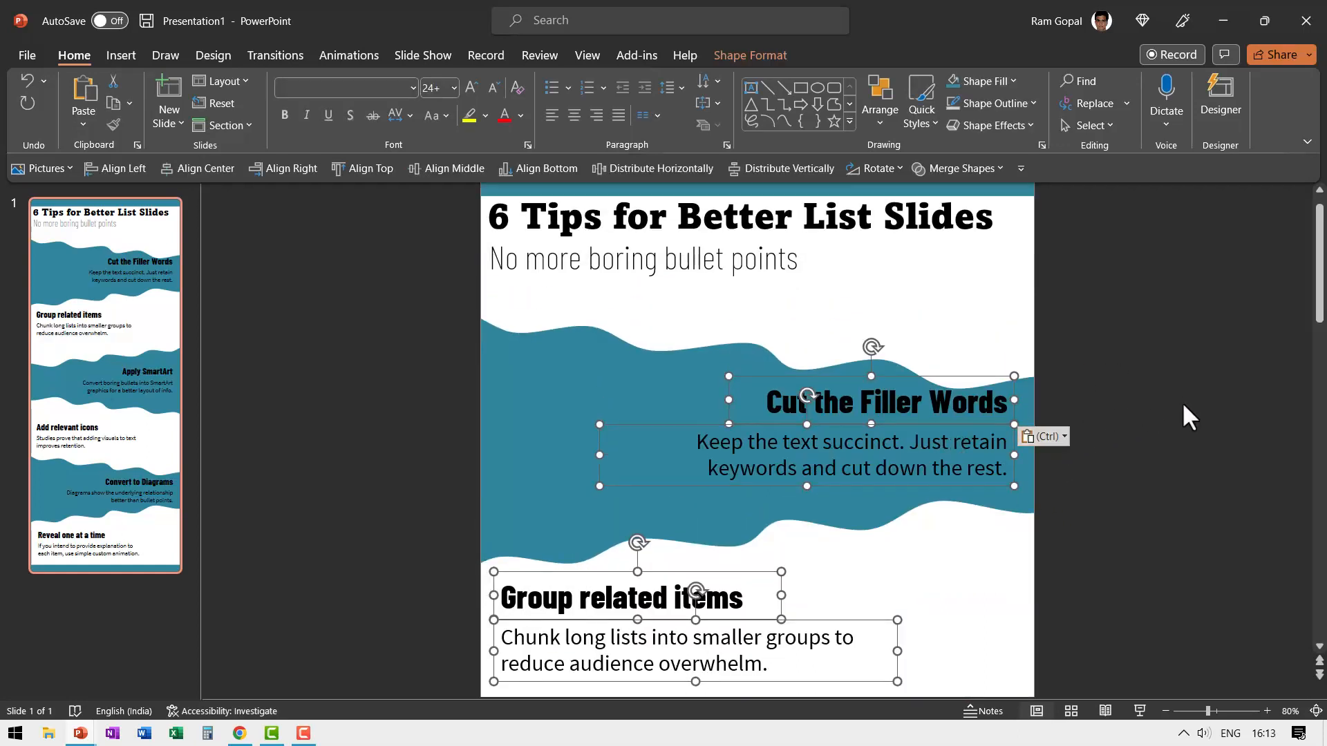
mouse_move(552, 515)
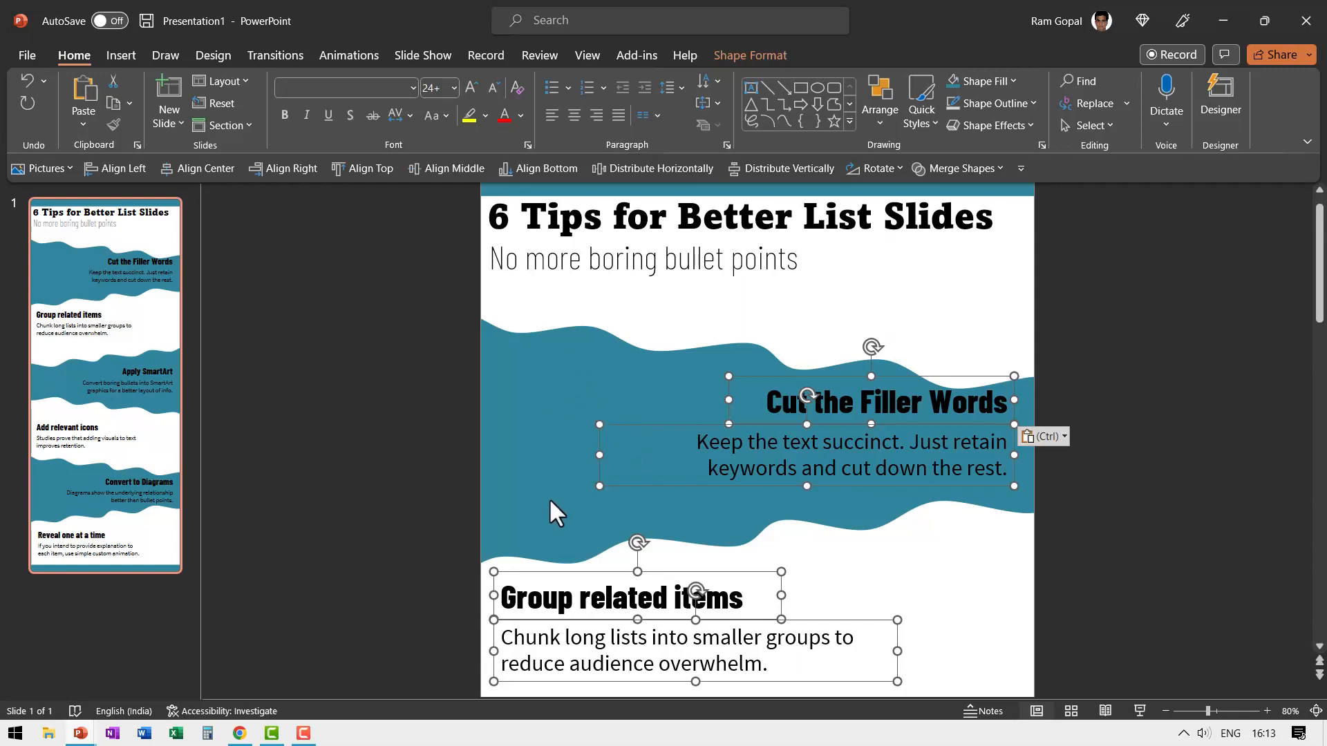
mouse_move(676, 427)
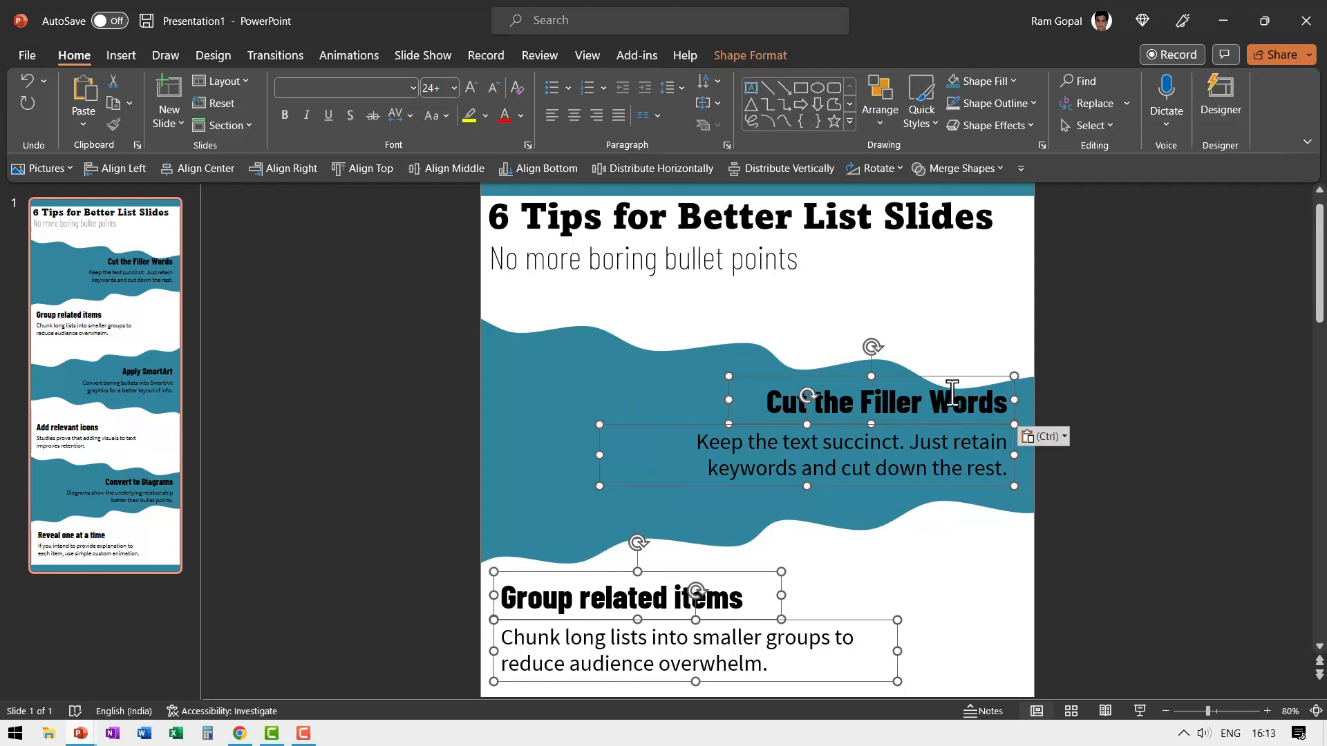
mouse_move(916, 466)
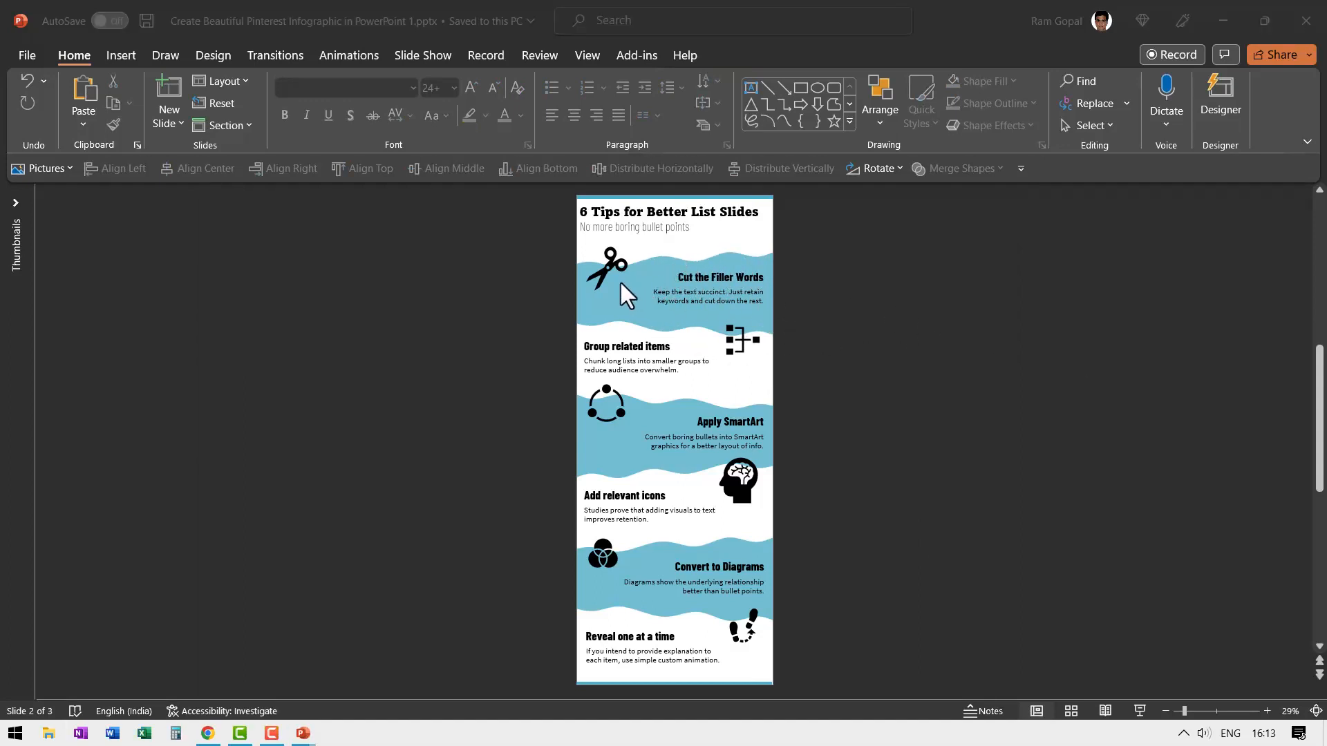
mouse_move(618, 273)
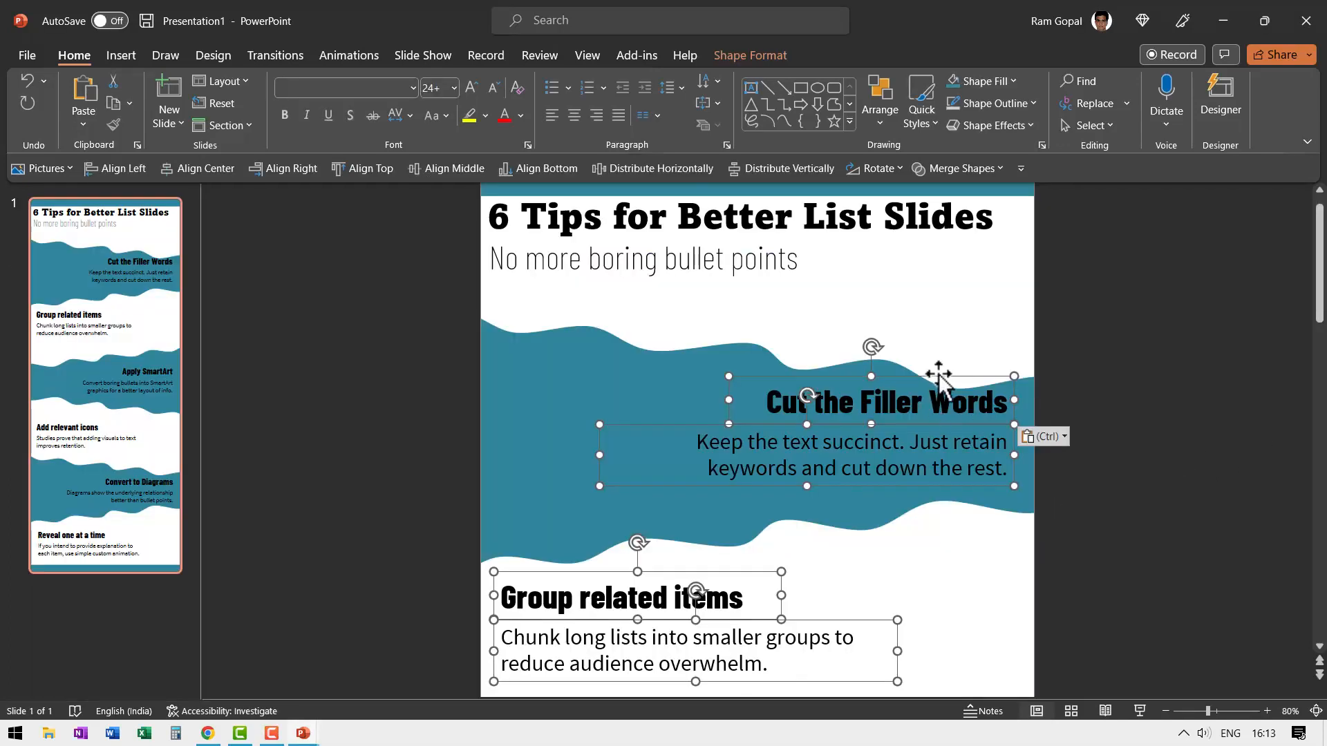
left_click(1075, 548)
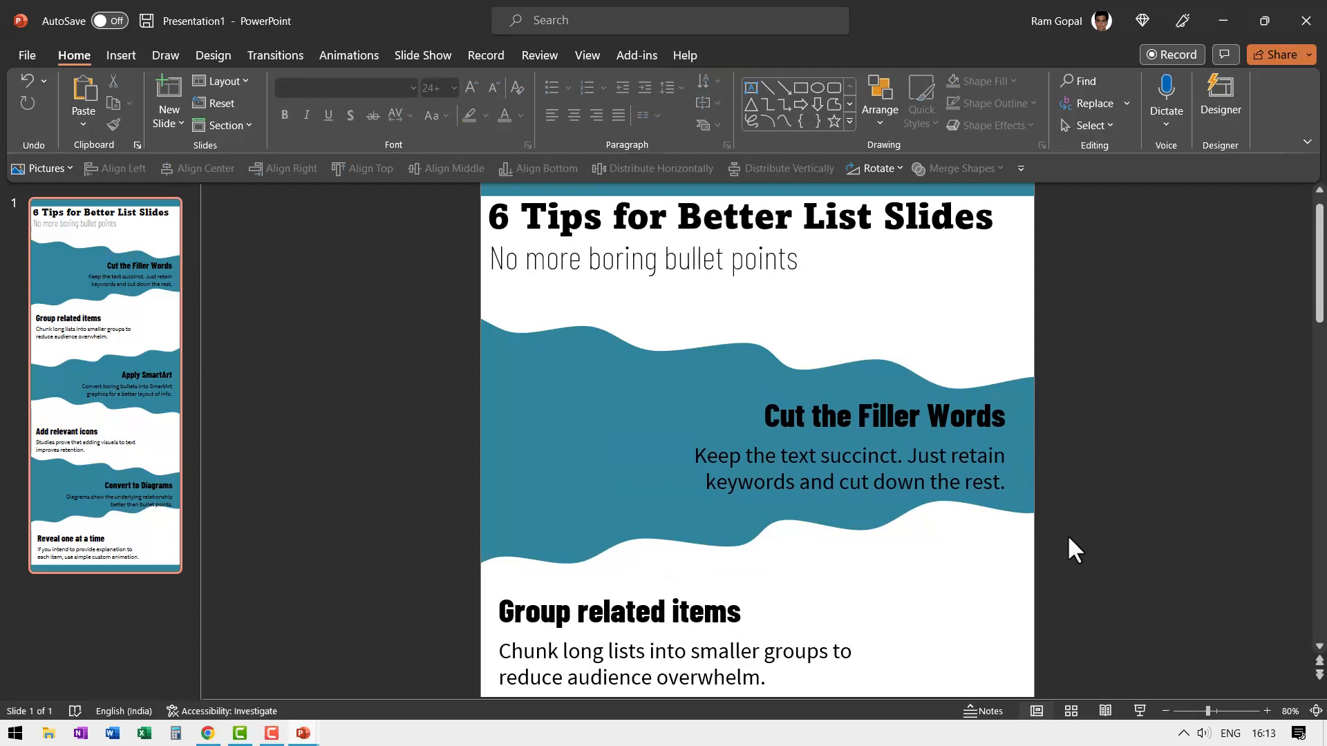
mouse_move(893, 436)
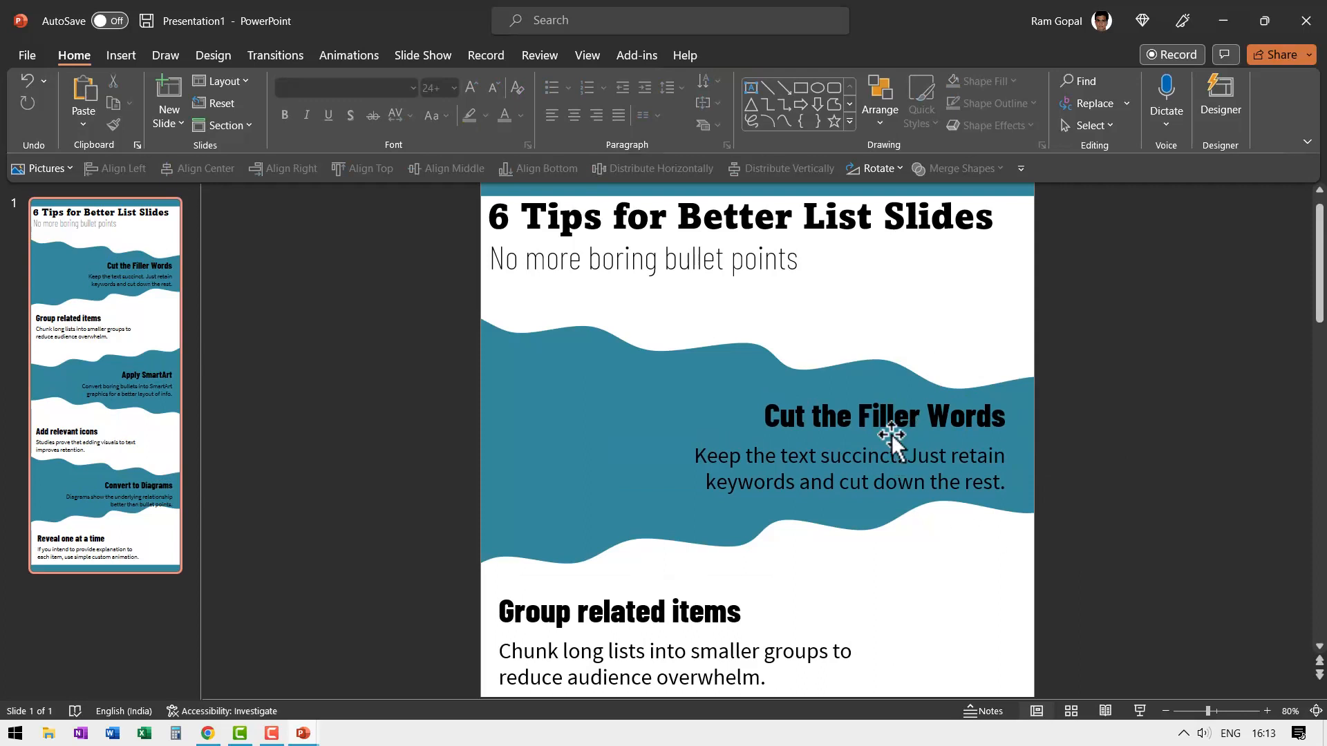
mouse_move(1070, 471)
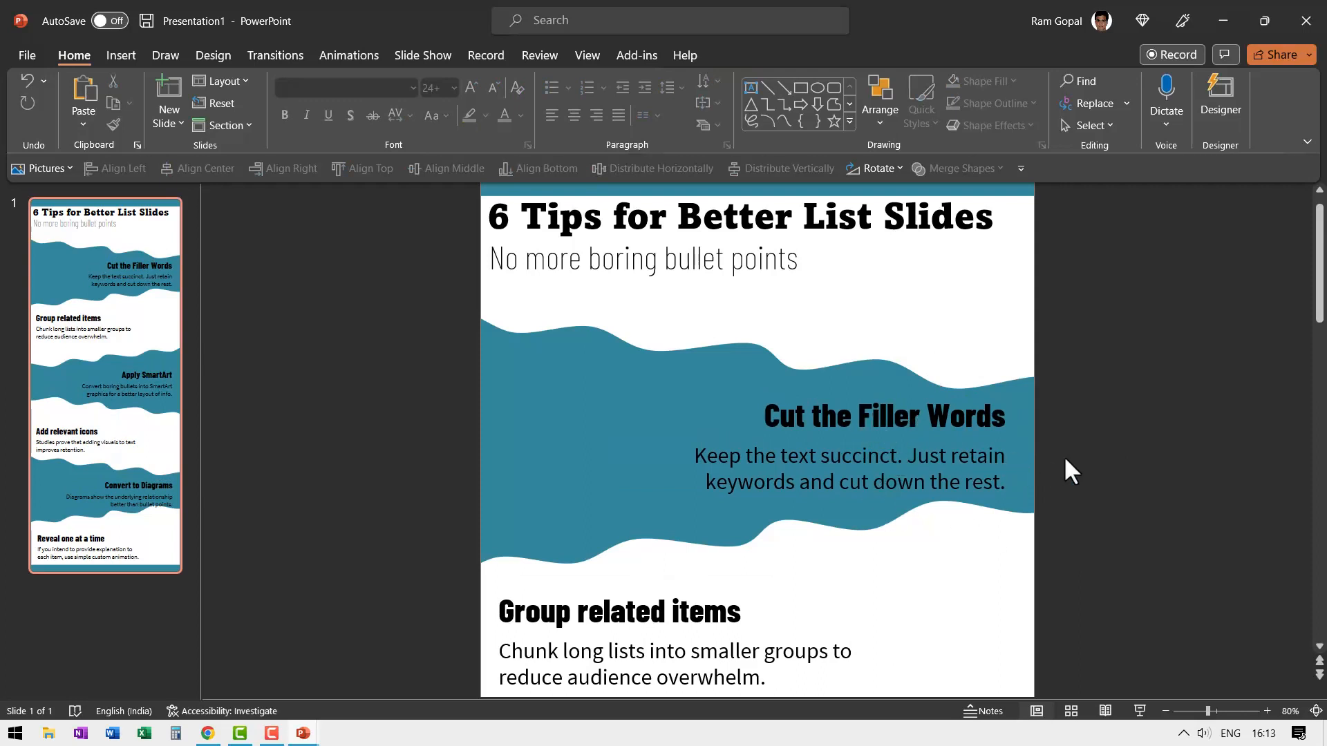
mouse_move(1232, 678)
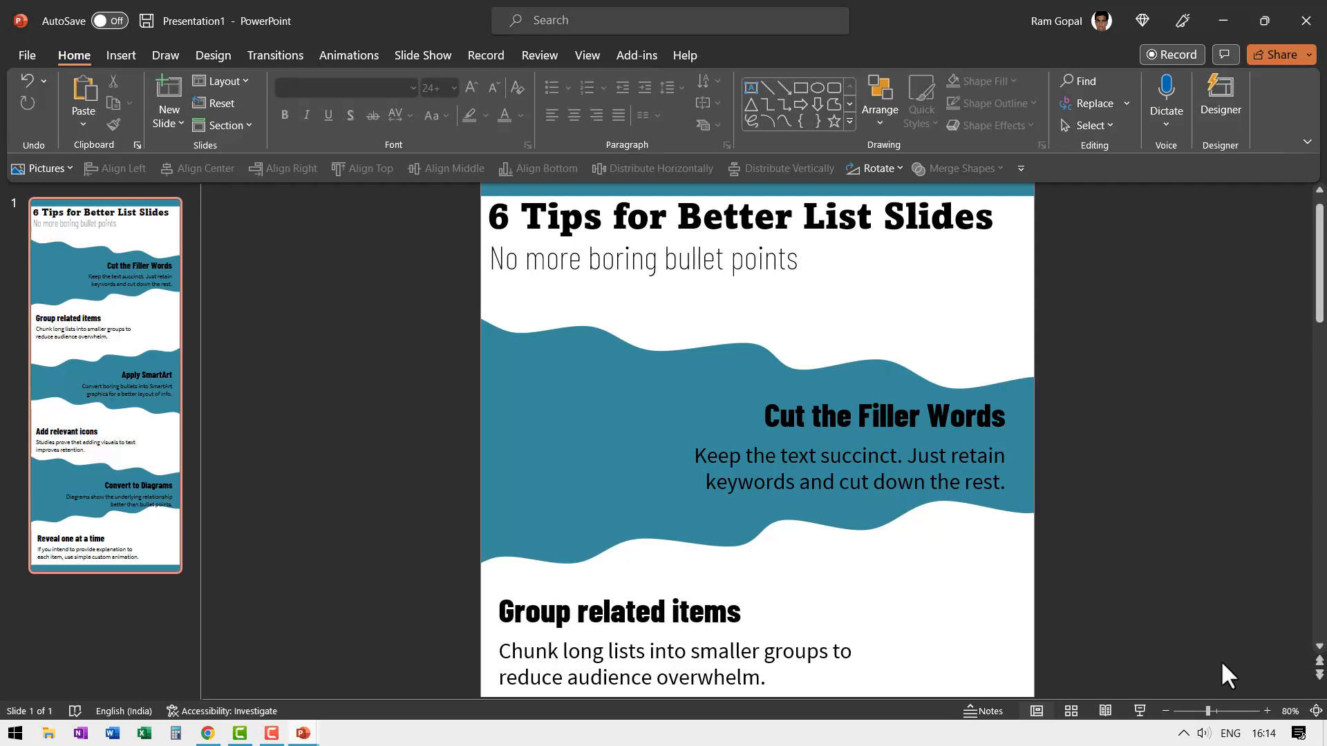
mouse_move(1069, 593)
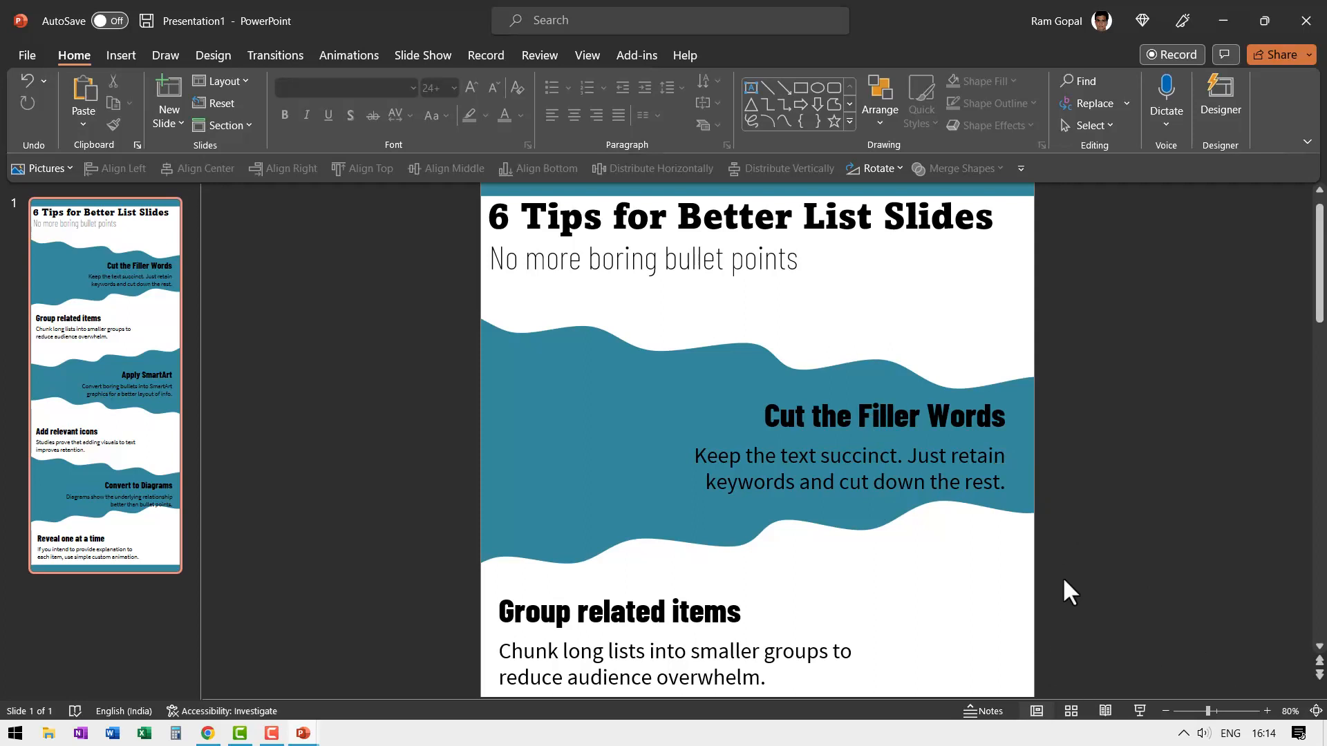
scroll("down", 3)
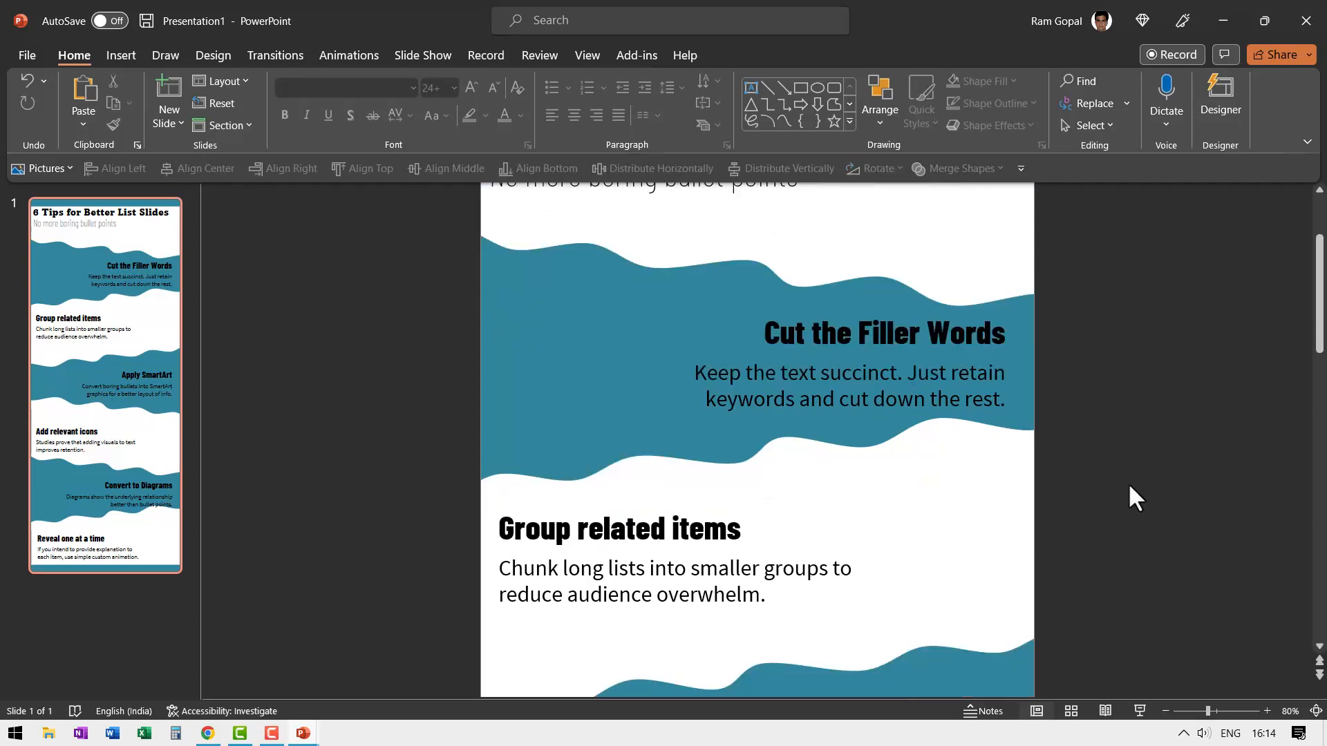
scroll("down", 3)
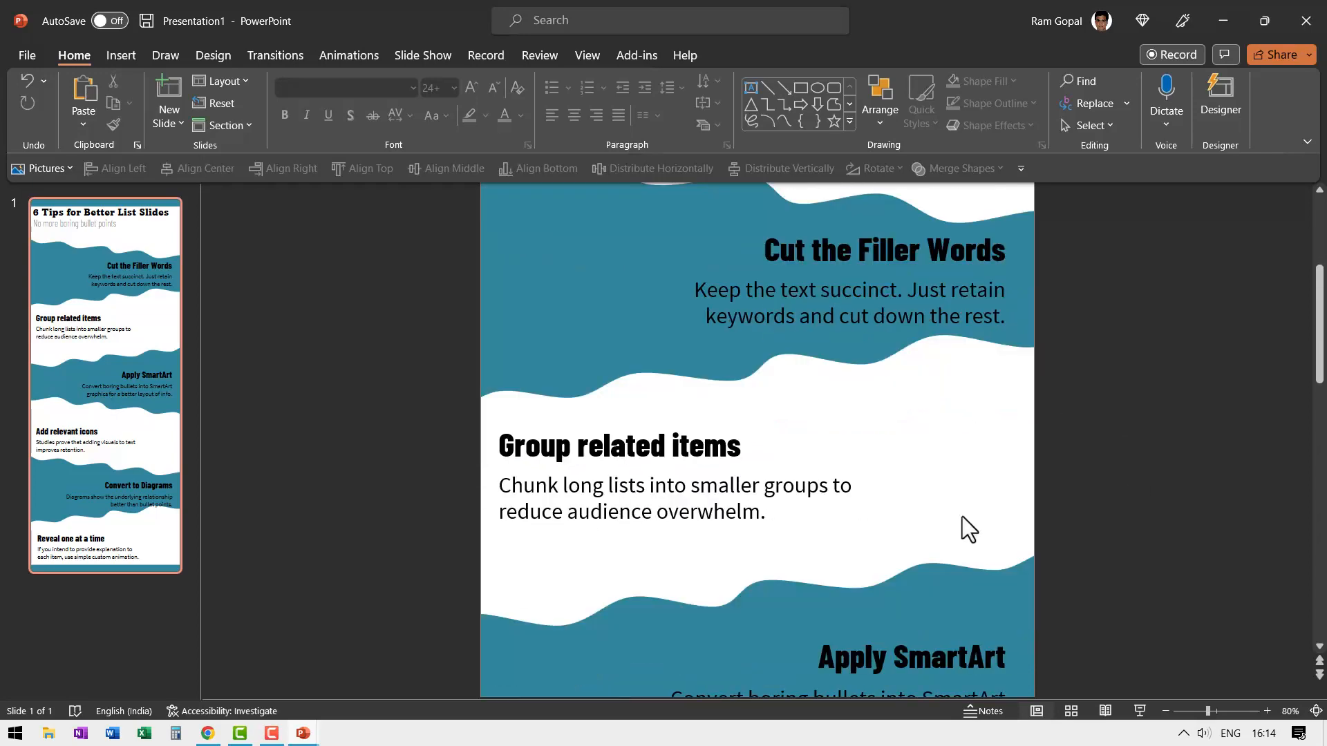
scroll("down", 3)
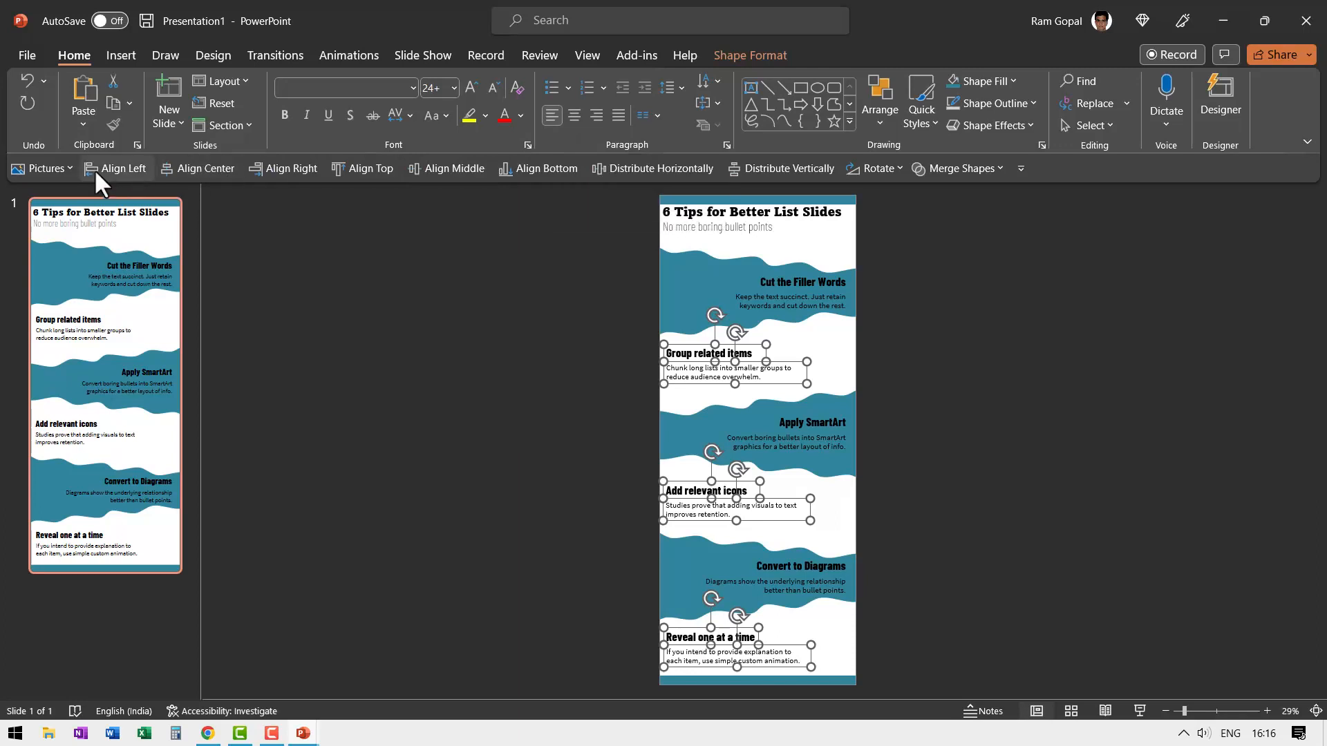
mouse_move(1038, 534)
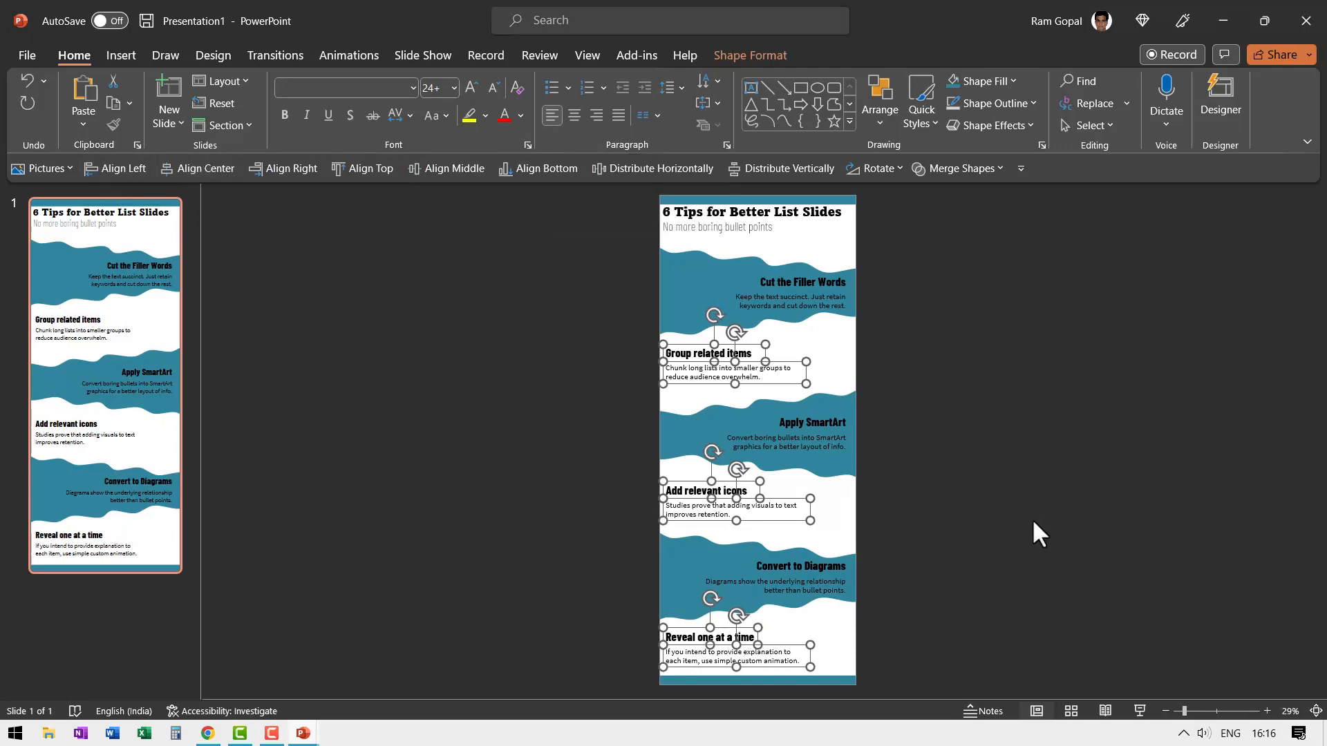
Left-align the left tip text boxes and paste the six black icons copied from the other presentation
left_click(858, 641)
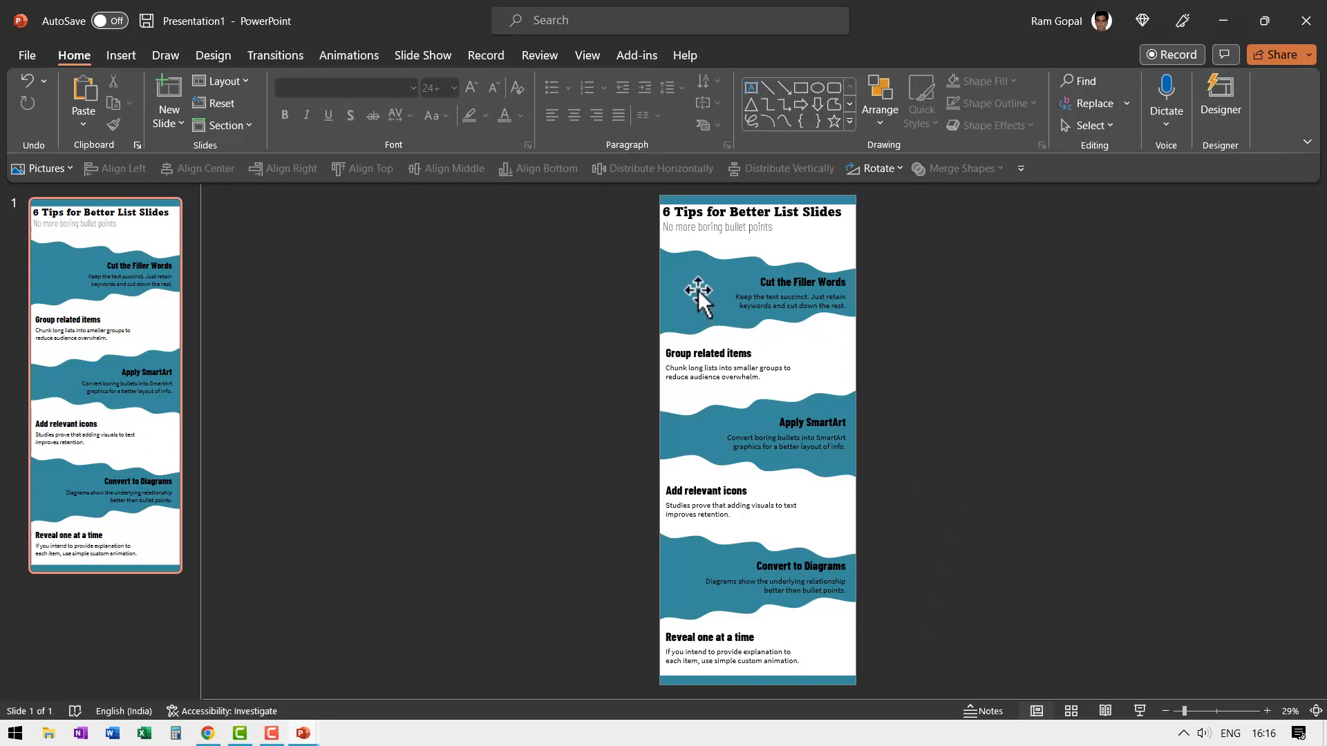
mouse_move(701, 318)
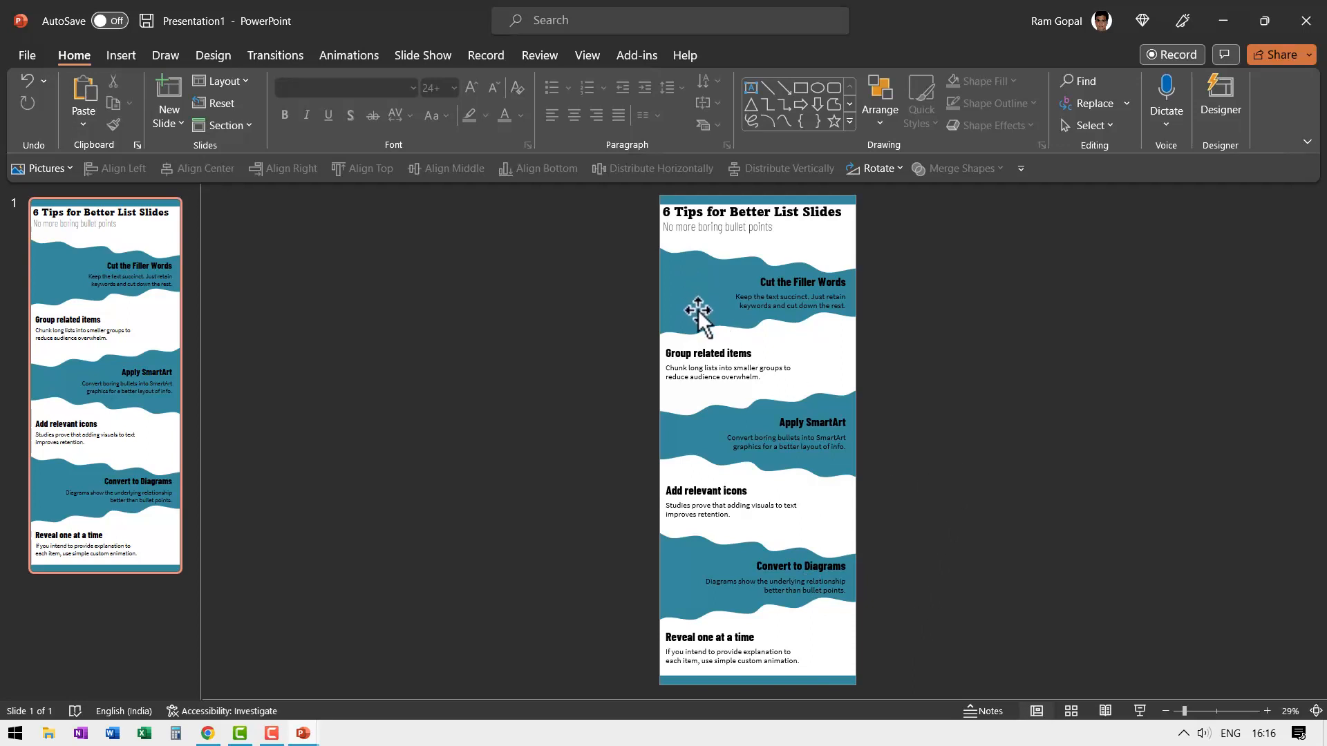
mouse_move(1041, 507)
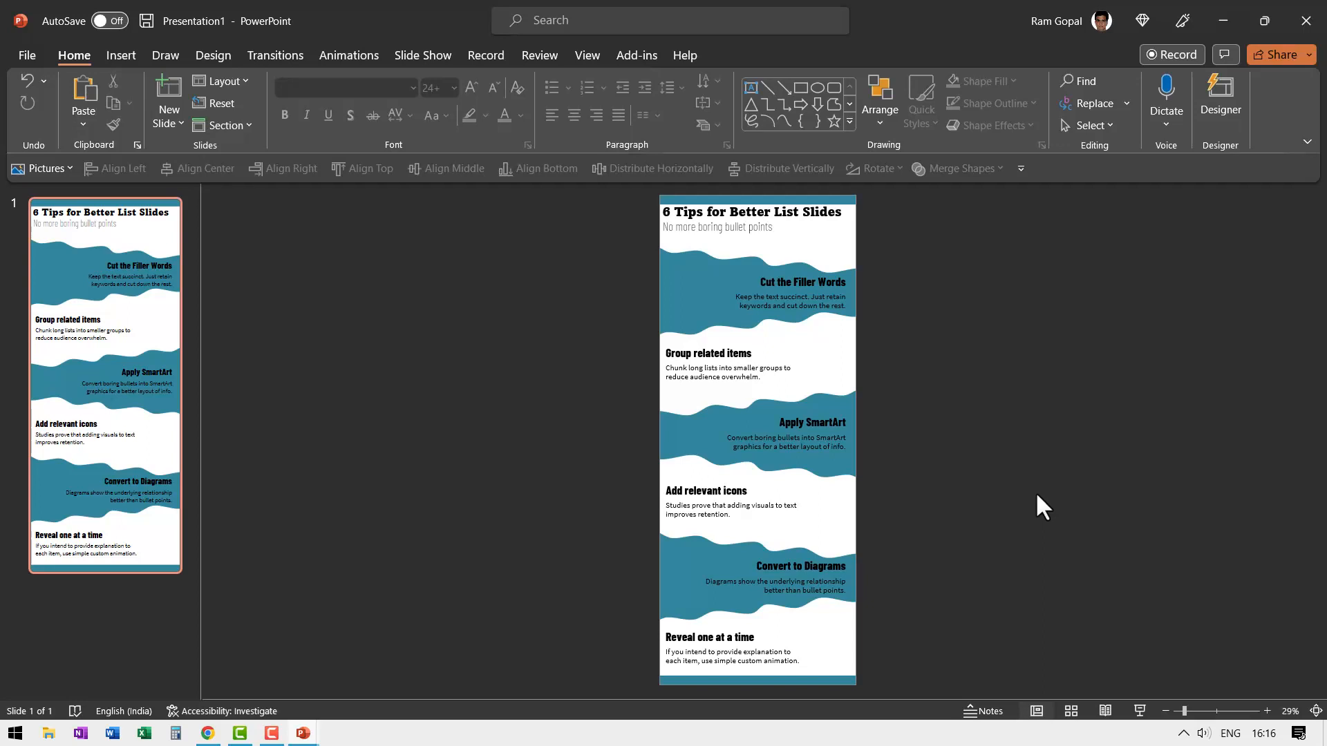
key("ctrl+v")
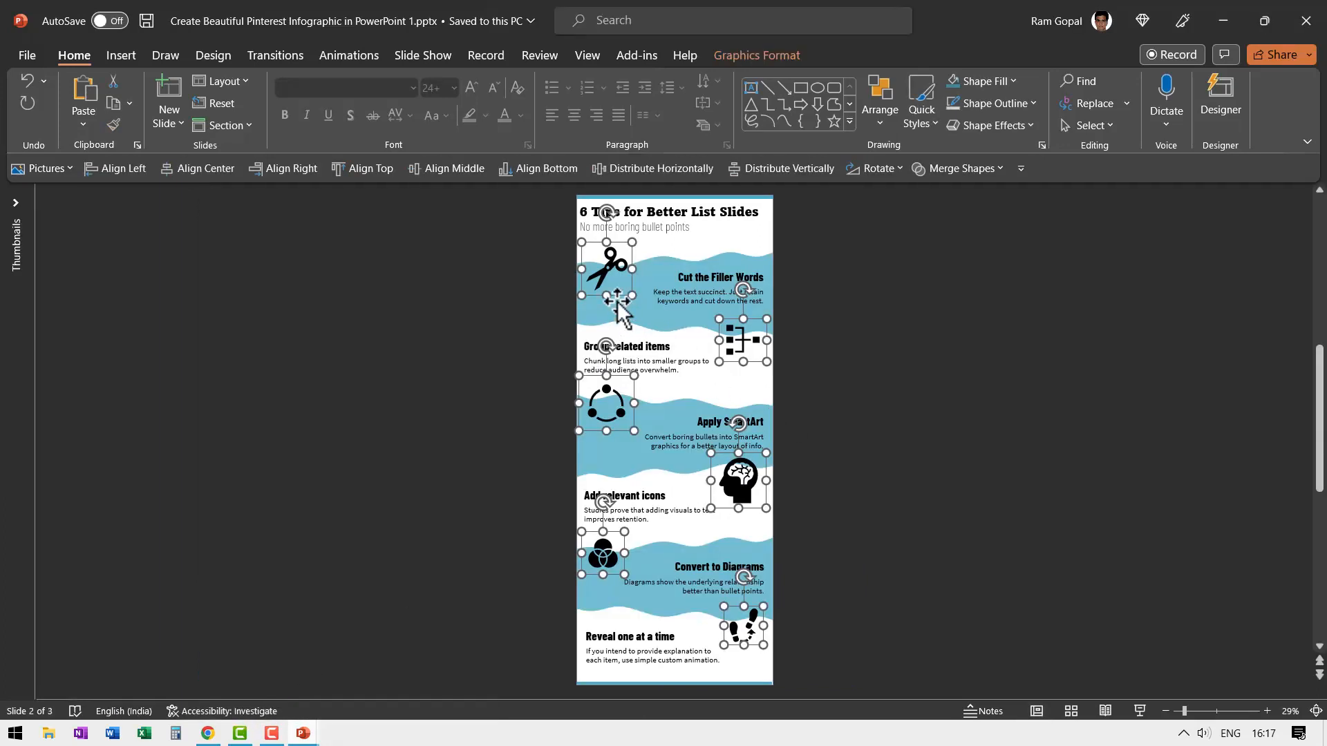
mouse_move(801, 352)
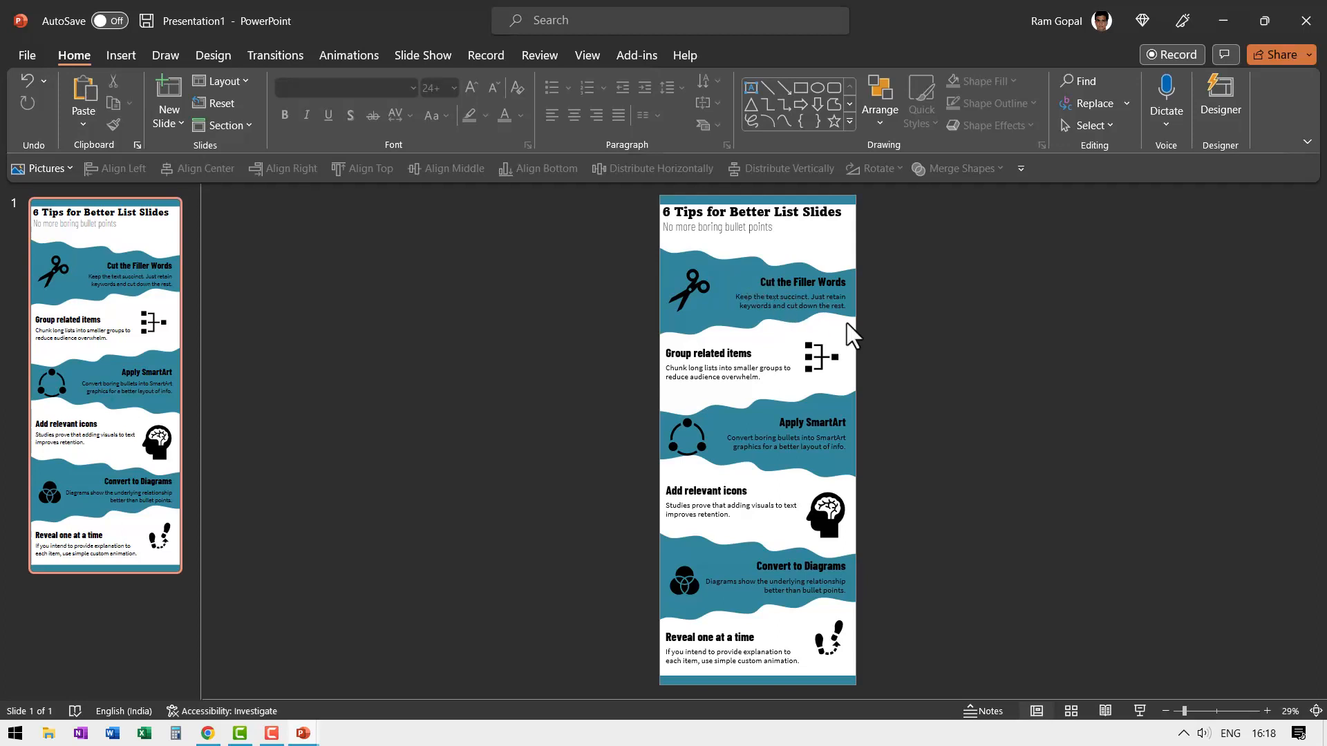
Set the font colour of the text boxes on the teal bands to White
left_click(800, 286)
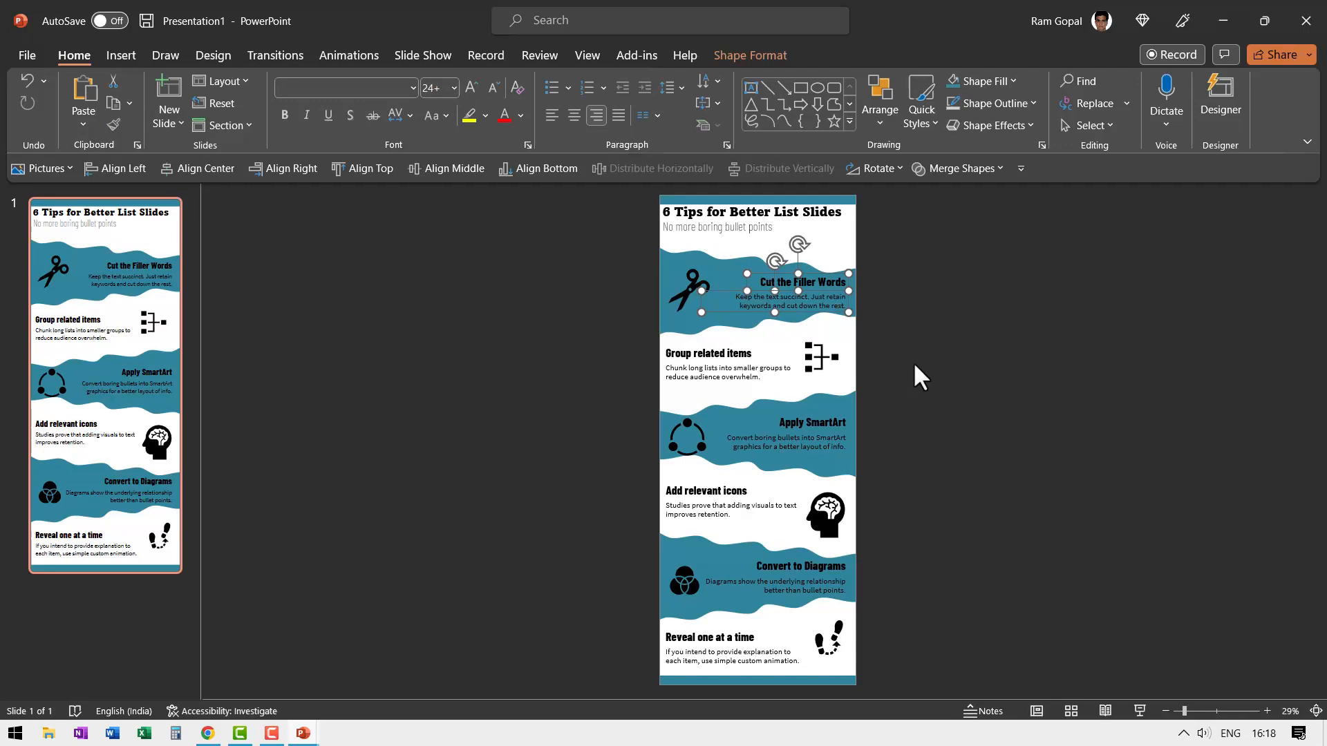
left_click(523, 116)
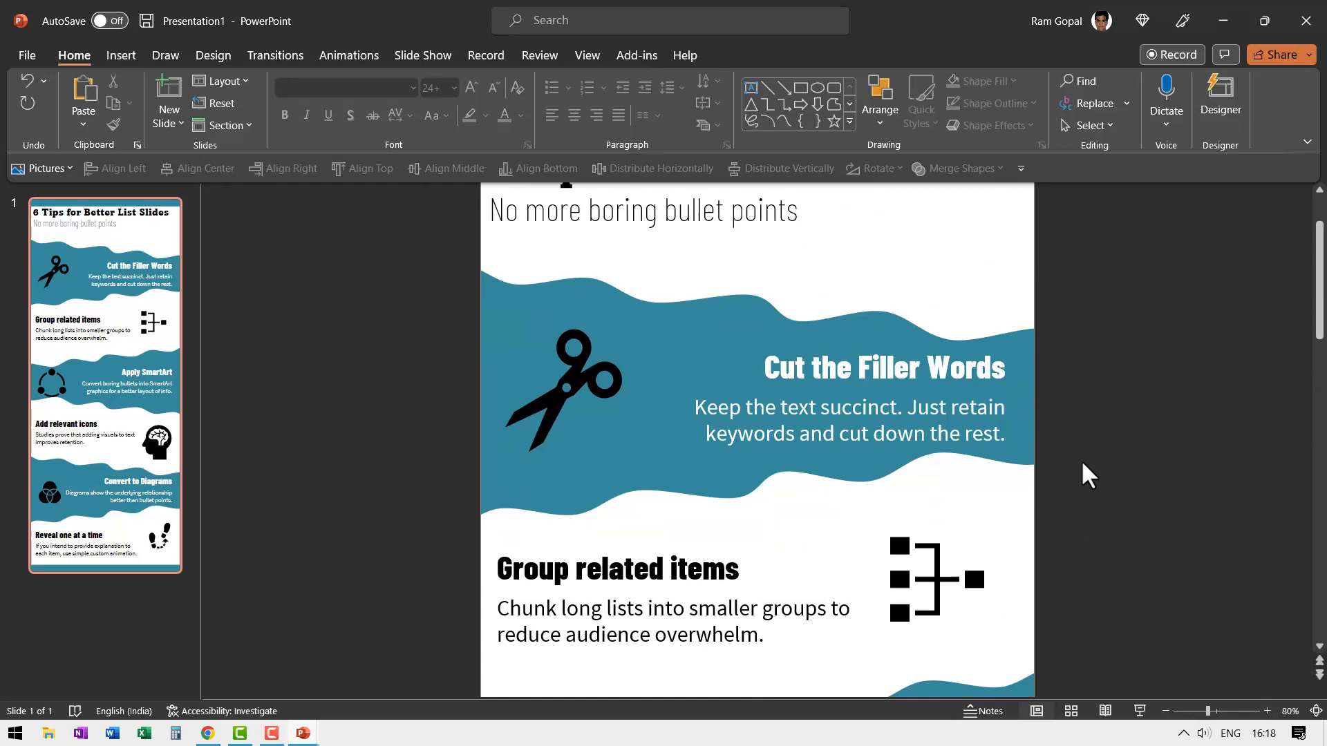
scroll("down", 3)
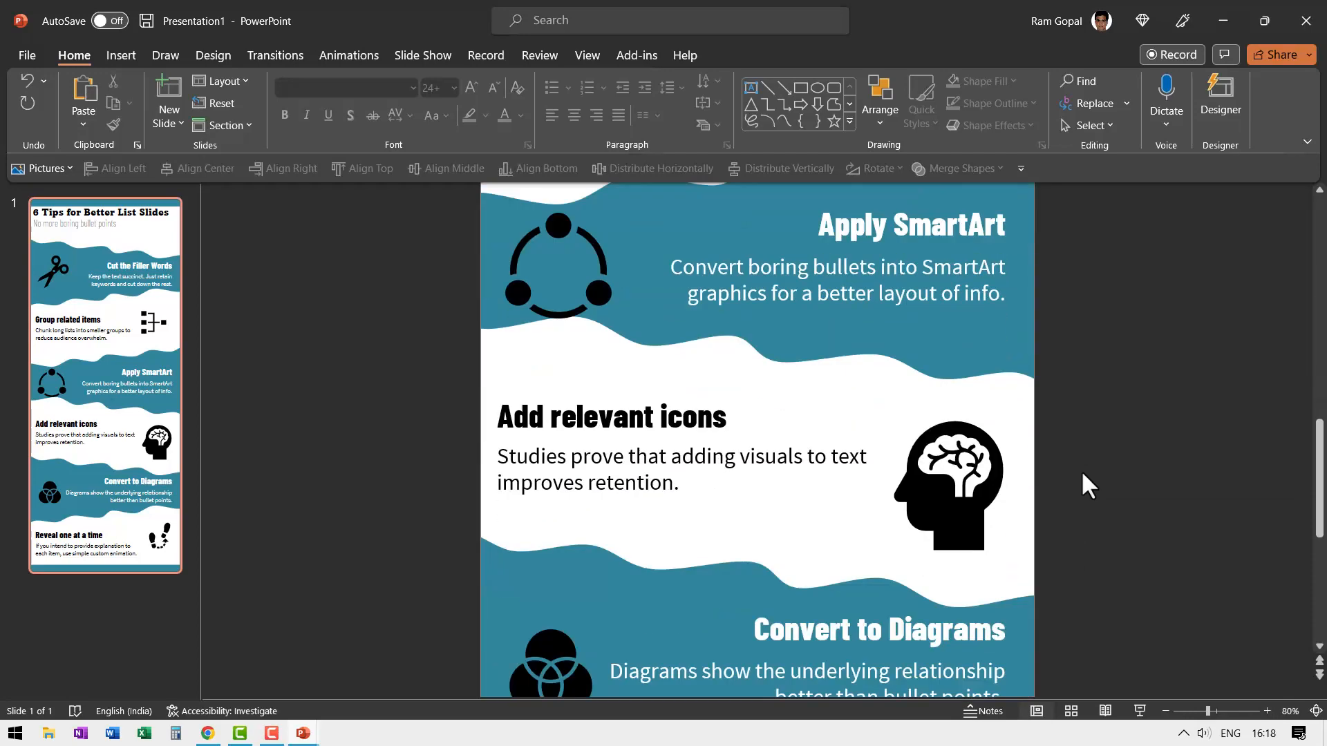
scroll("down", 3)
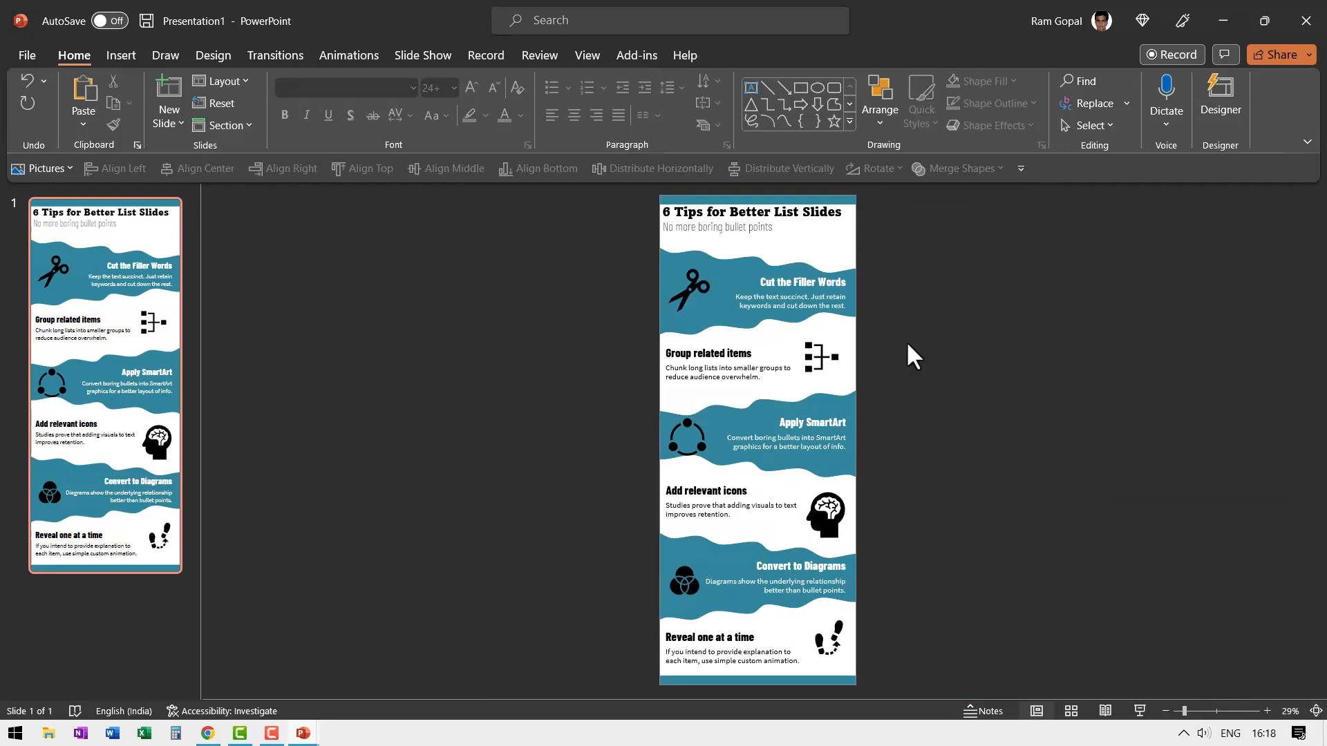
left_click(693, 282)
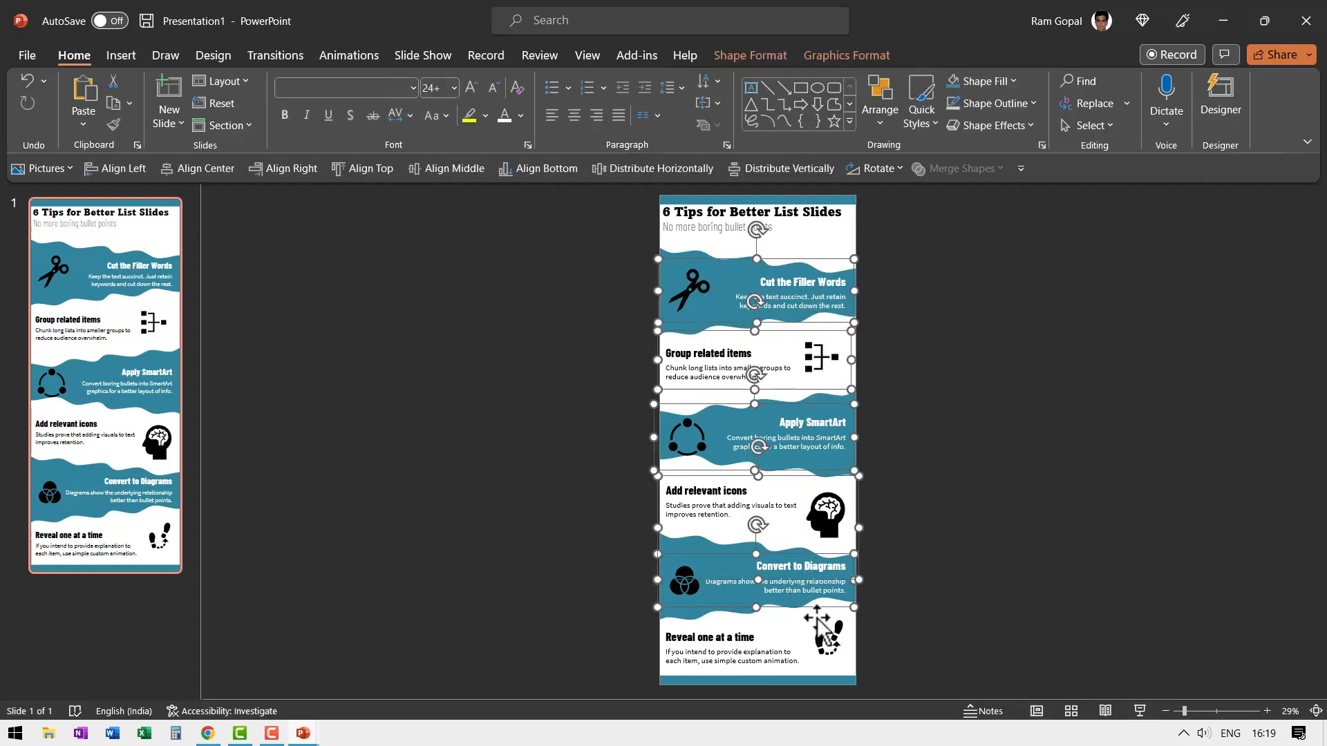
Apply Wipe entrances starting On Click to the six groups, reversing direction on alternate groups
left_click(348, 55)
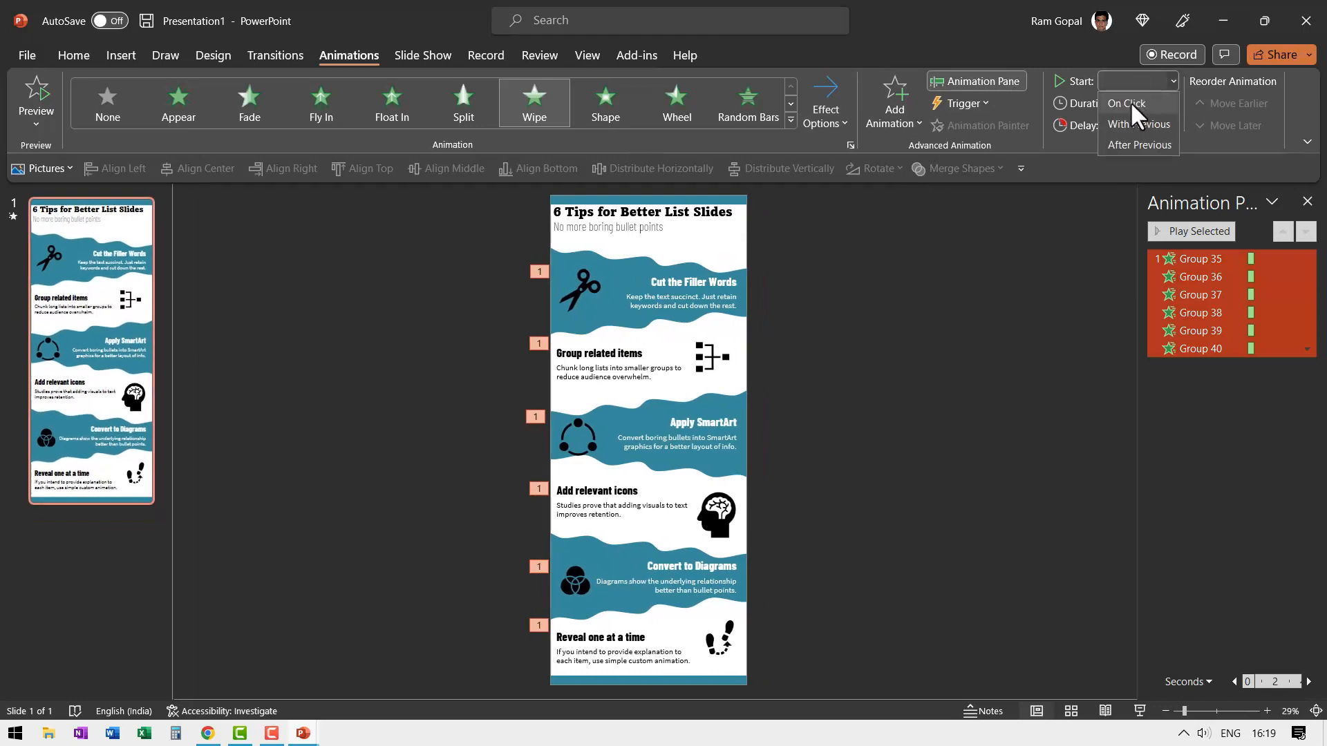
left_click(1127, 104)
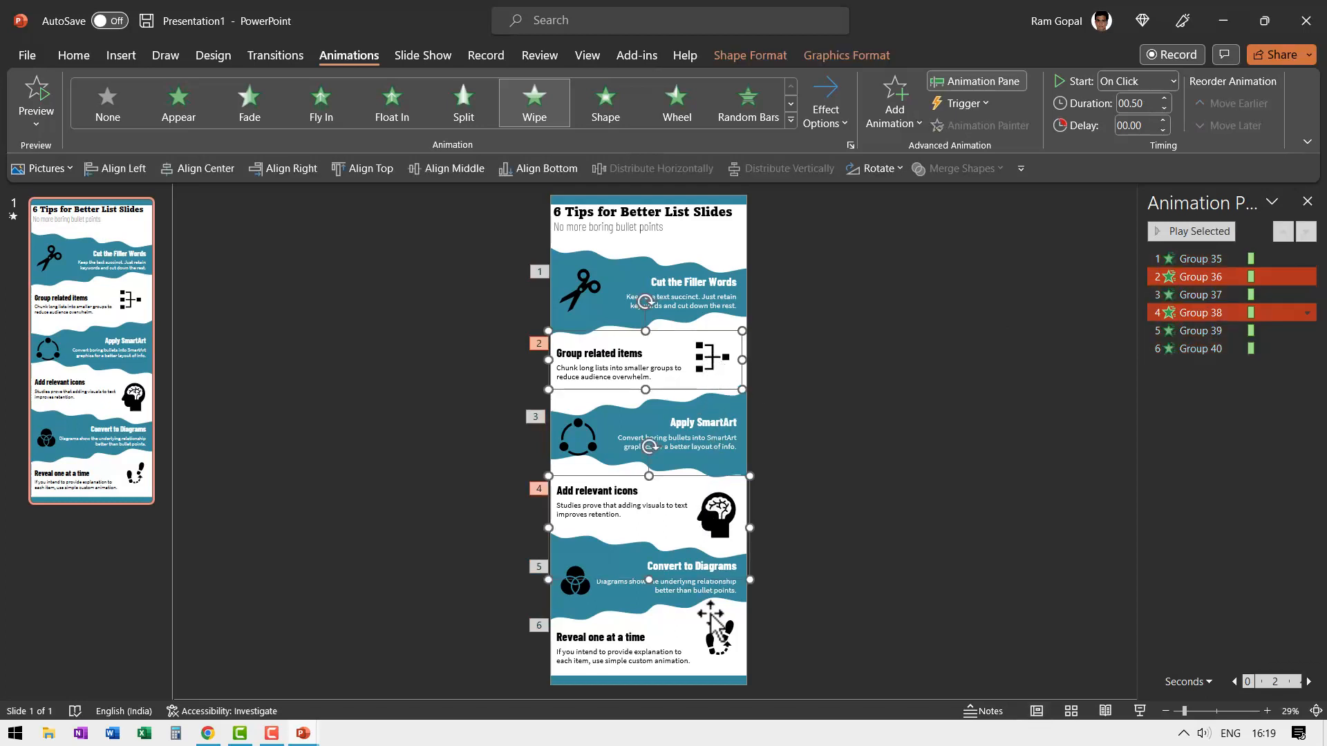
left_click(824, 101)
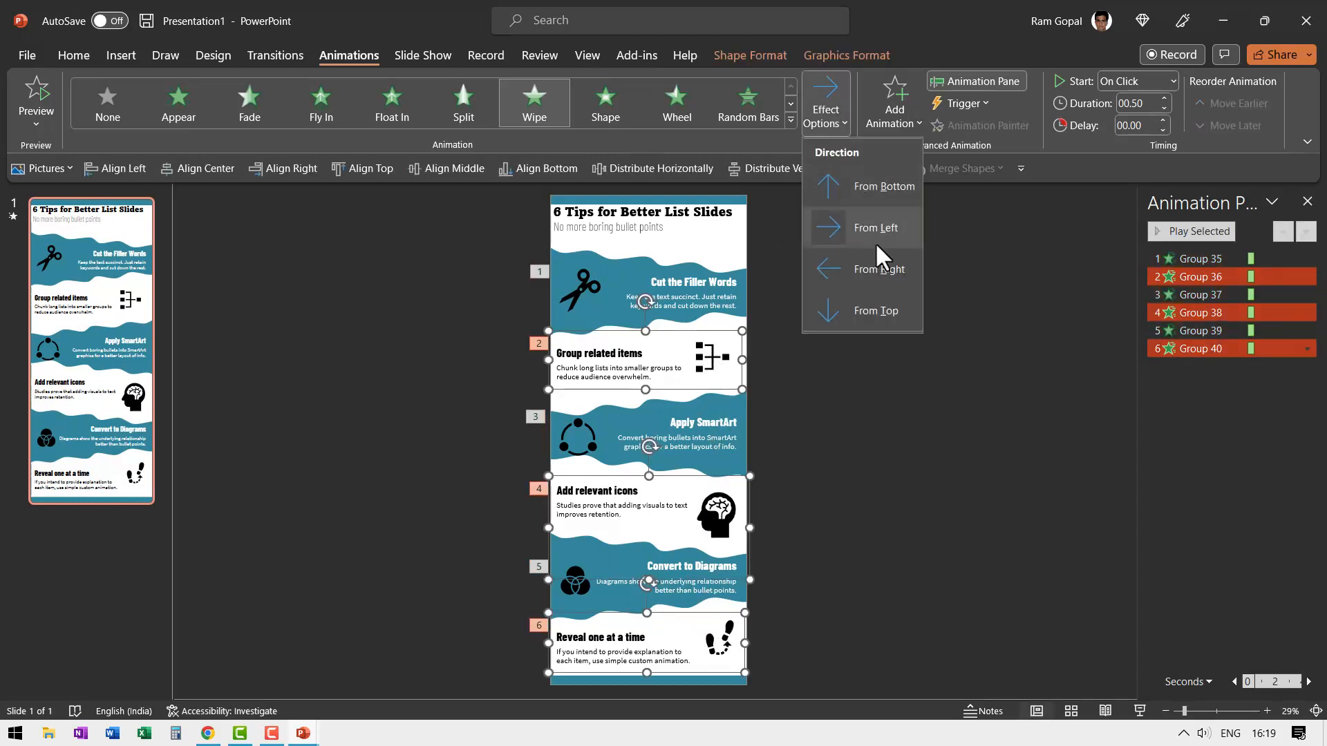
left_click(877, 227)
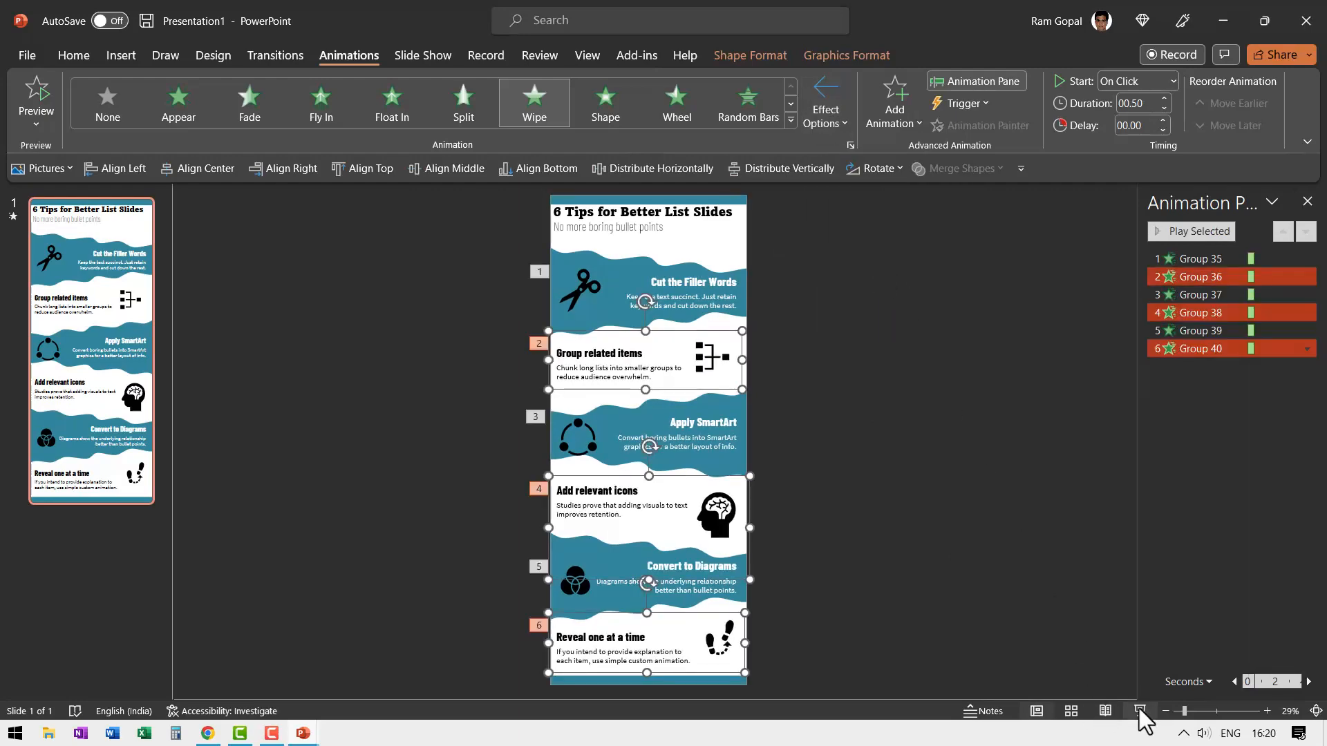
Preview the slide show, review File > Export > Create a Video (Full HD, 5 s per slide), then return to File
left_click(1141, 711)
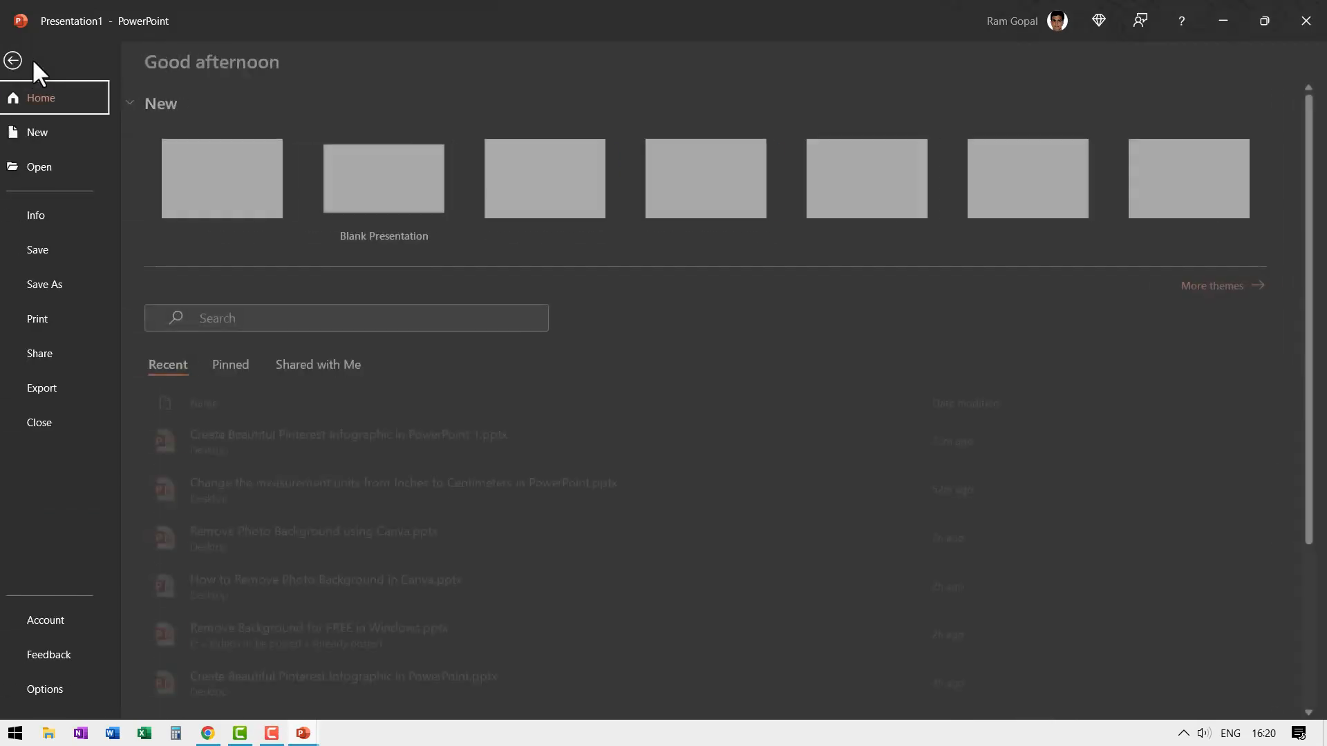
left_click(41, 387)
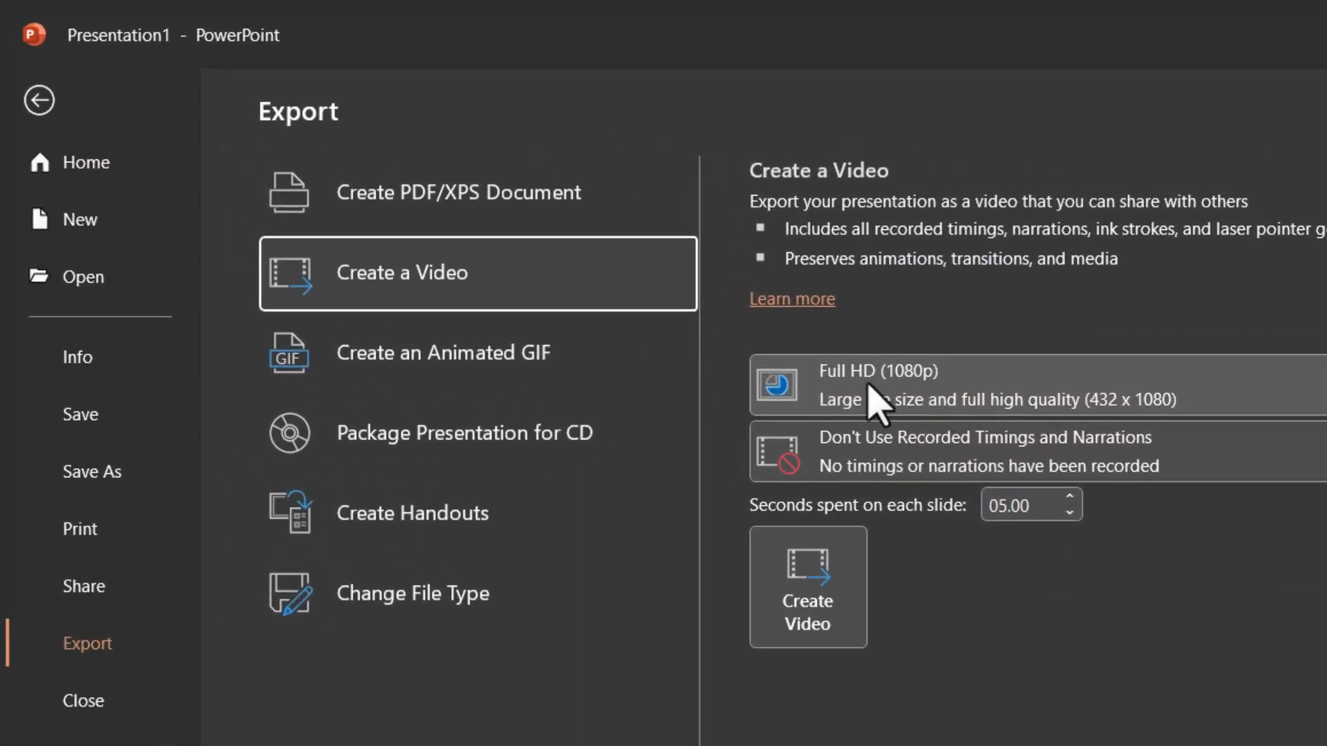
mouse_move(881, 631)
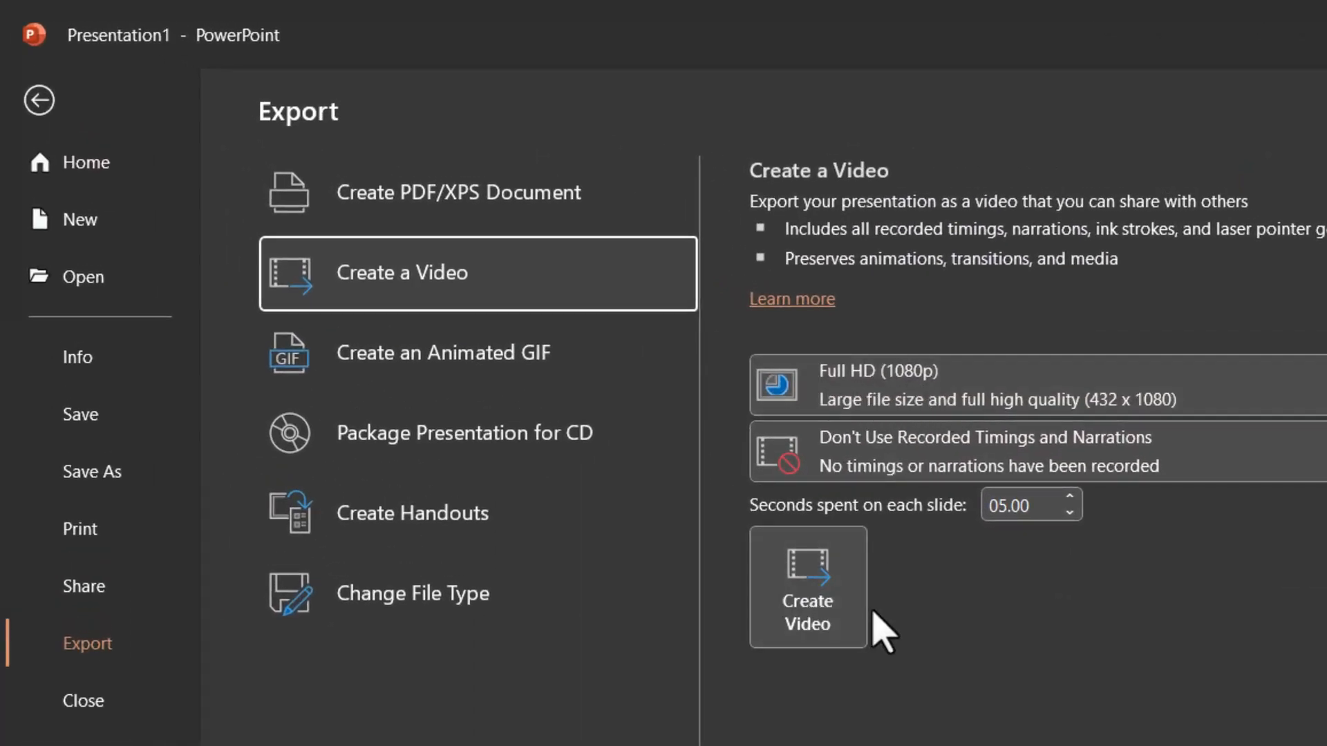
mouse_move(1068, 654)
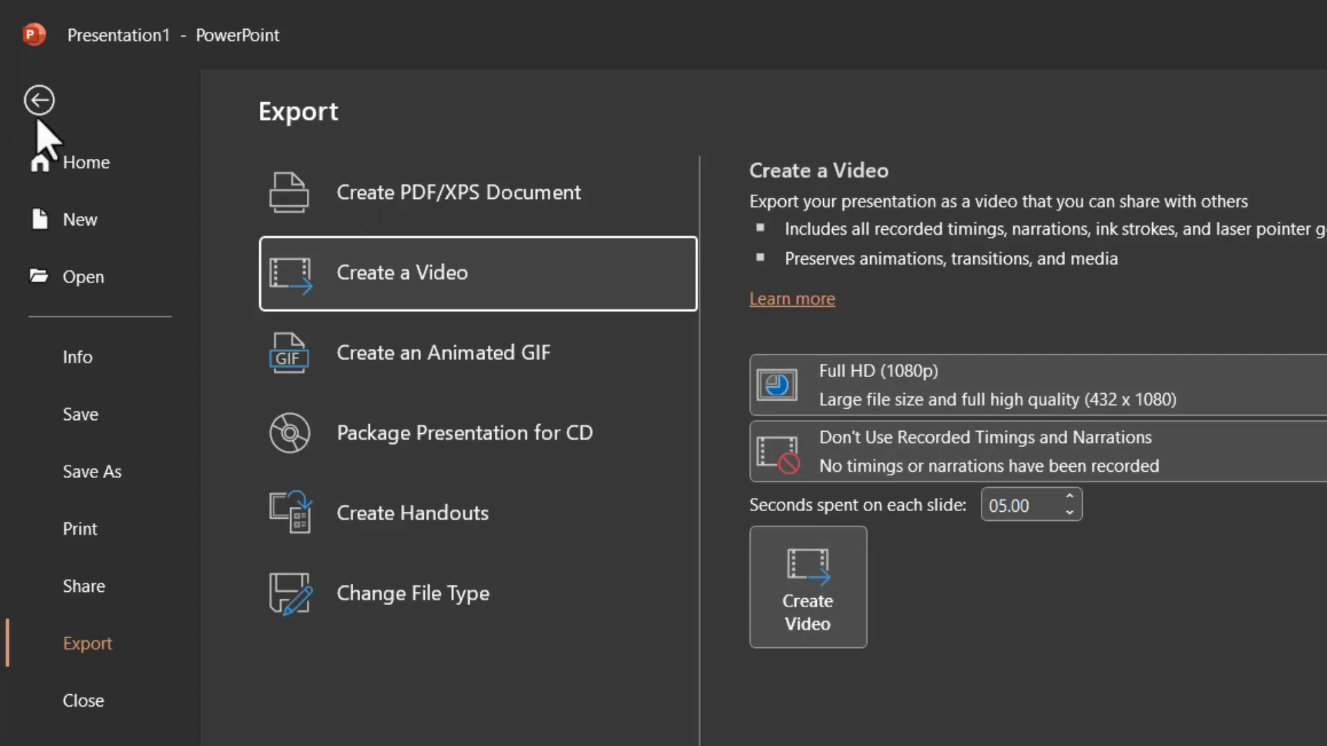
left_click(39, 100)
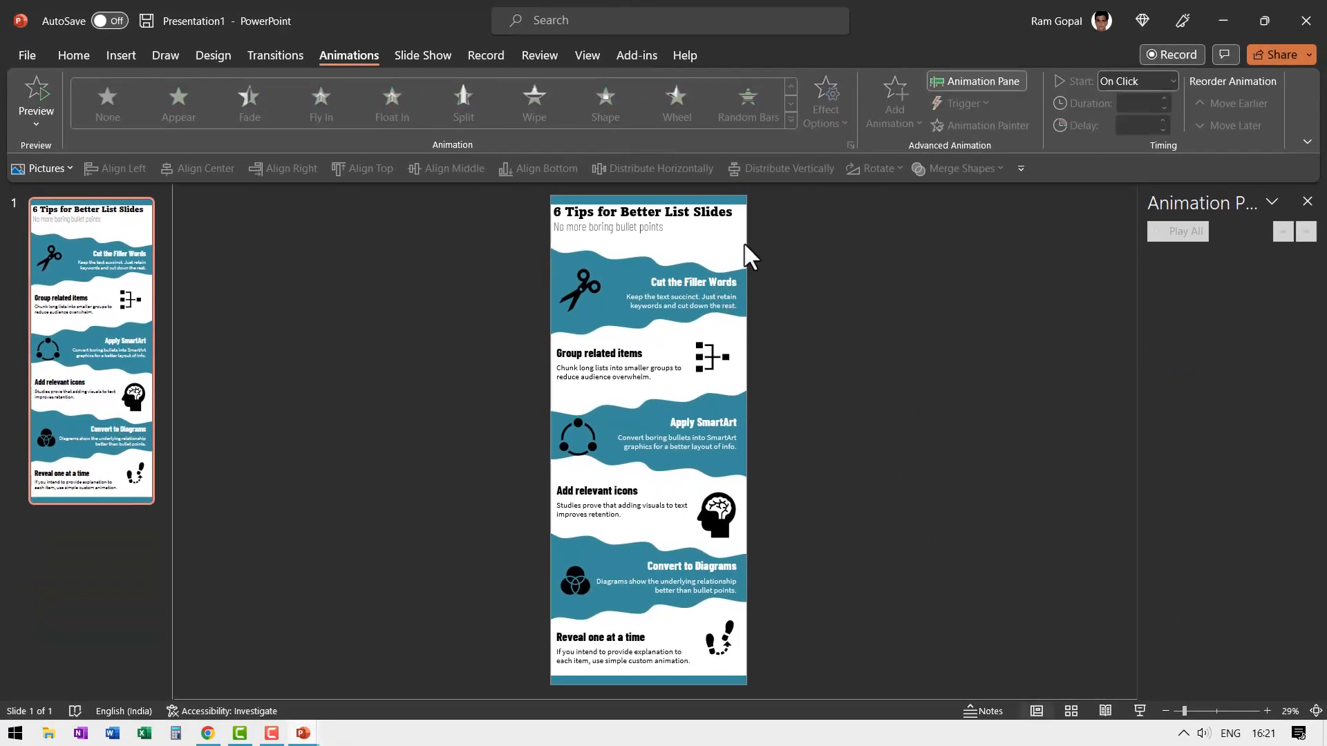
left_click(26, 56)
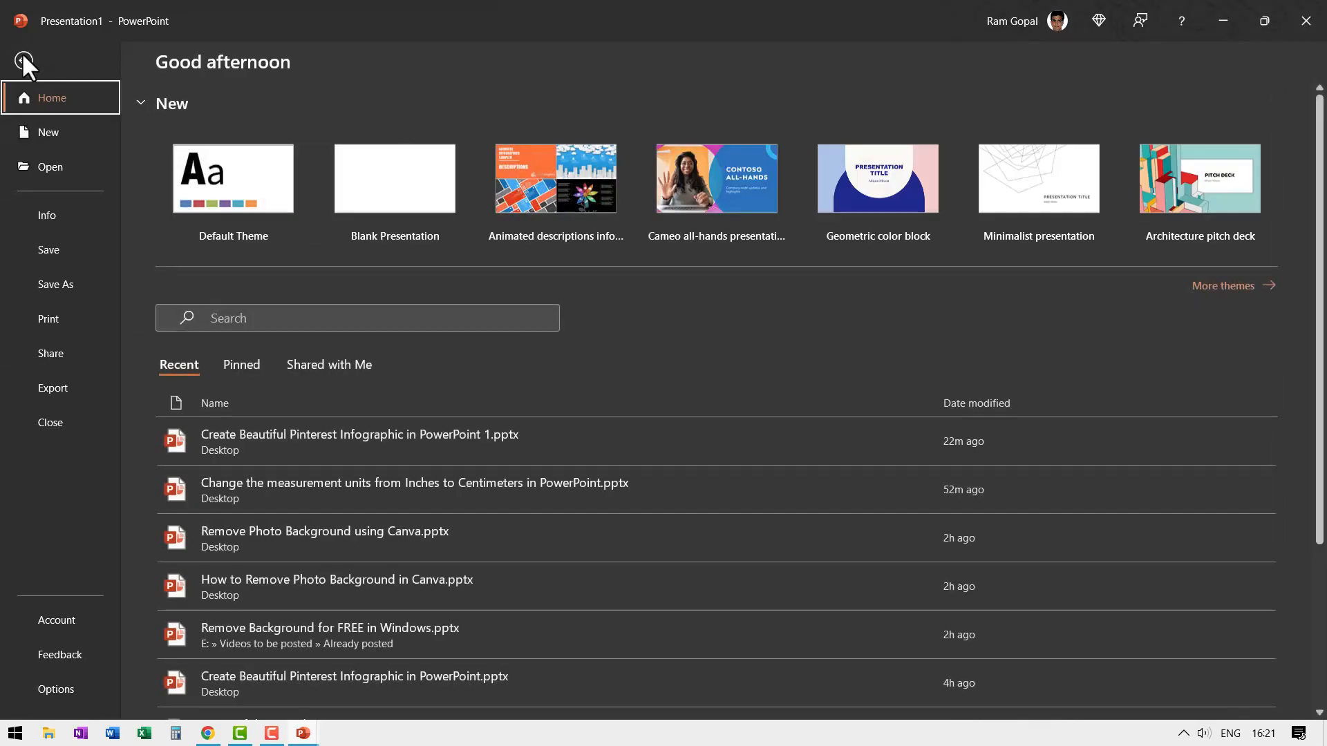
Save just the current slide as PNG named 'Infographic Poster' on this PC's Desktop
left_click(55, 284)
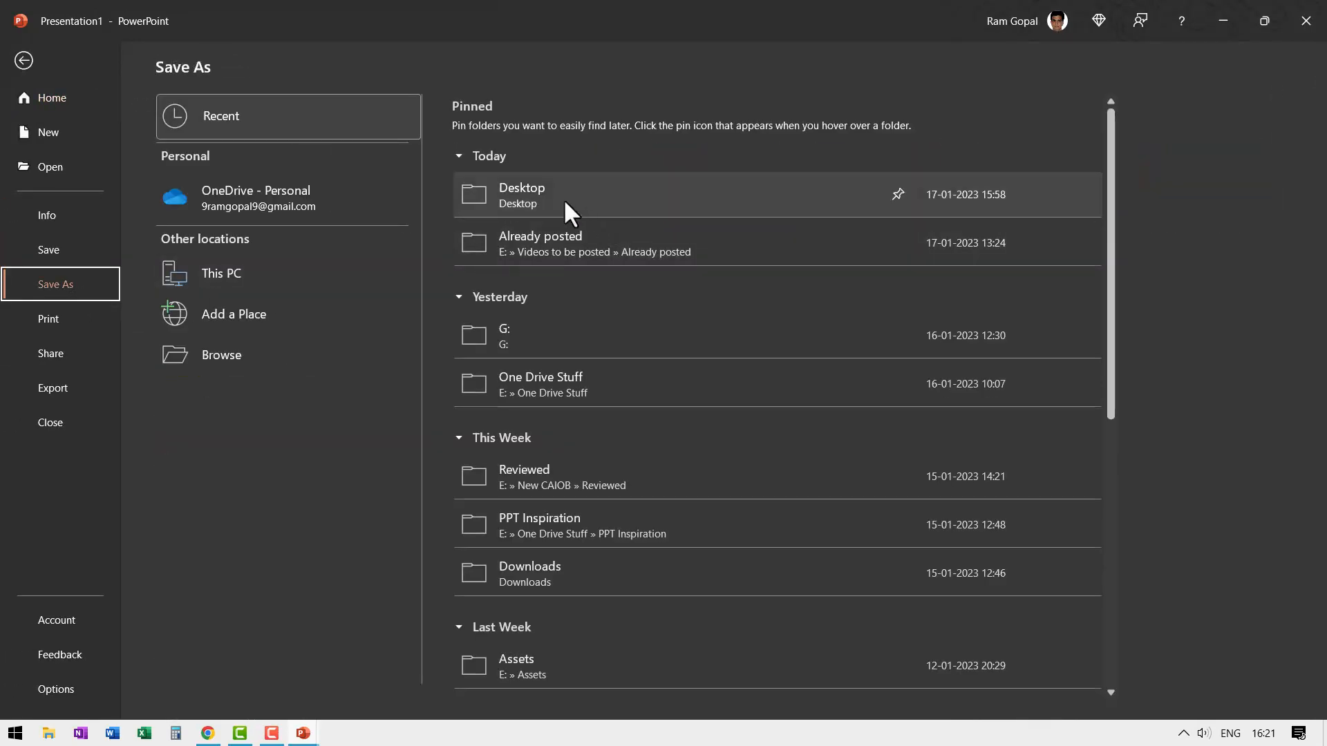
double_click(523, 194)
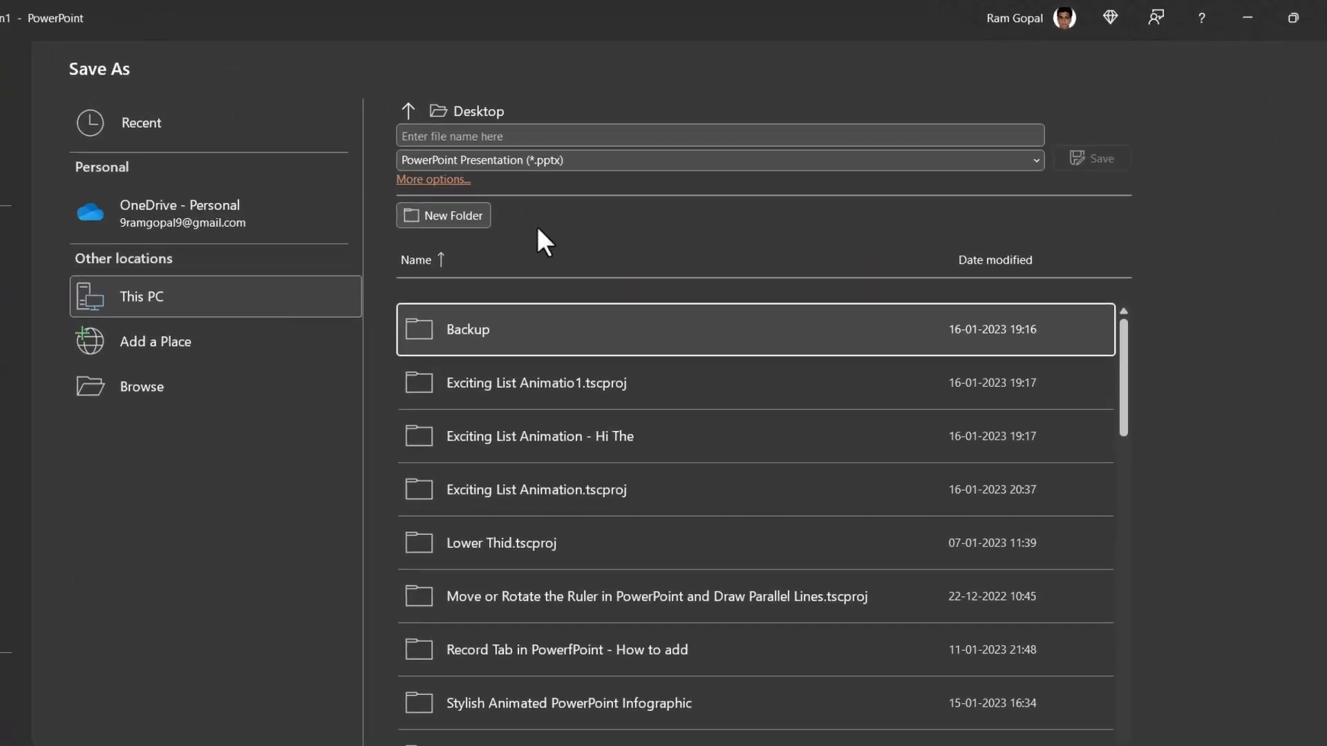
left_click(718, 160)
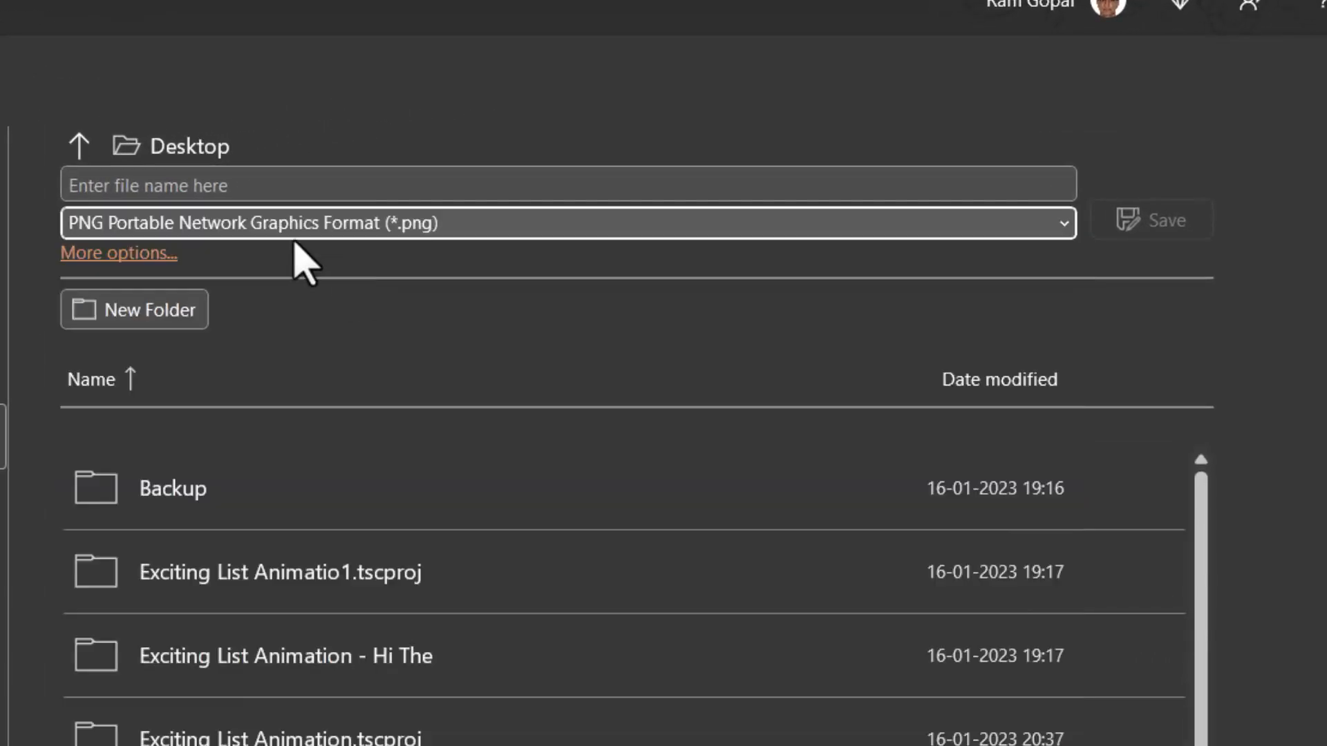
left_click(567, 184)
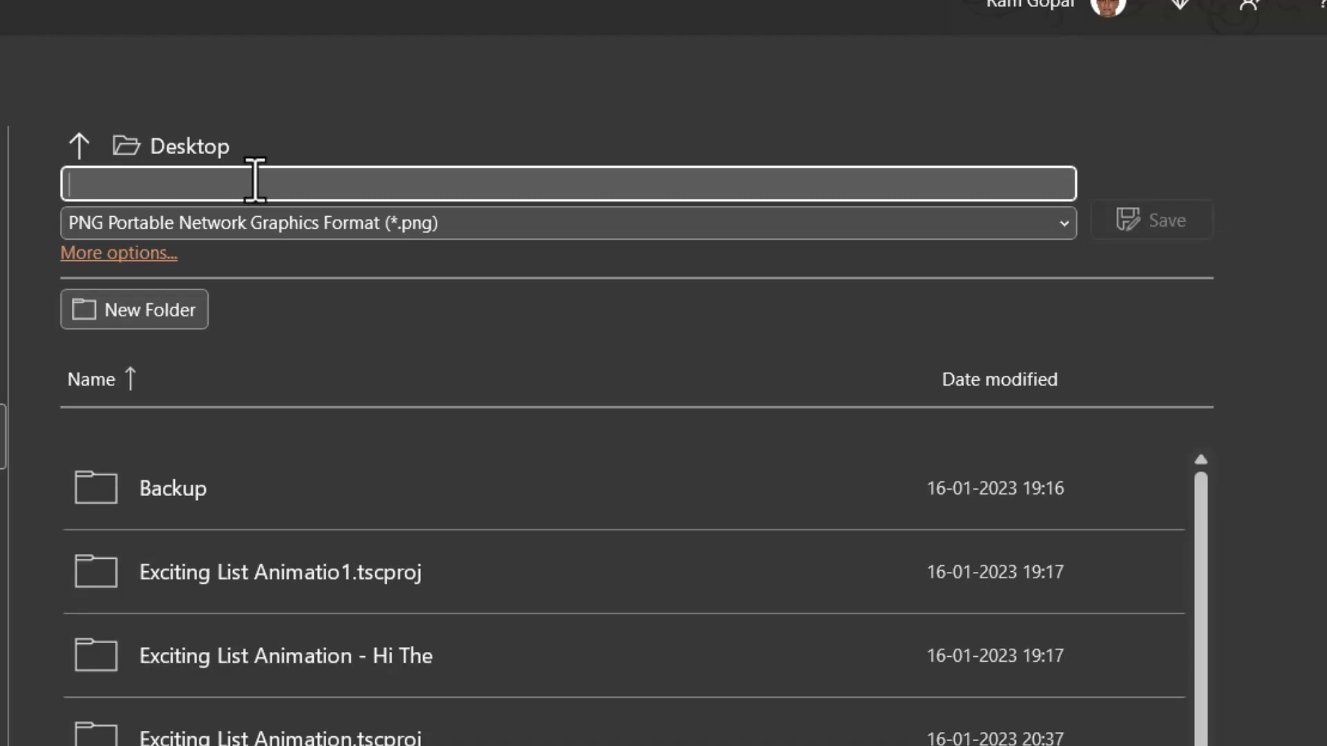
type("Infographic Poster")
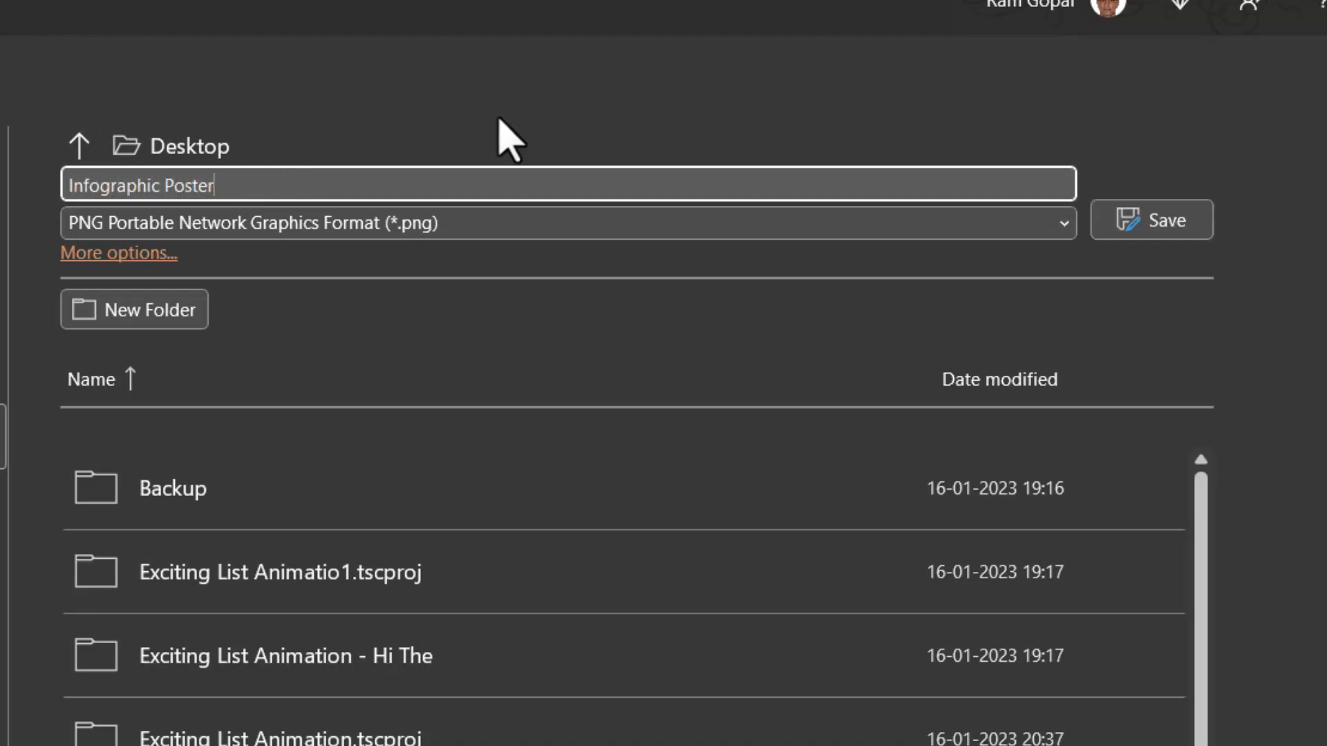
left_click(1152, 220)
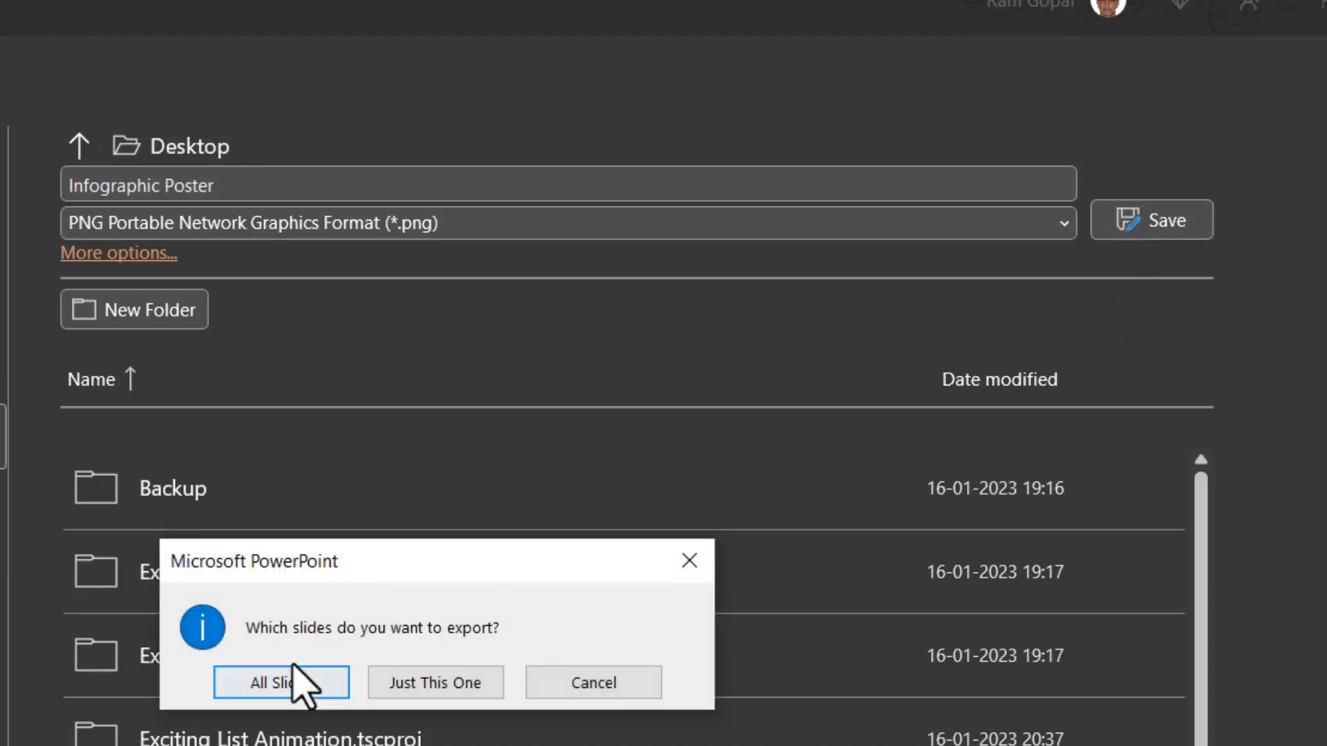
mouse_move(434, 669)
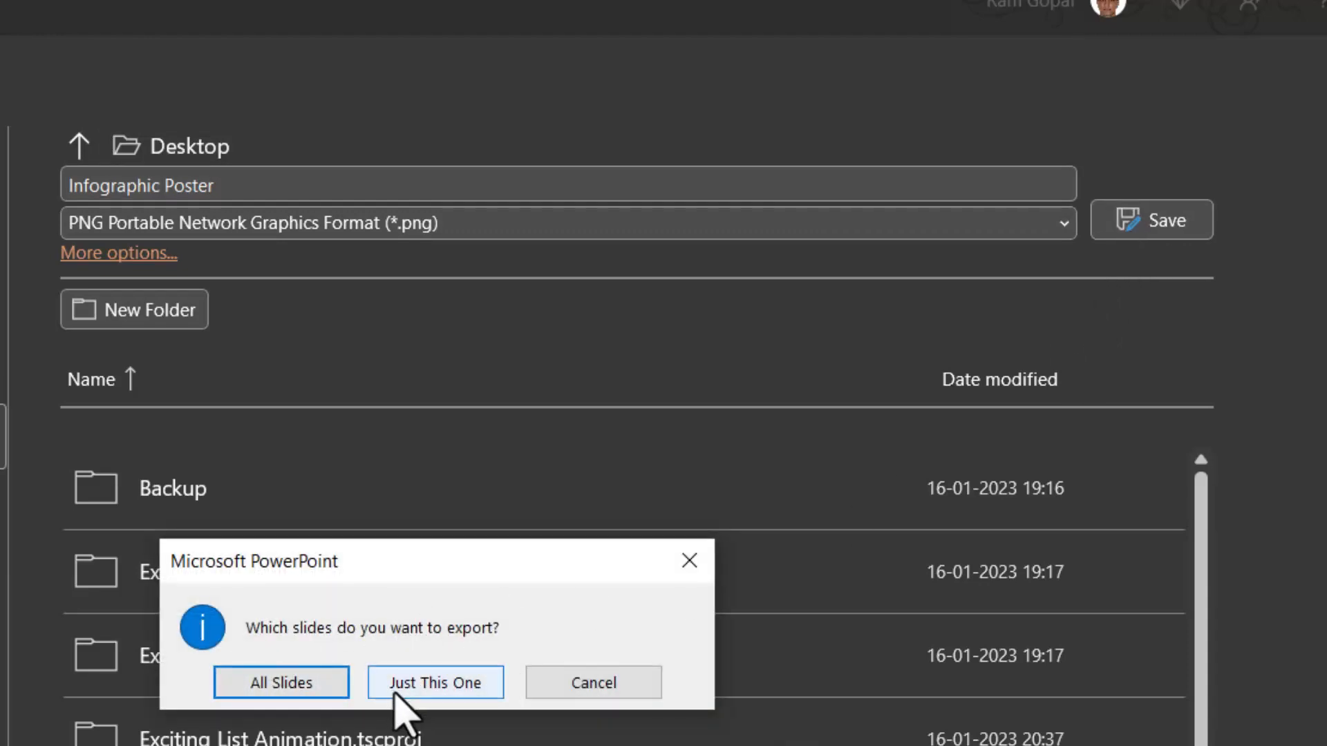
left_click(435, 682)
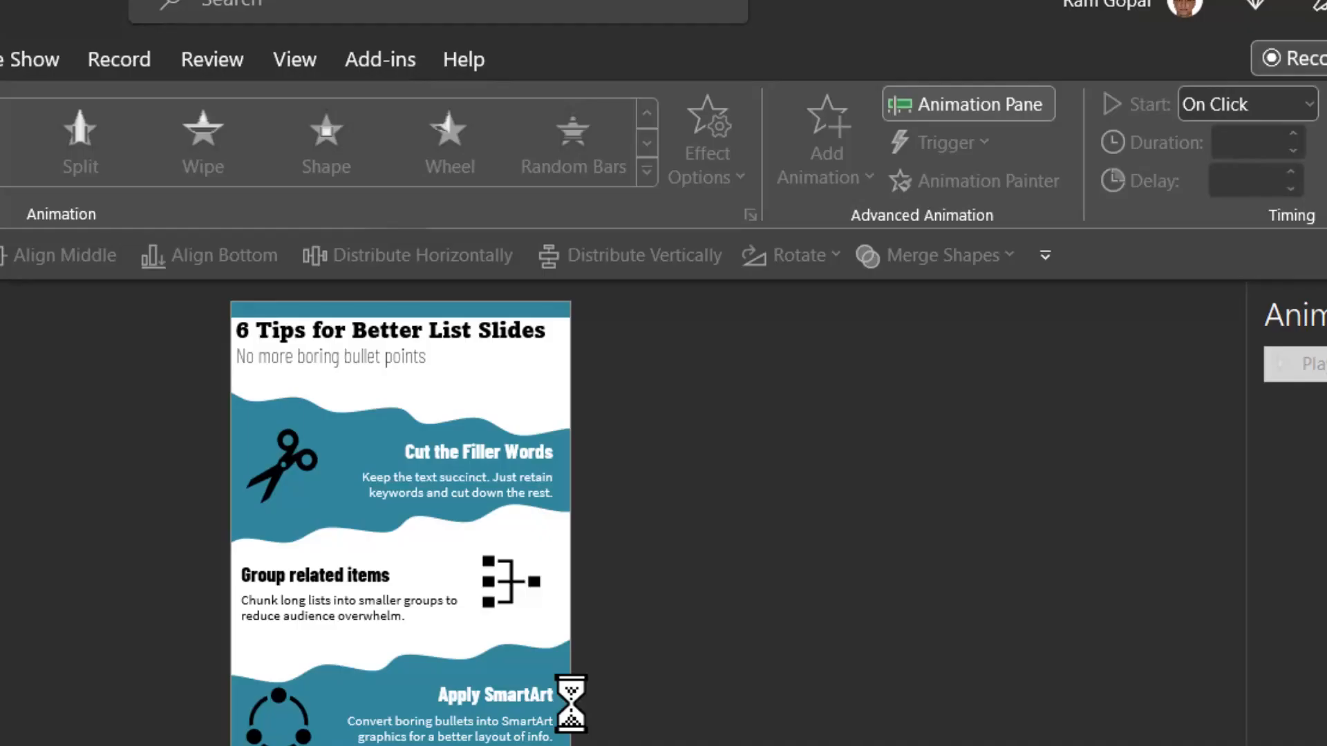
mouse_move(575, 407)
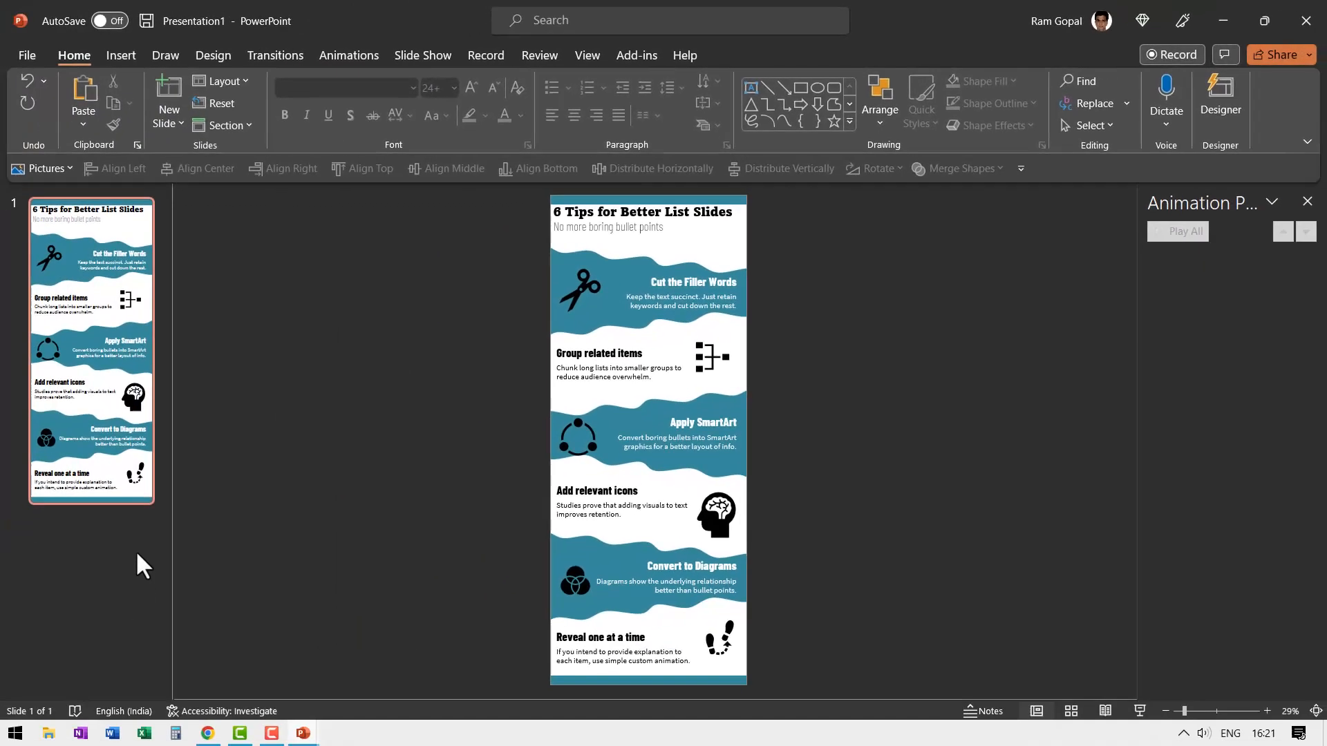
Add a new slide and insert Infographic Poster.png from the Desktop to fill it
left_click(168, 100)
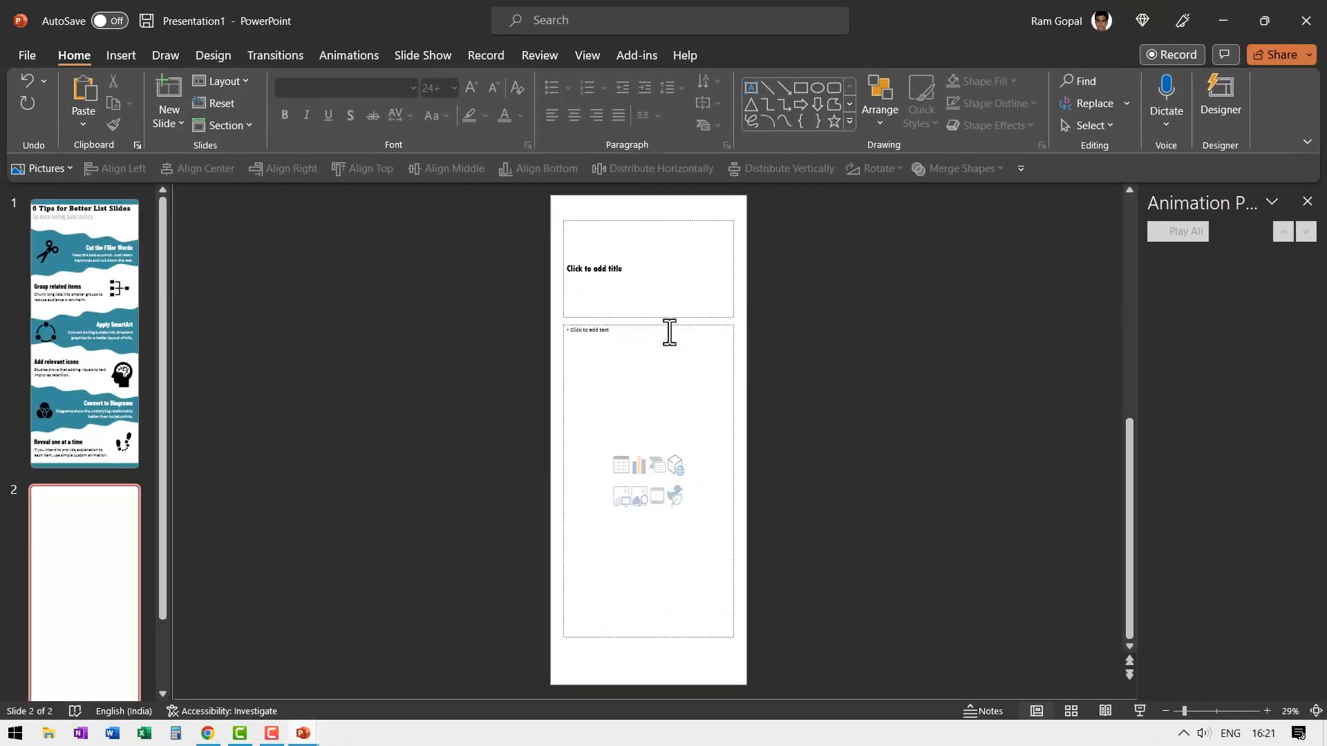
mouse_move(527, 224)
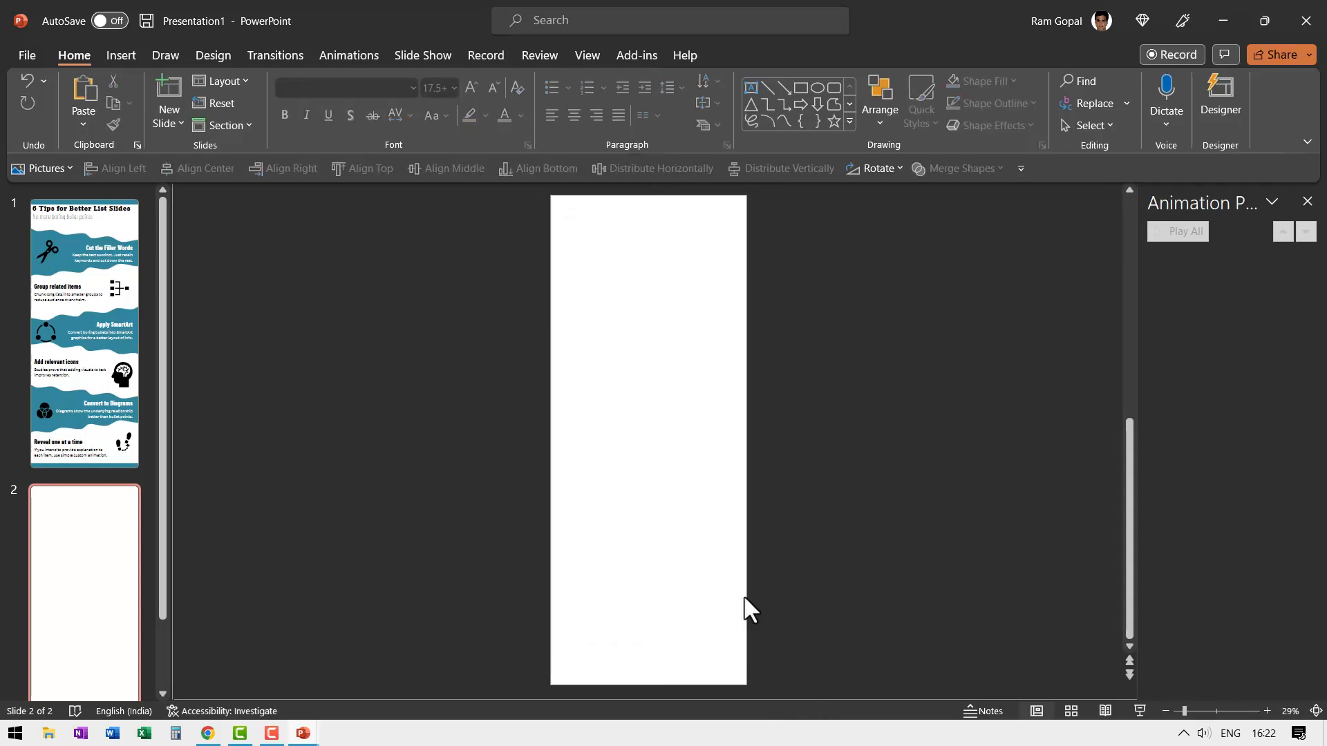
left_click(134, 101)
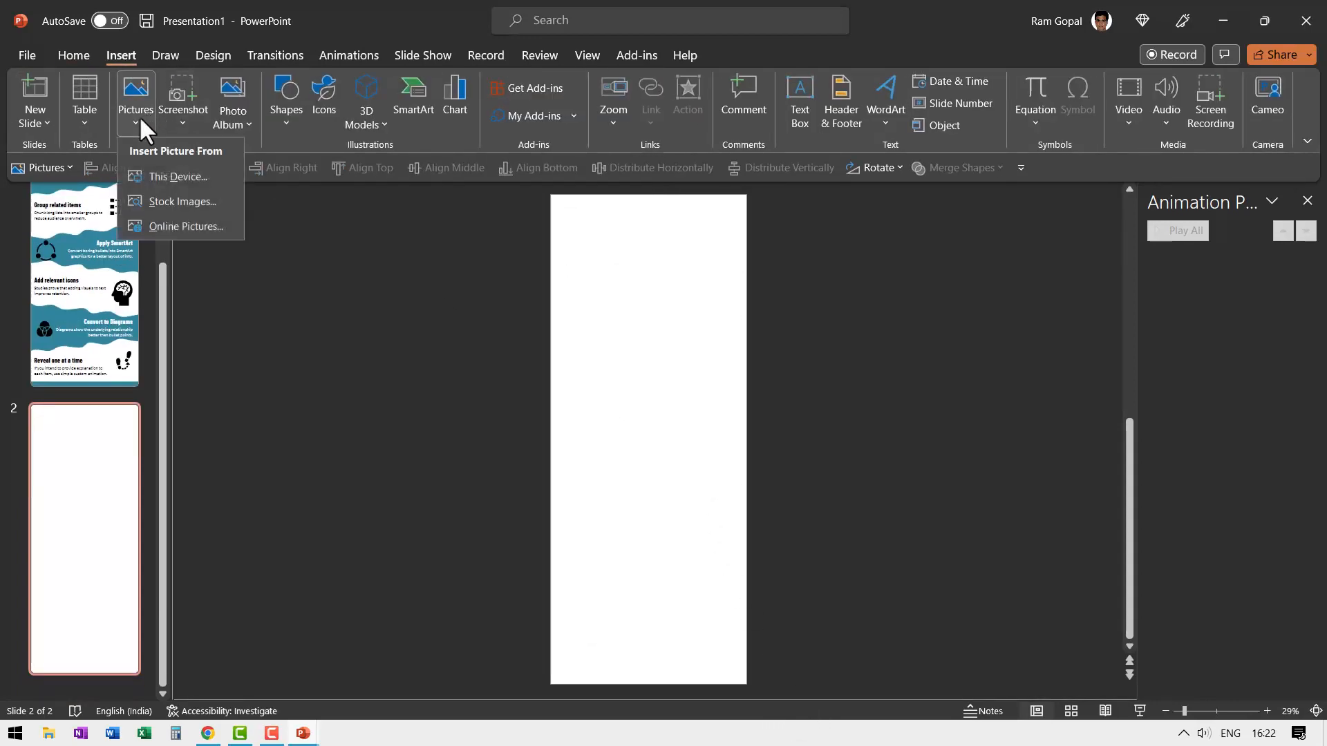
left_click(180, 179)
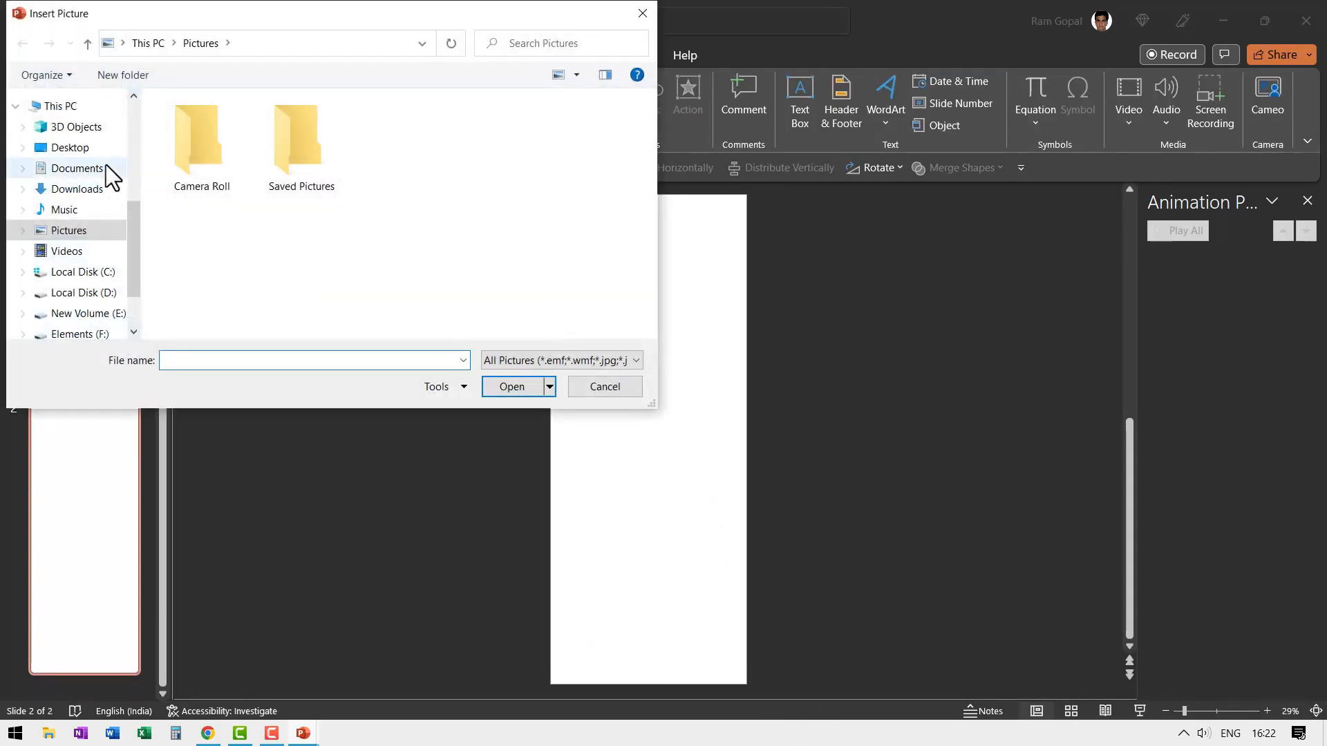
left_click(69, 148)
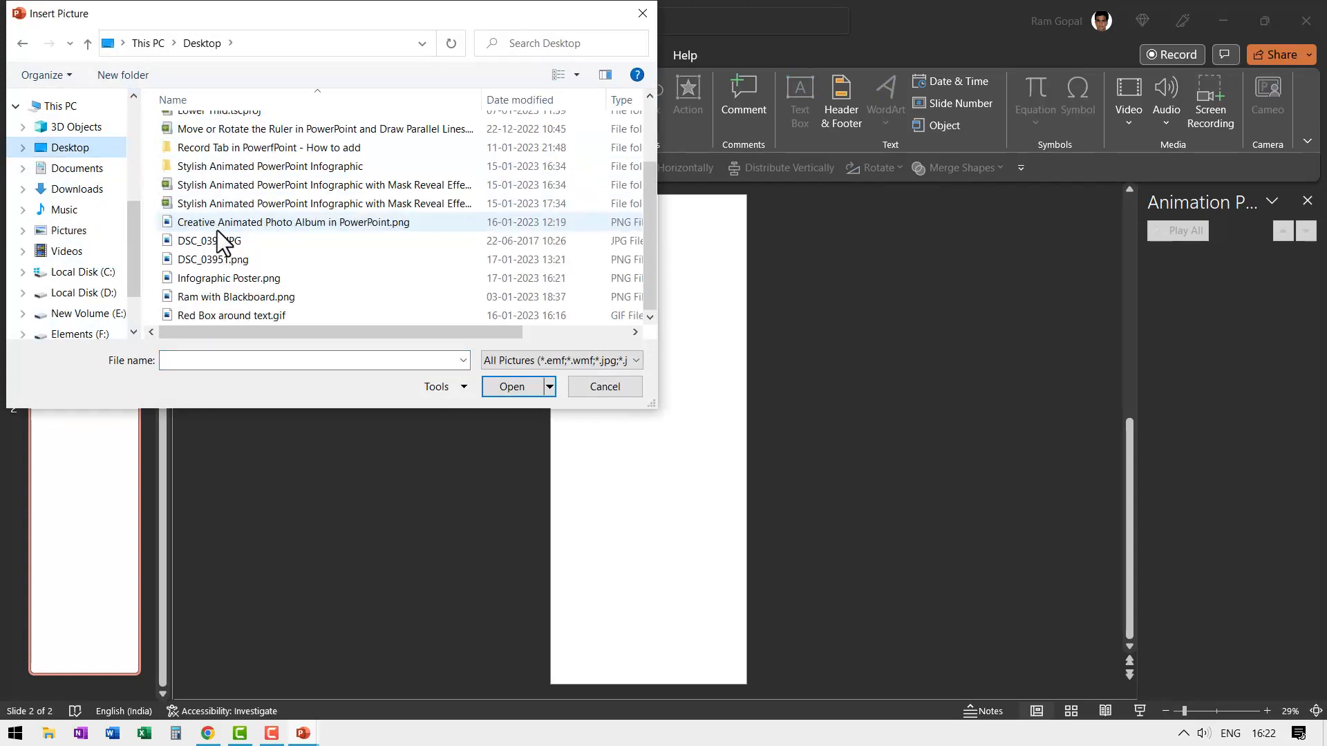
left_click(212, 259)
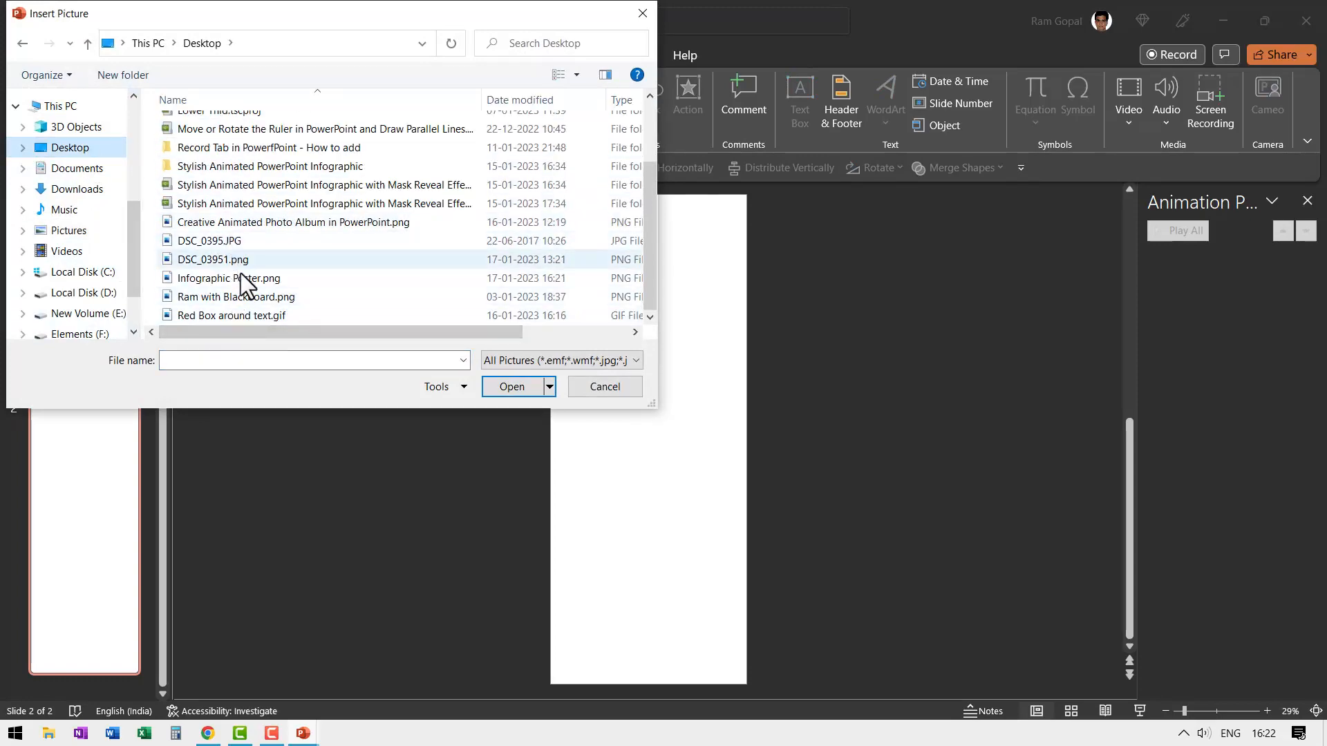
left_click(511, 390)
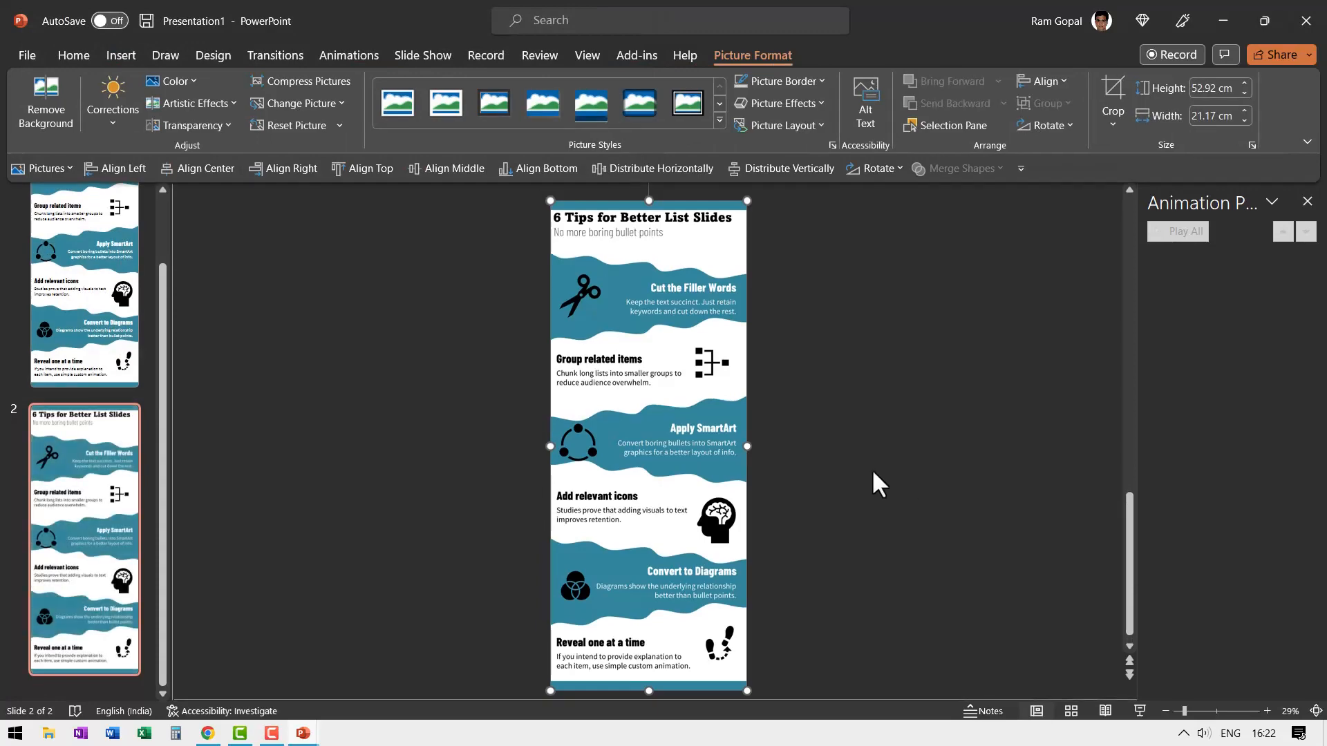
left_click_drag(647, 446, 806, 450)
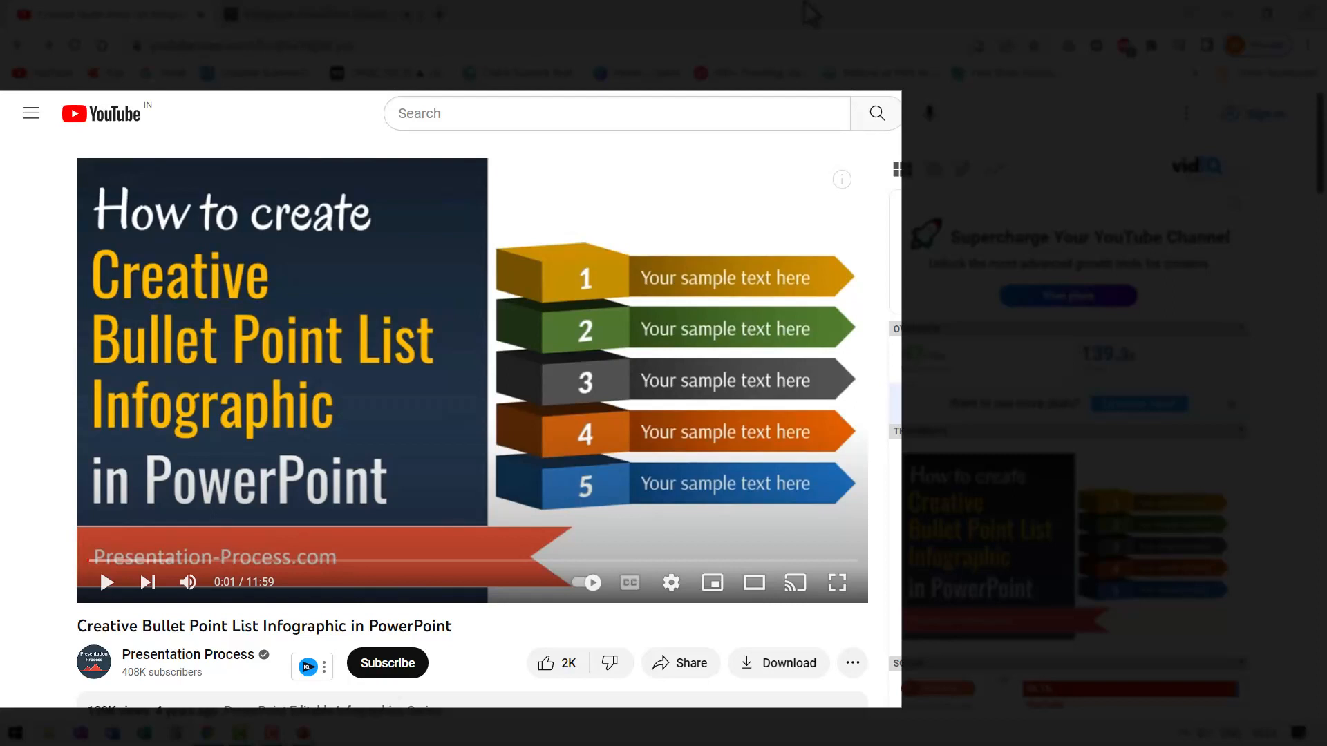
mouse_move(165, 433)
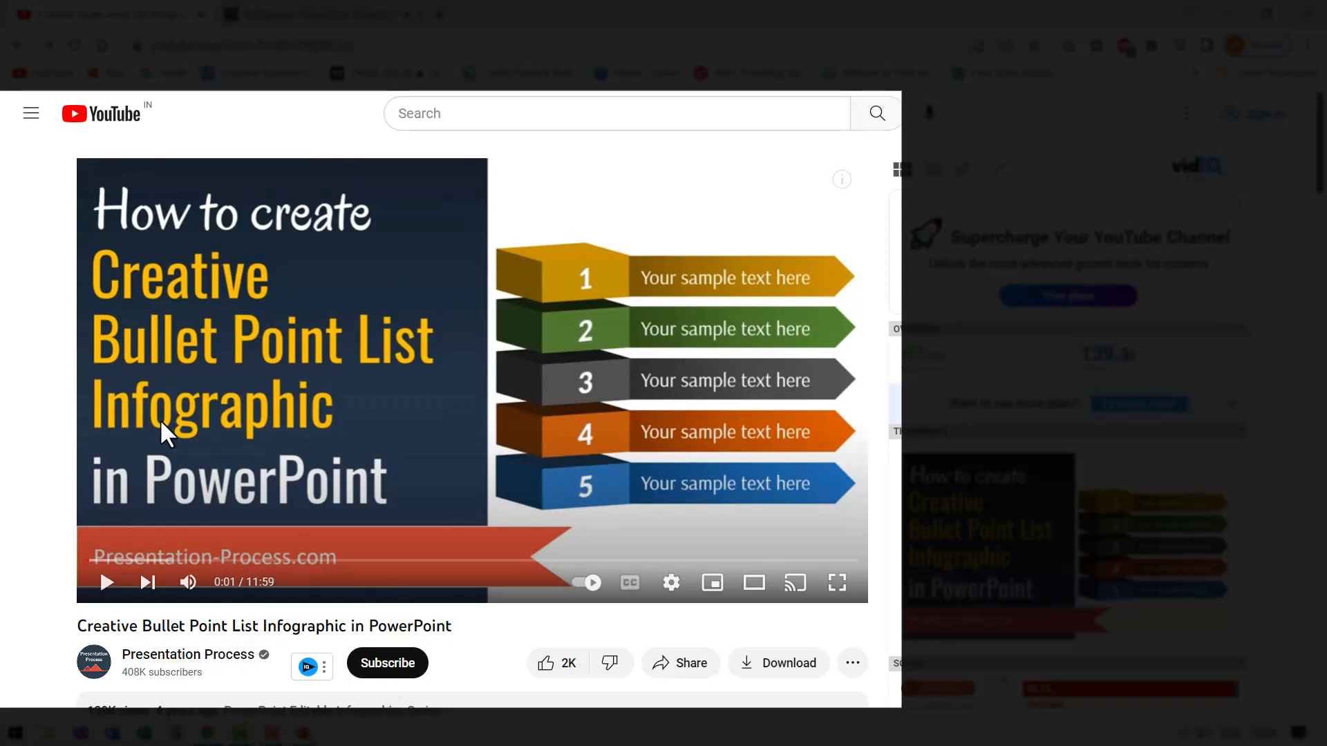
mouse_move(301, 383)
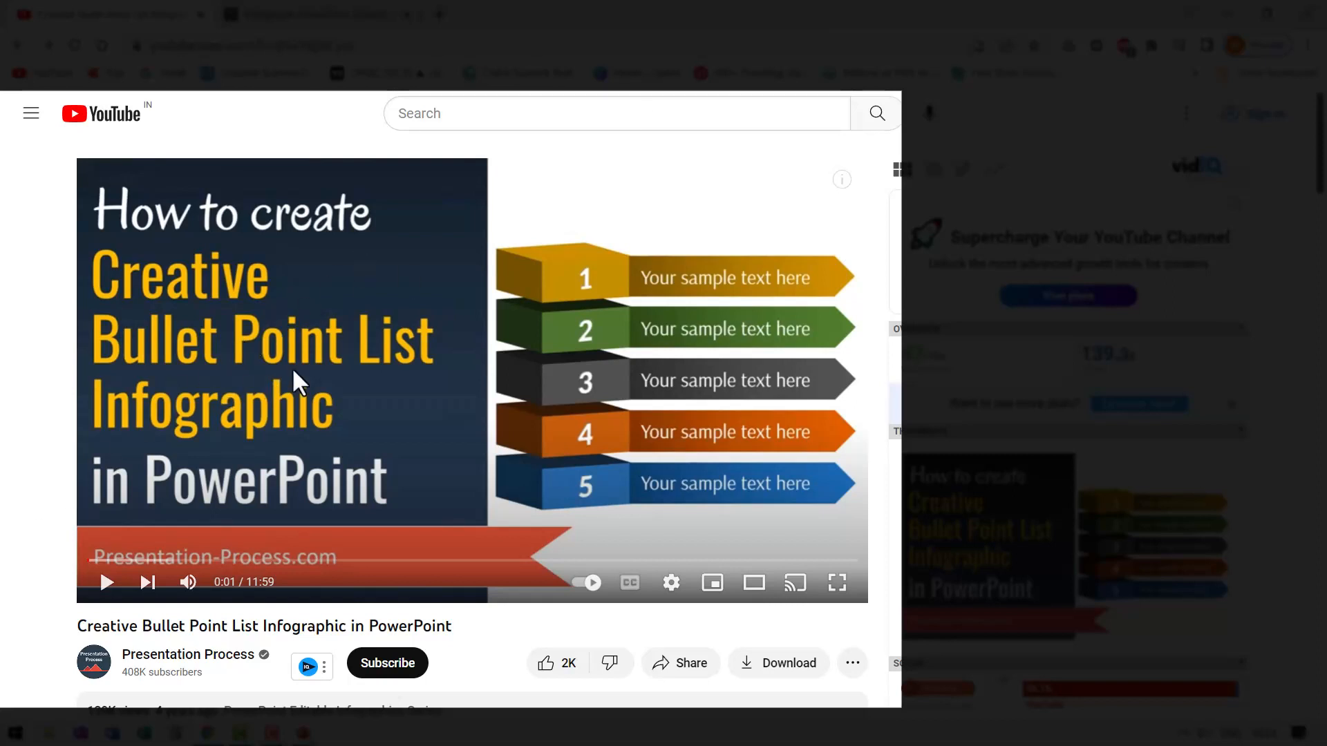
mouse_move(322, 510)
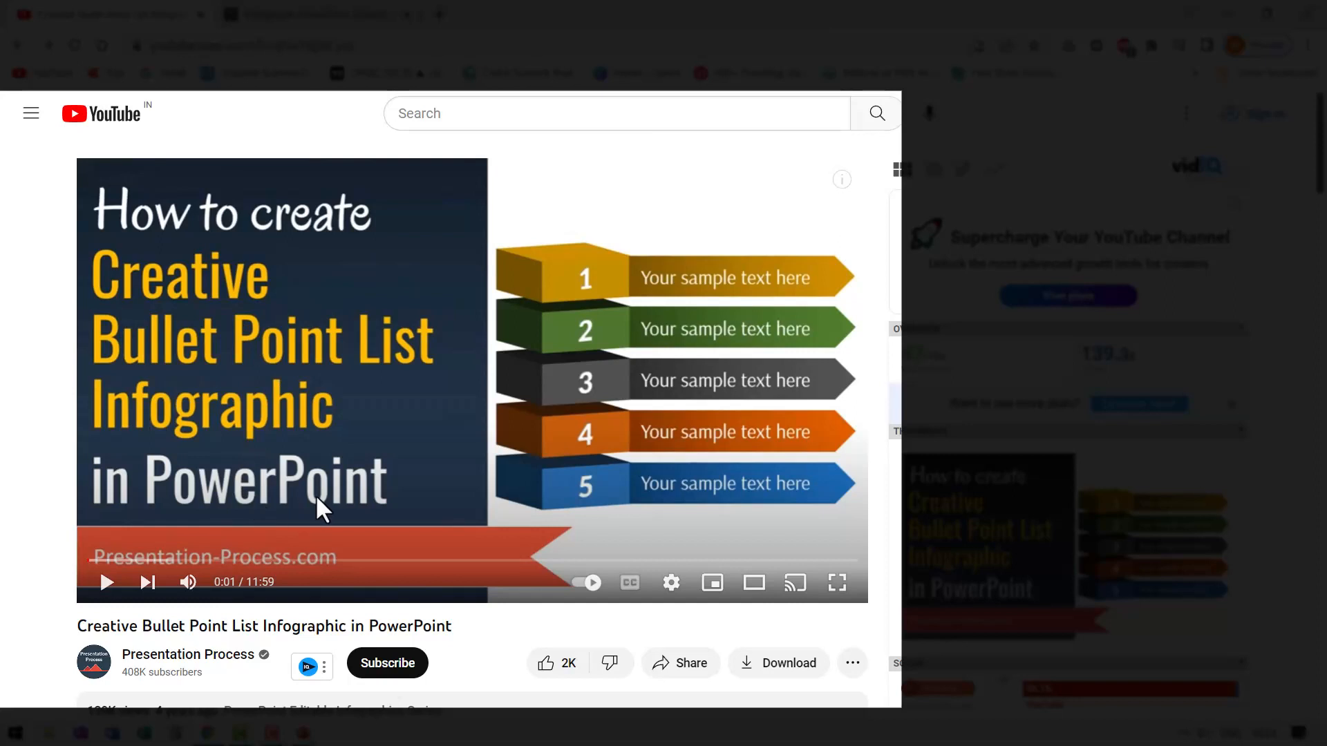
mouse_move(590, 355)
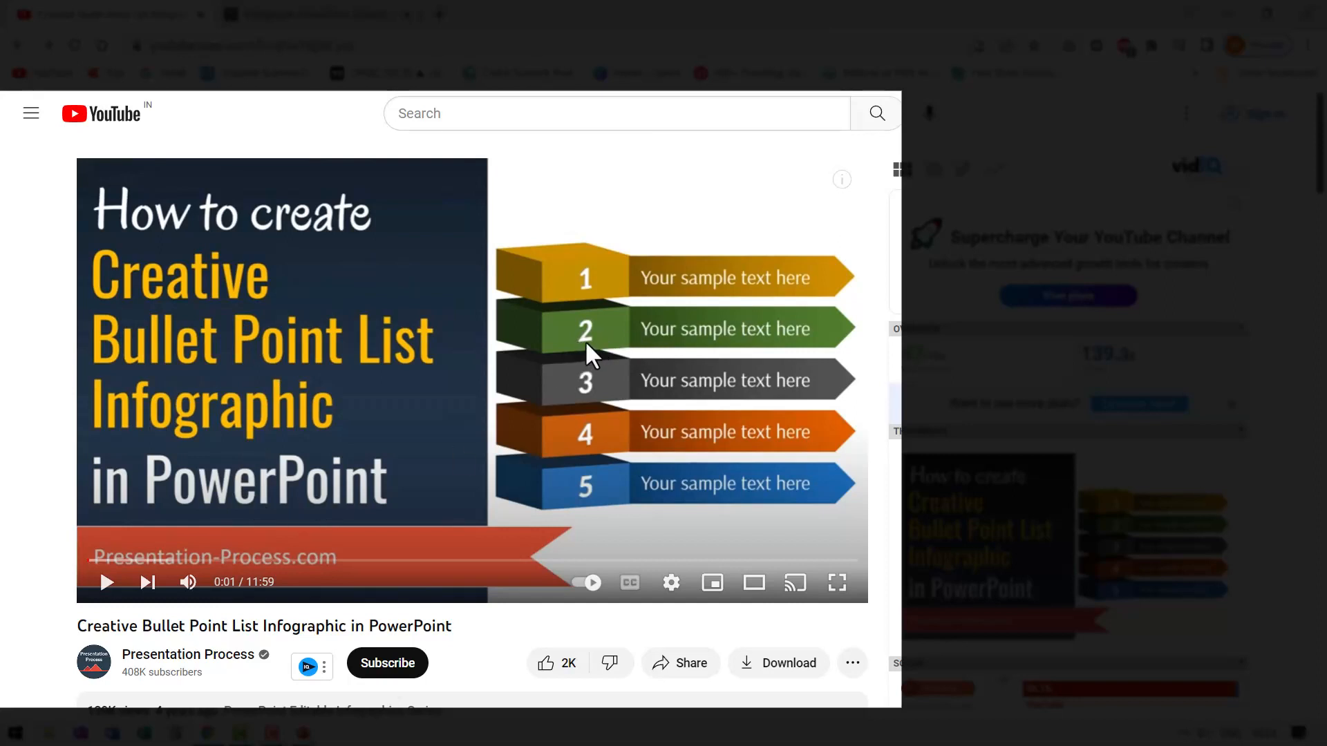
mouse_move(521, 376)
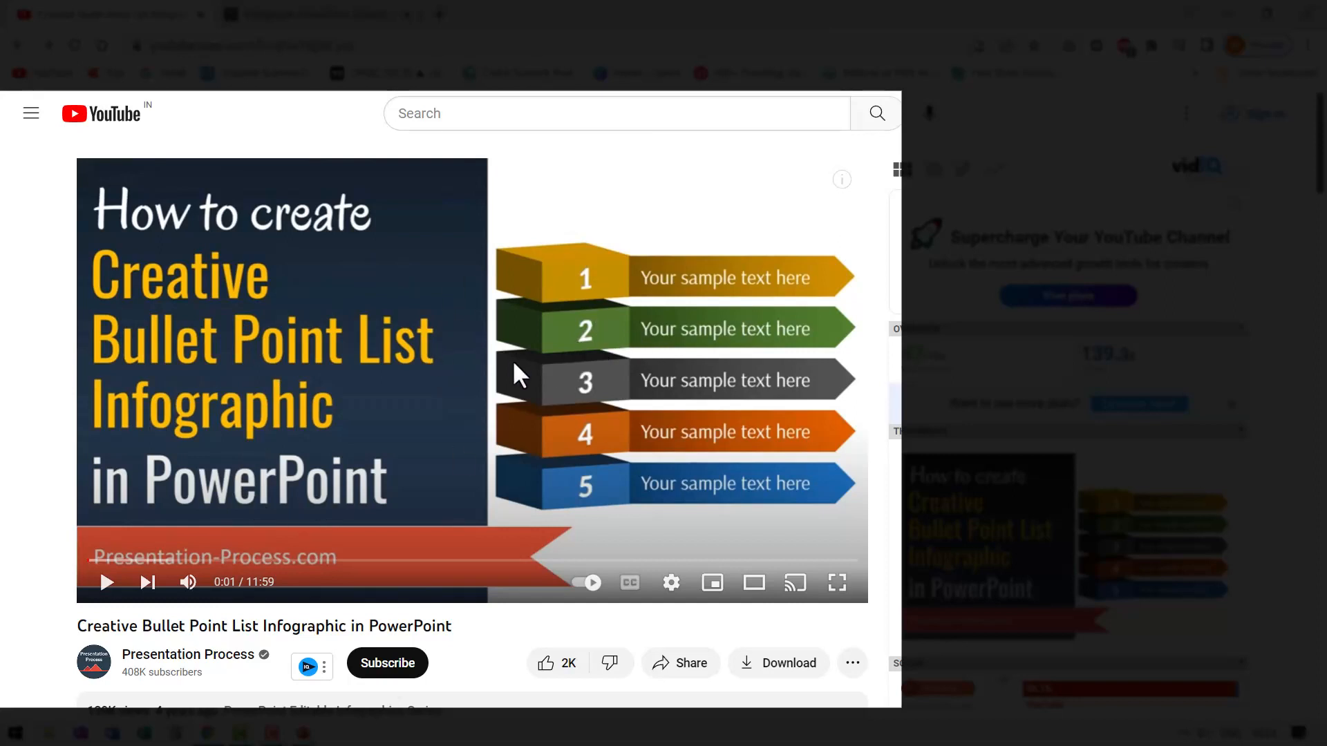
mouse_move(579, 390)
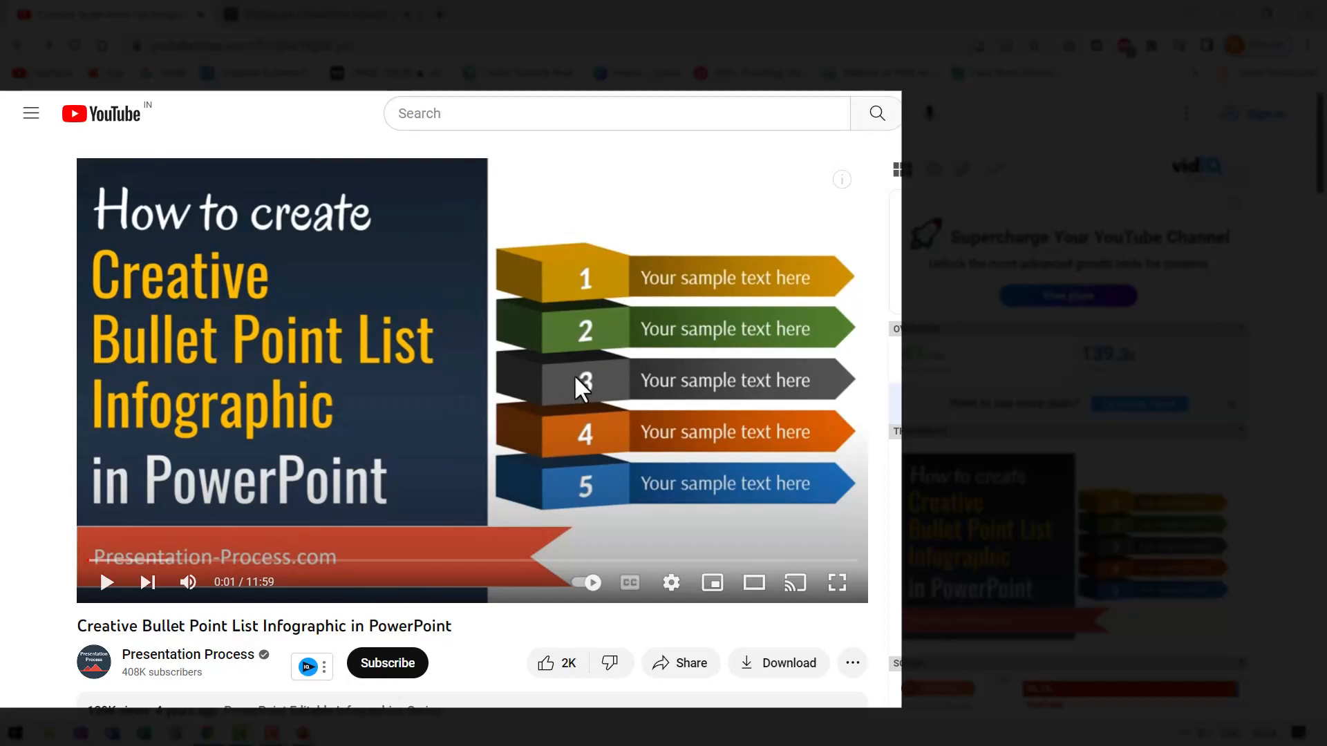
mouse_move(555, 372)
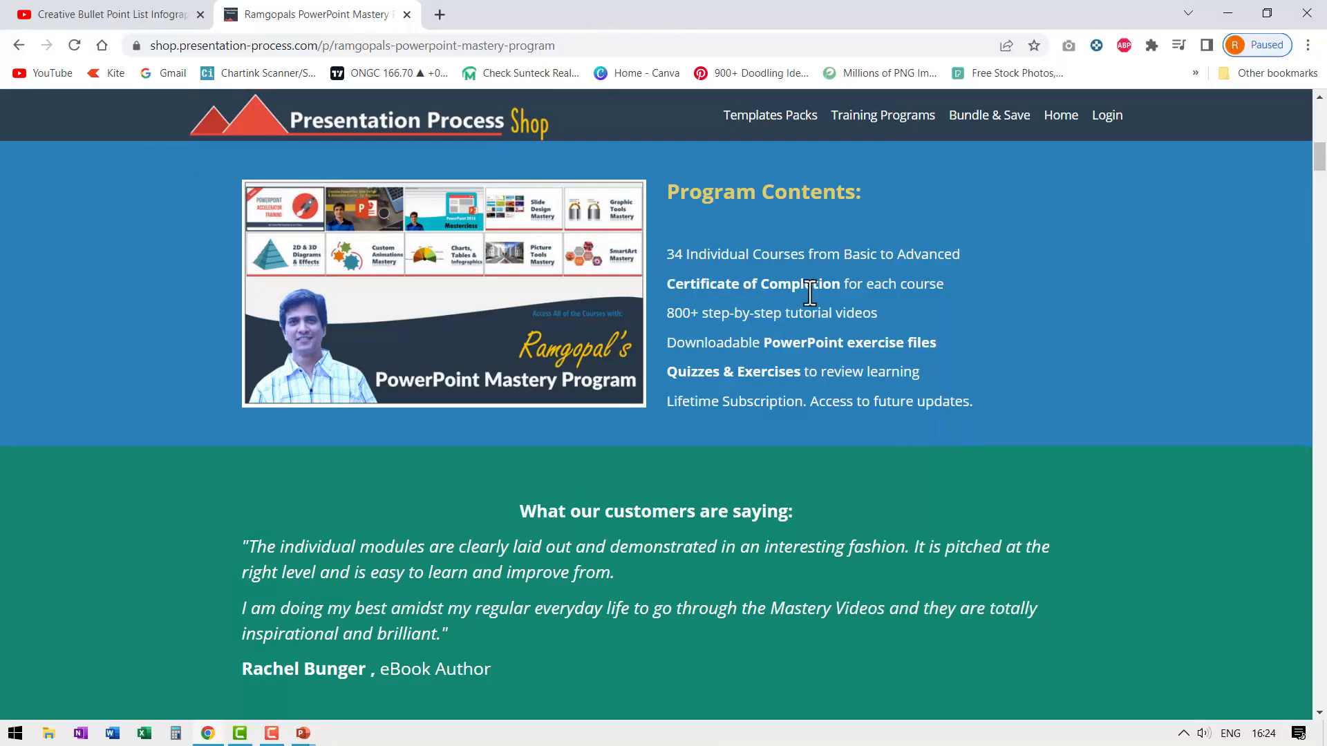
scroll("up", 3)
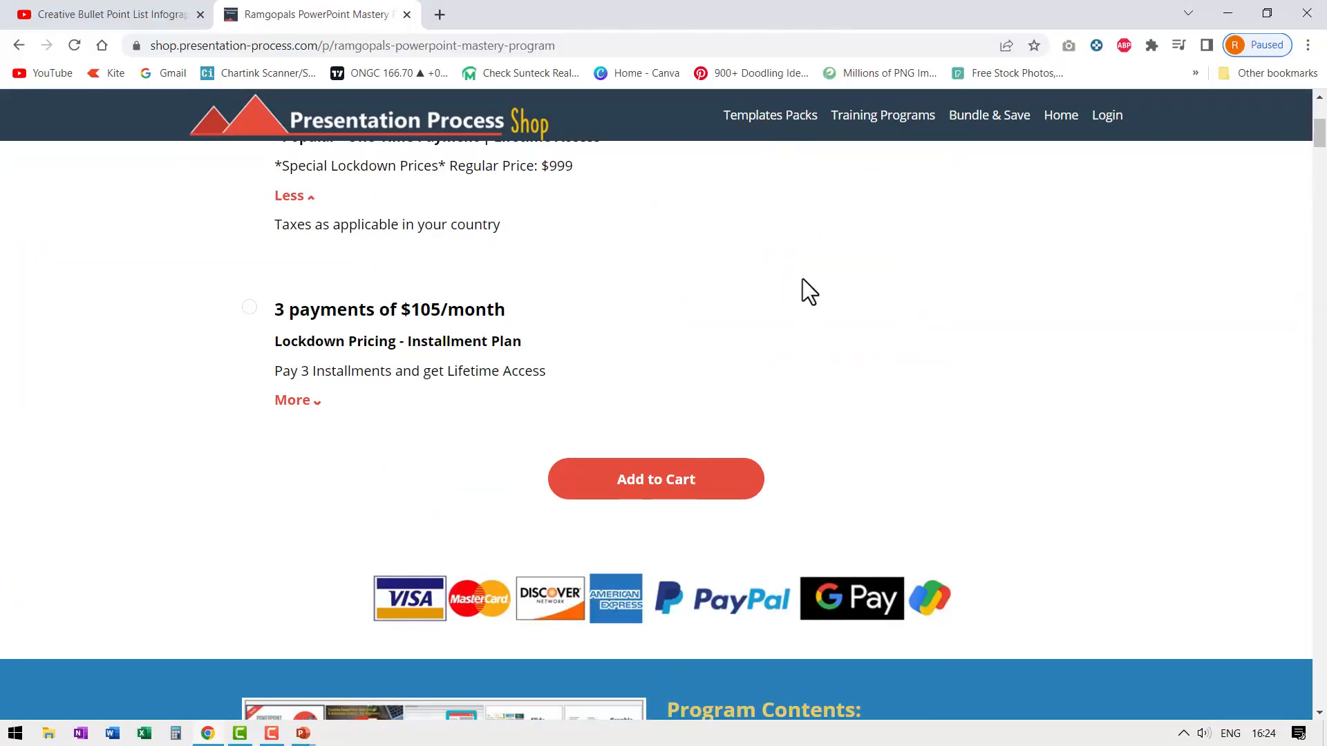
scroll("down", 3)
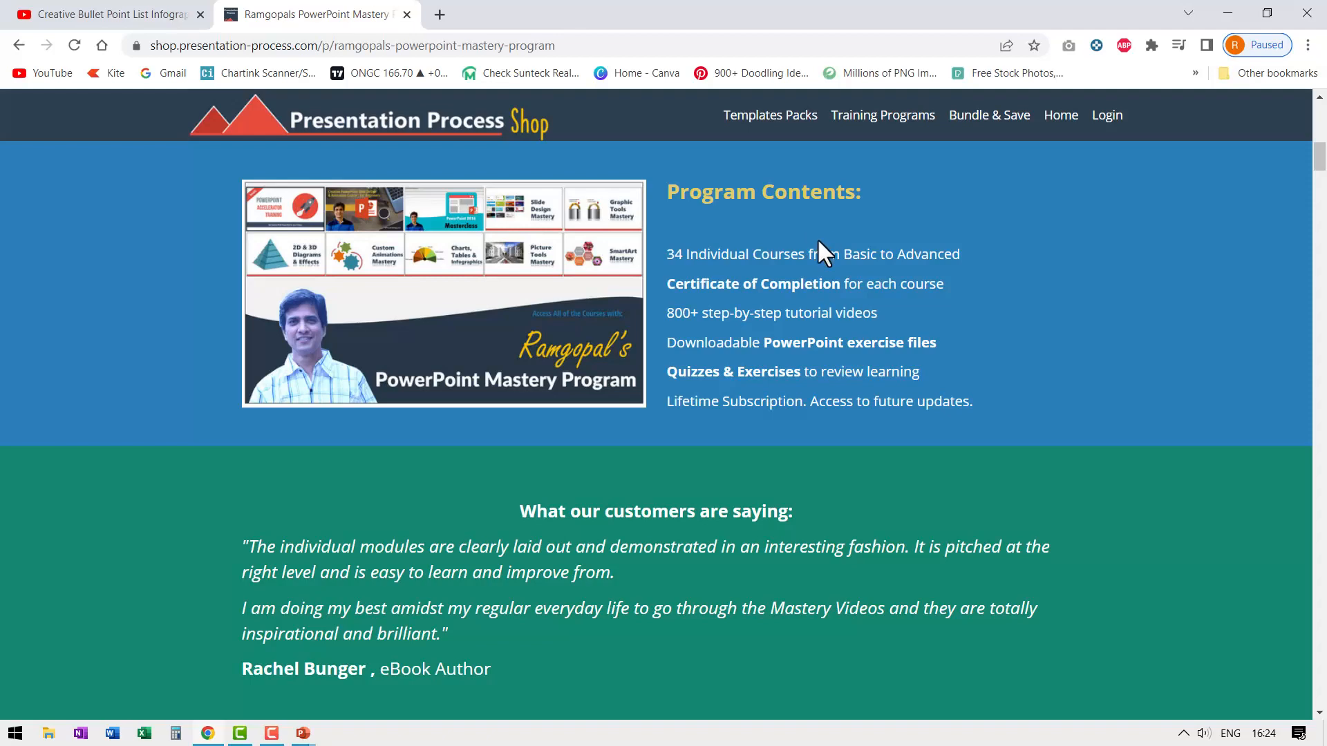
mouse_move(738, 284)
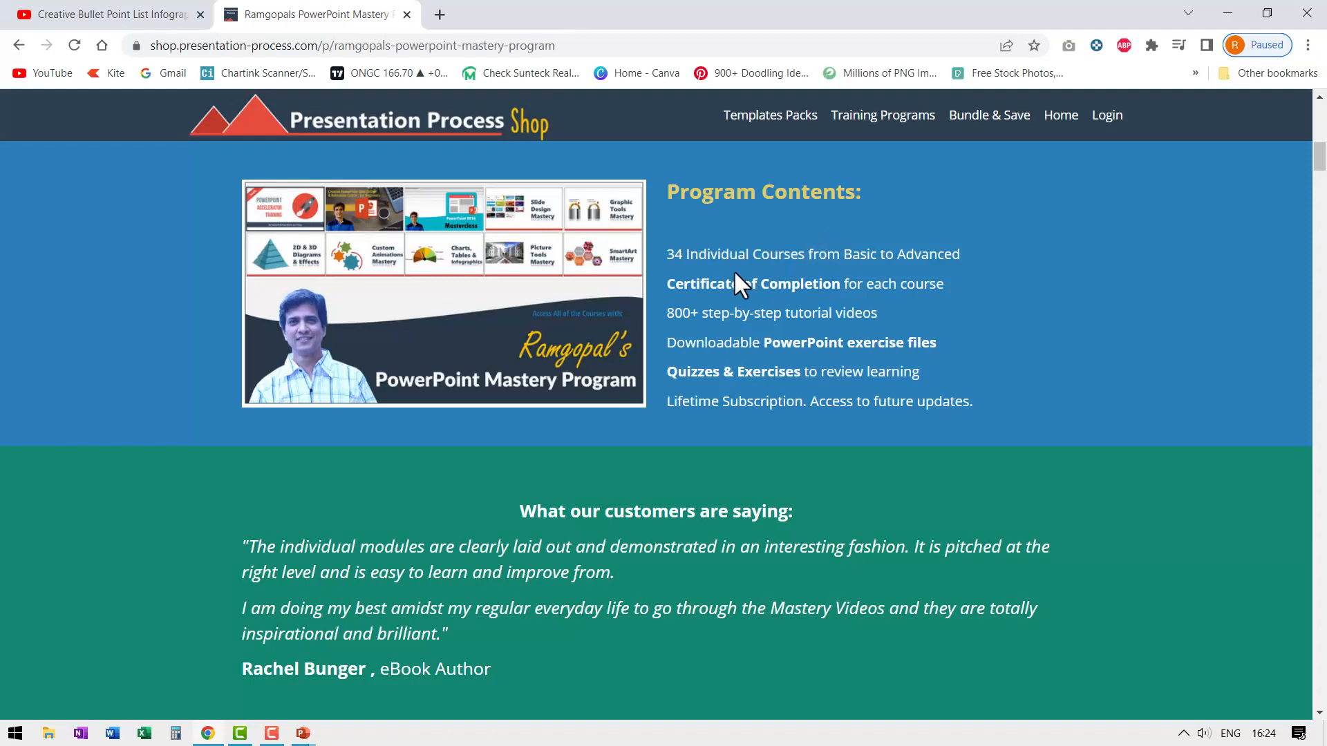
scroll("down", 3)
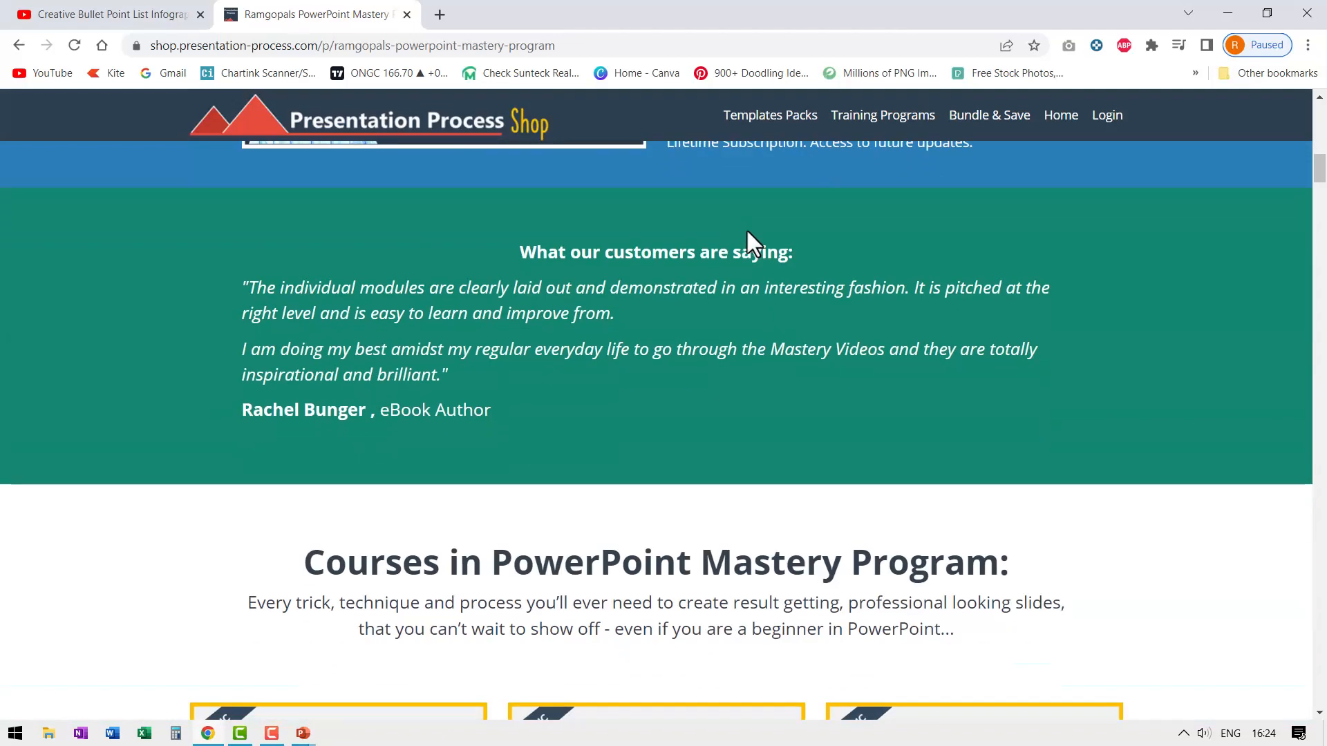
scroll("down", 3)
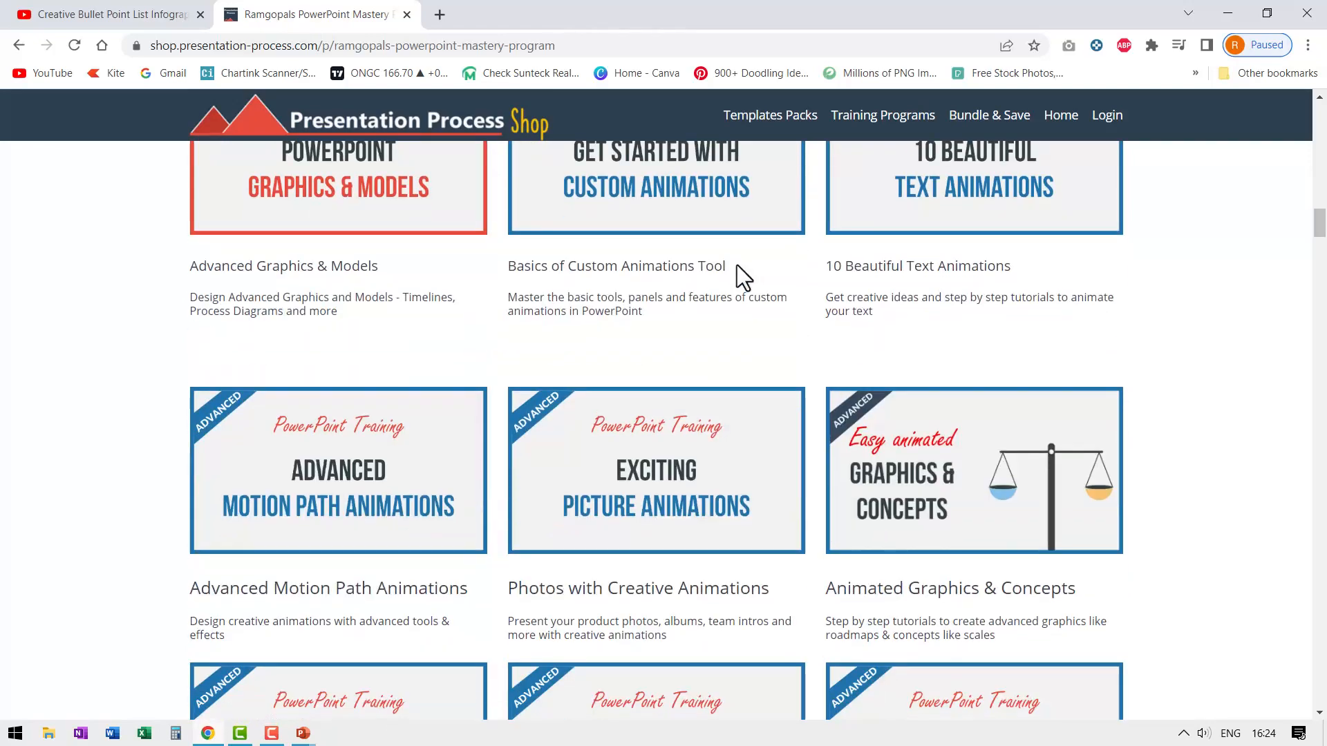